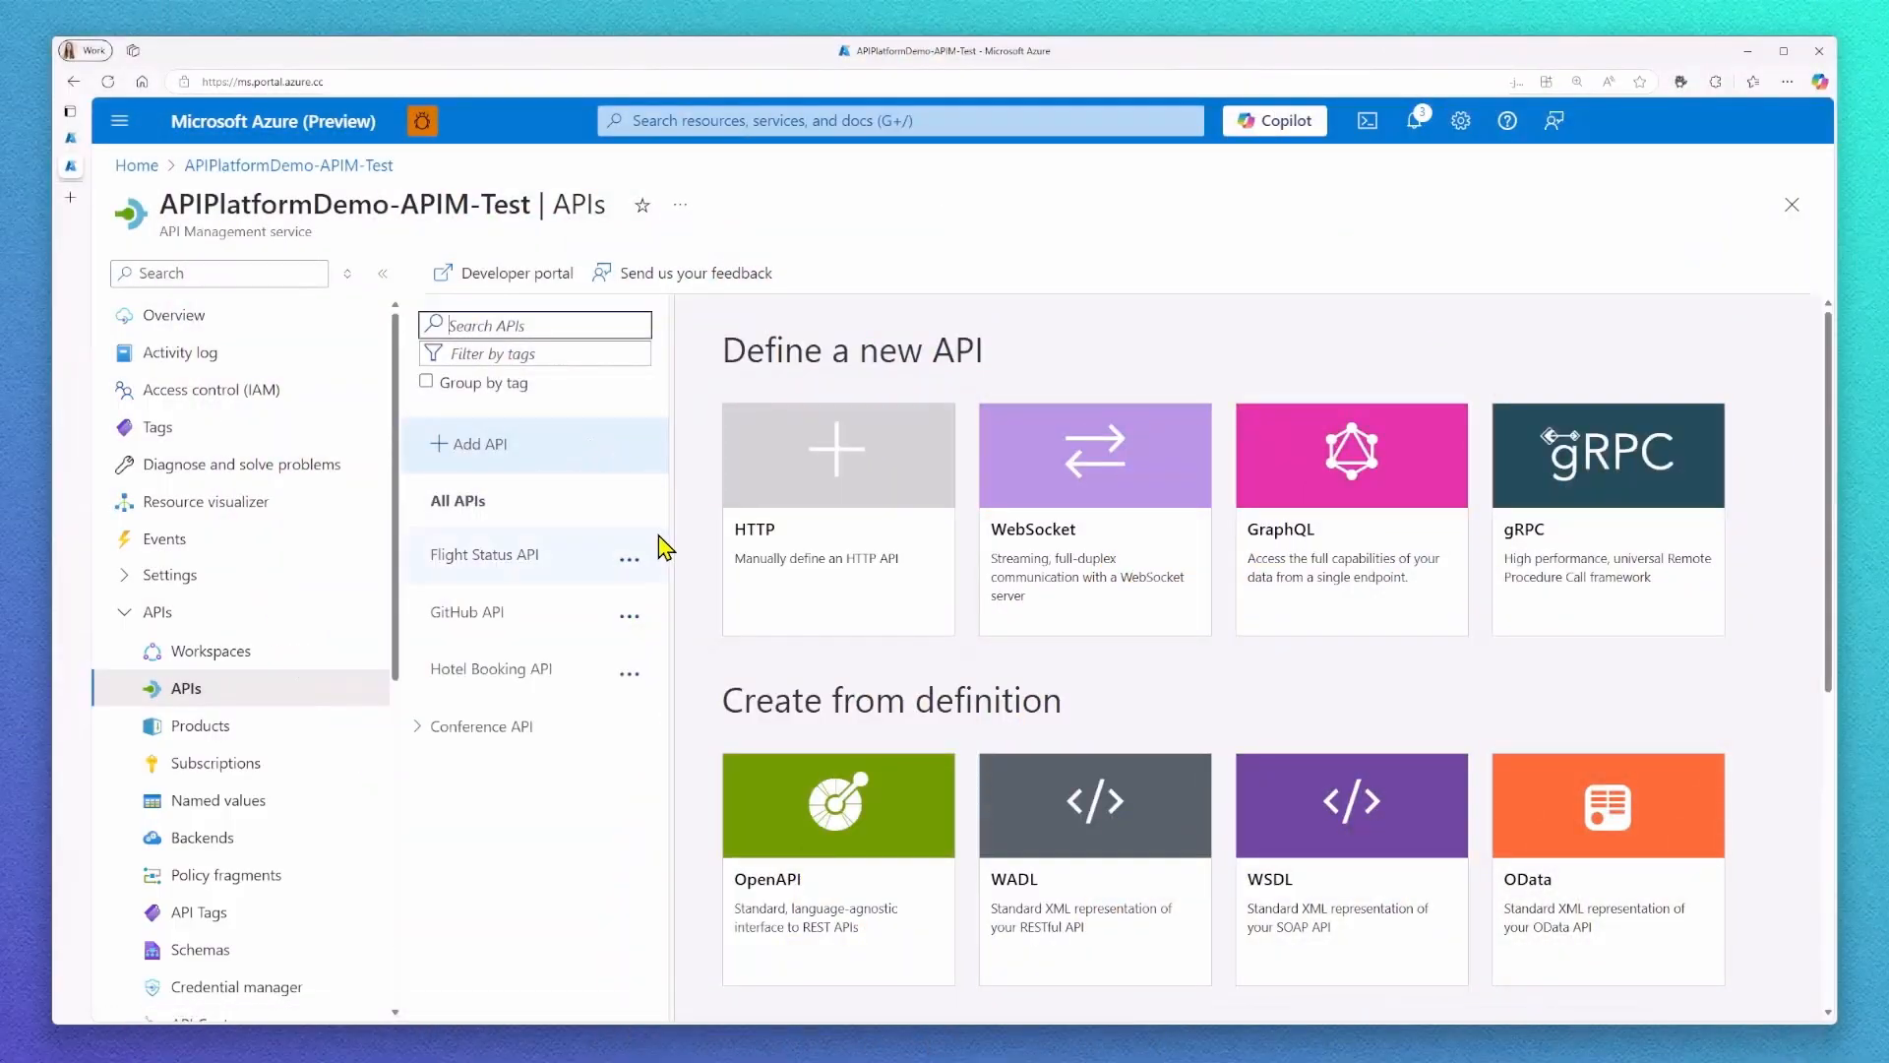
- Base the API on MyOpenAIResource with Improve SDK compatibility for an /openai base URL
{"action": "scroll", "scroll_direction": "down", "scroll_amount": 3}
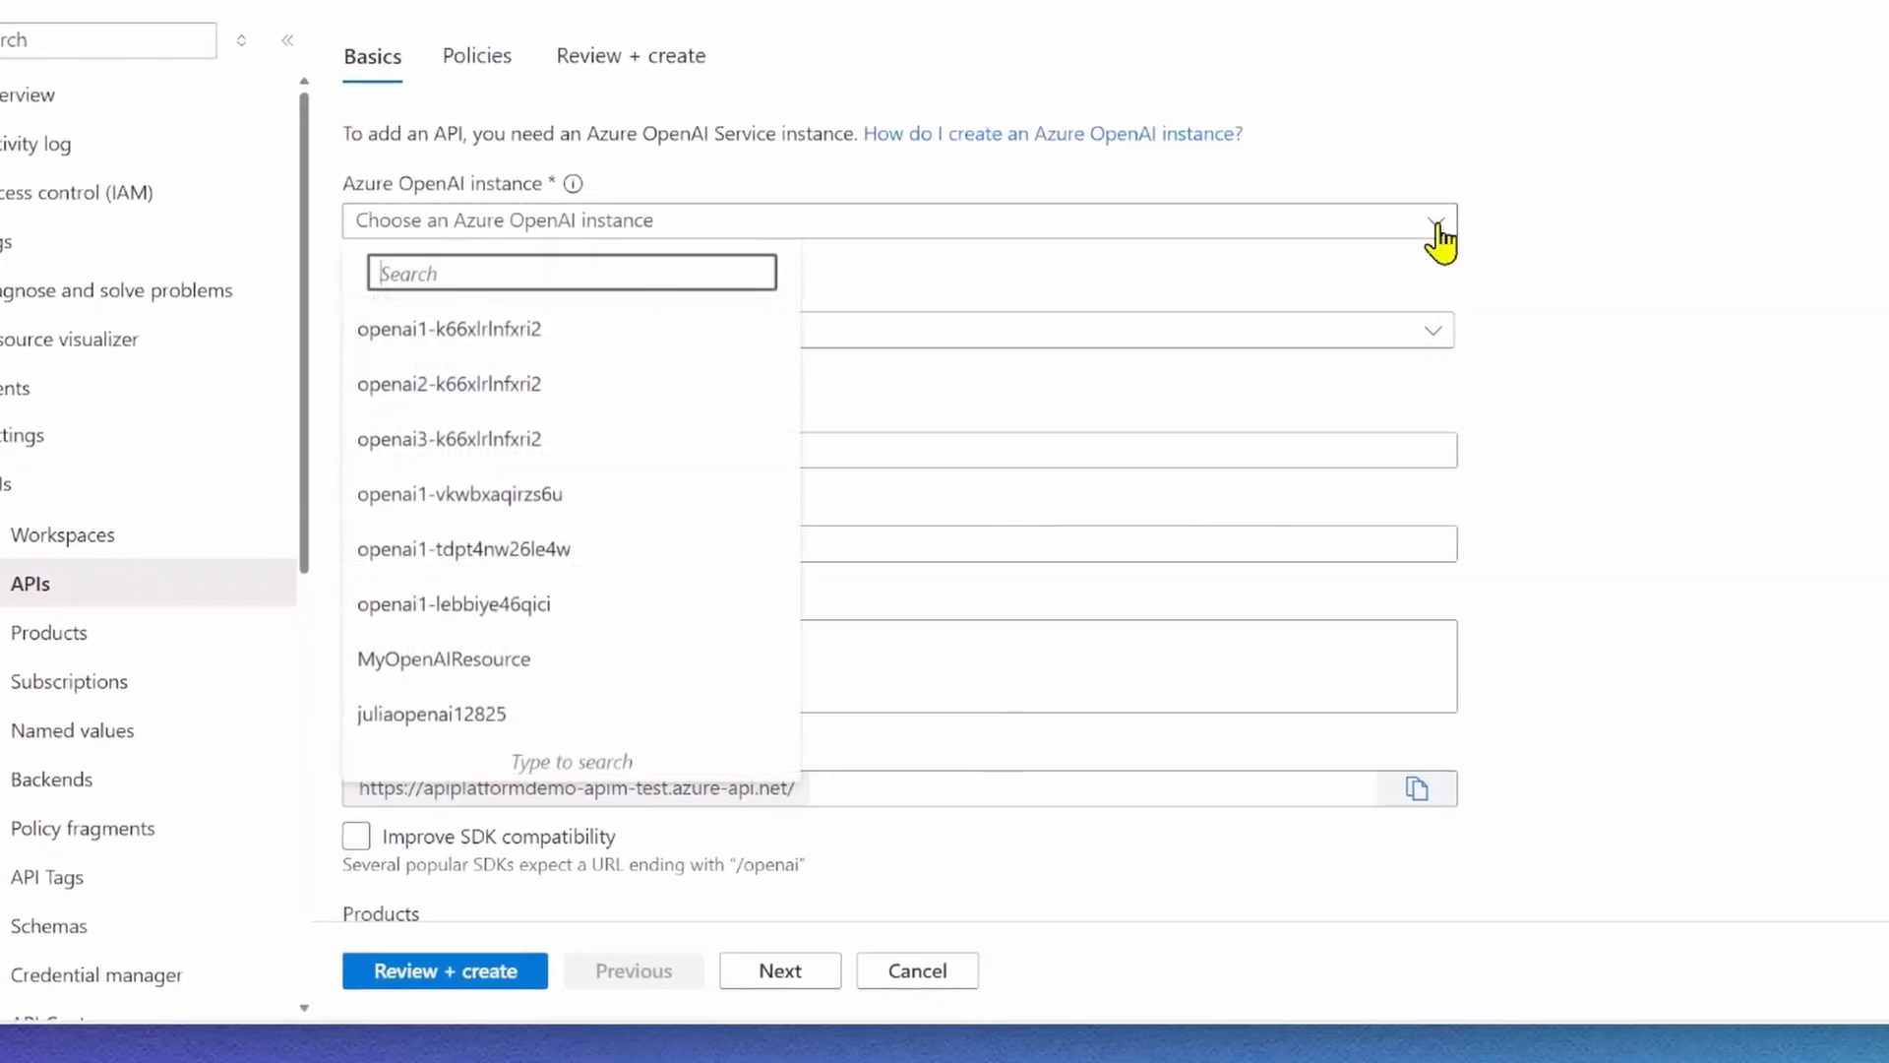
{"action": "left_click", "coordinate": [444, 659]}
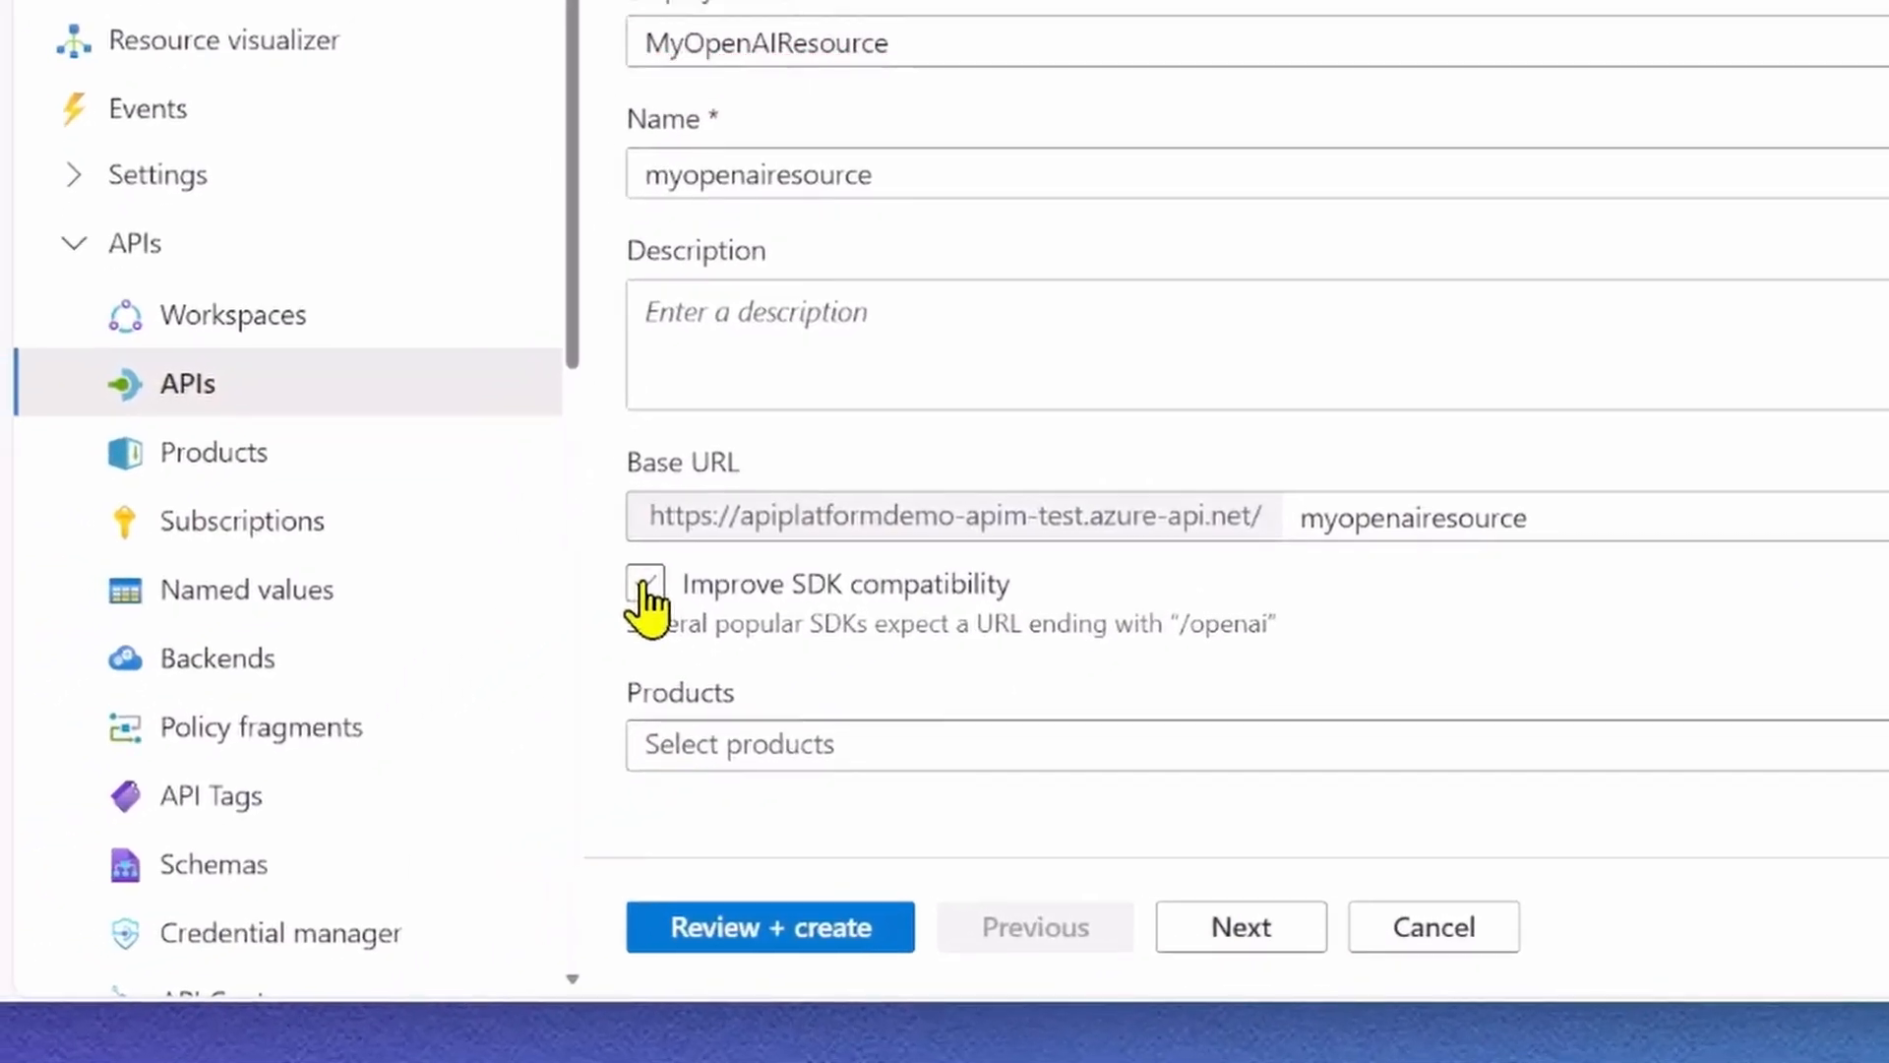
{"action": "left_click", "coordinate": [645, 585]}
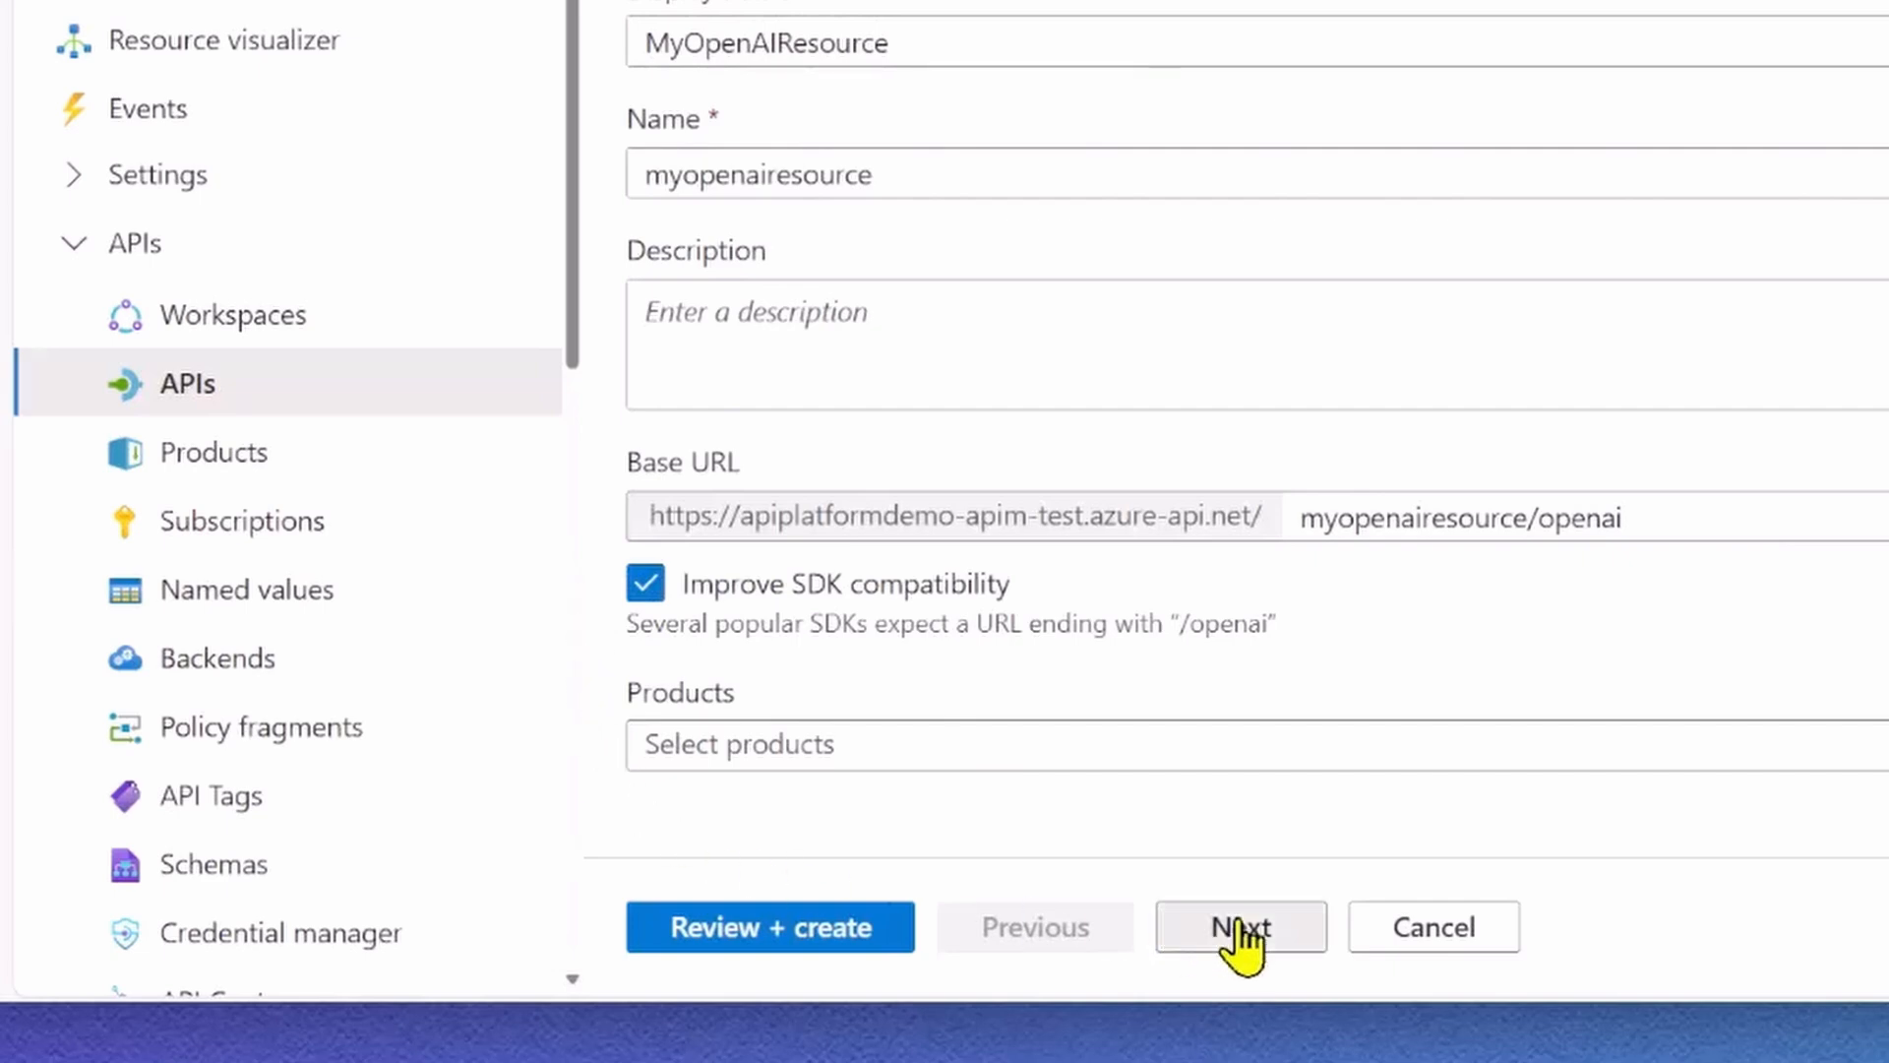
{"action": "left_click", "coordinate": [1241, 927]}
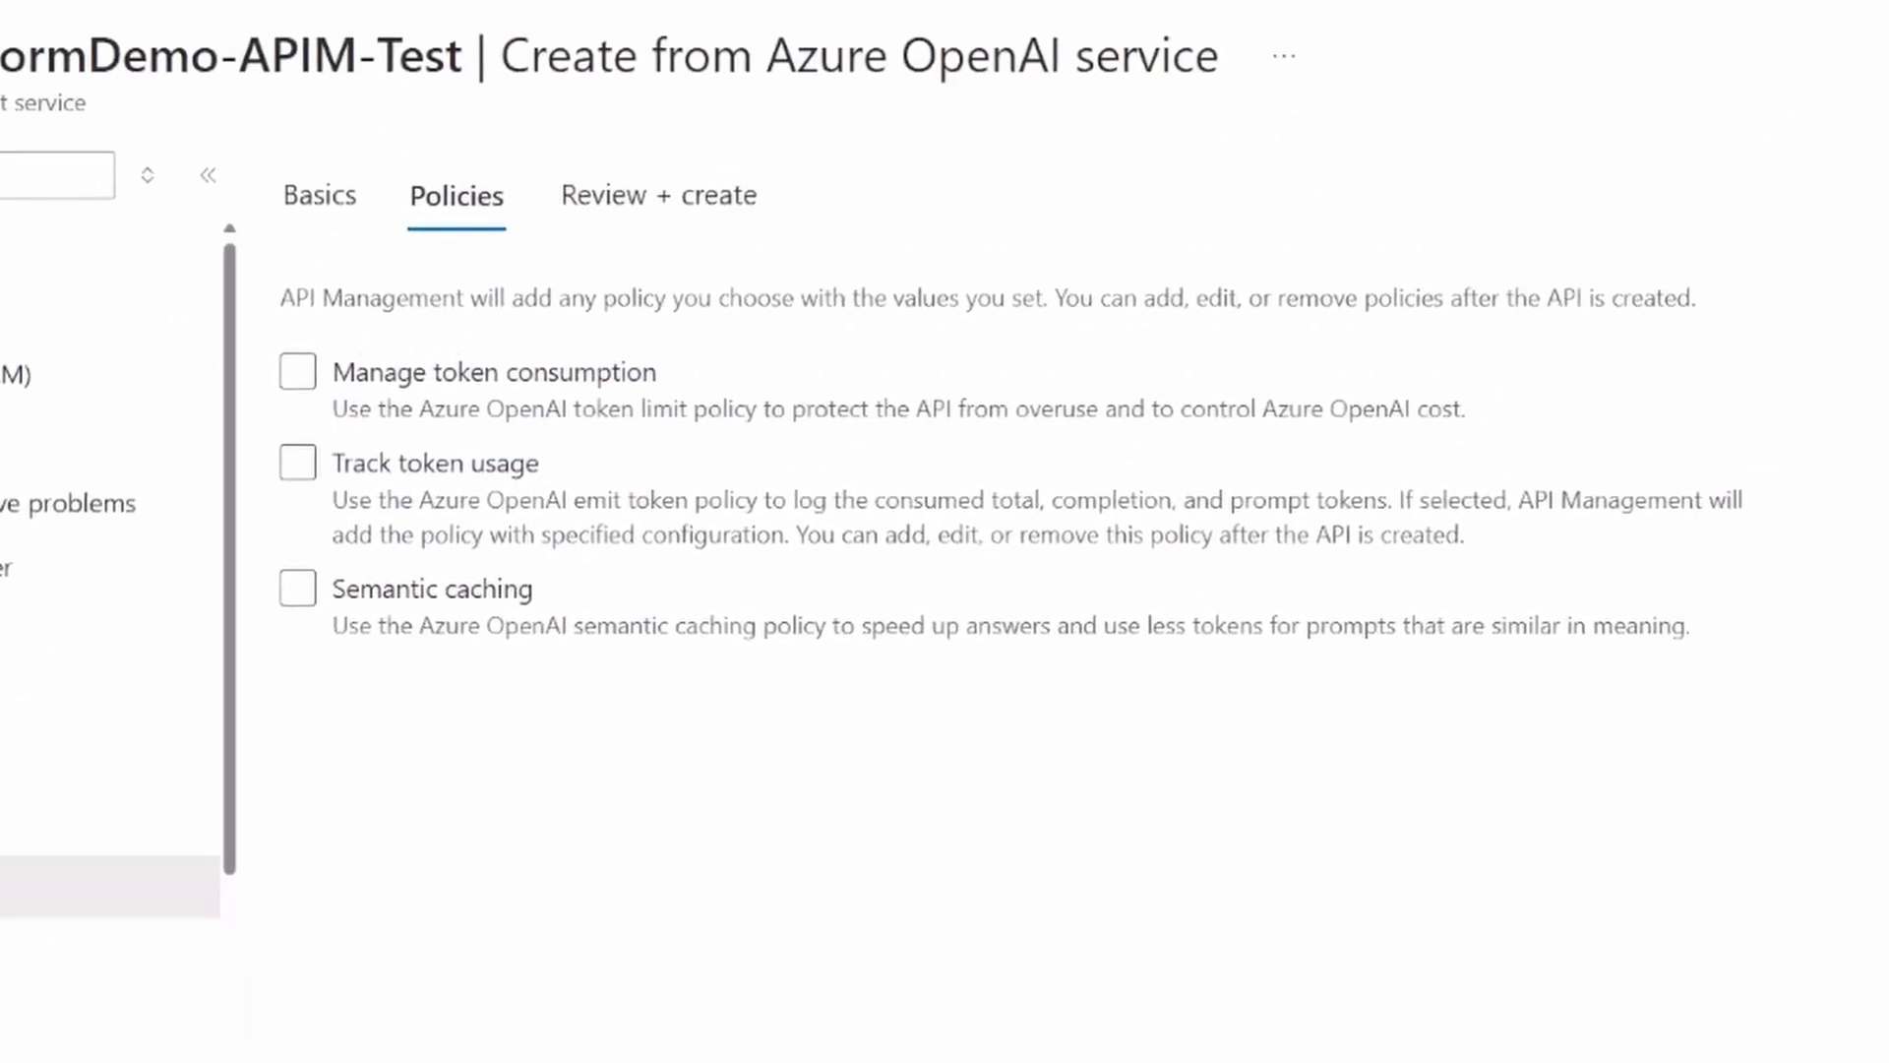
- Enable Manage token consumption: 500 tokens per minute, 10000-token quota, Hourly period
{"action": "left_click", "coordinate": [297, 372]}
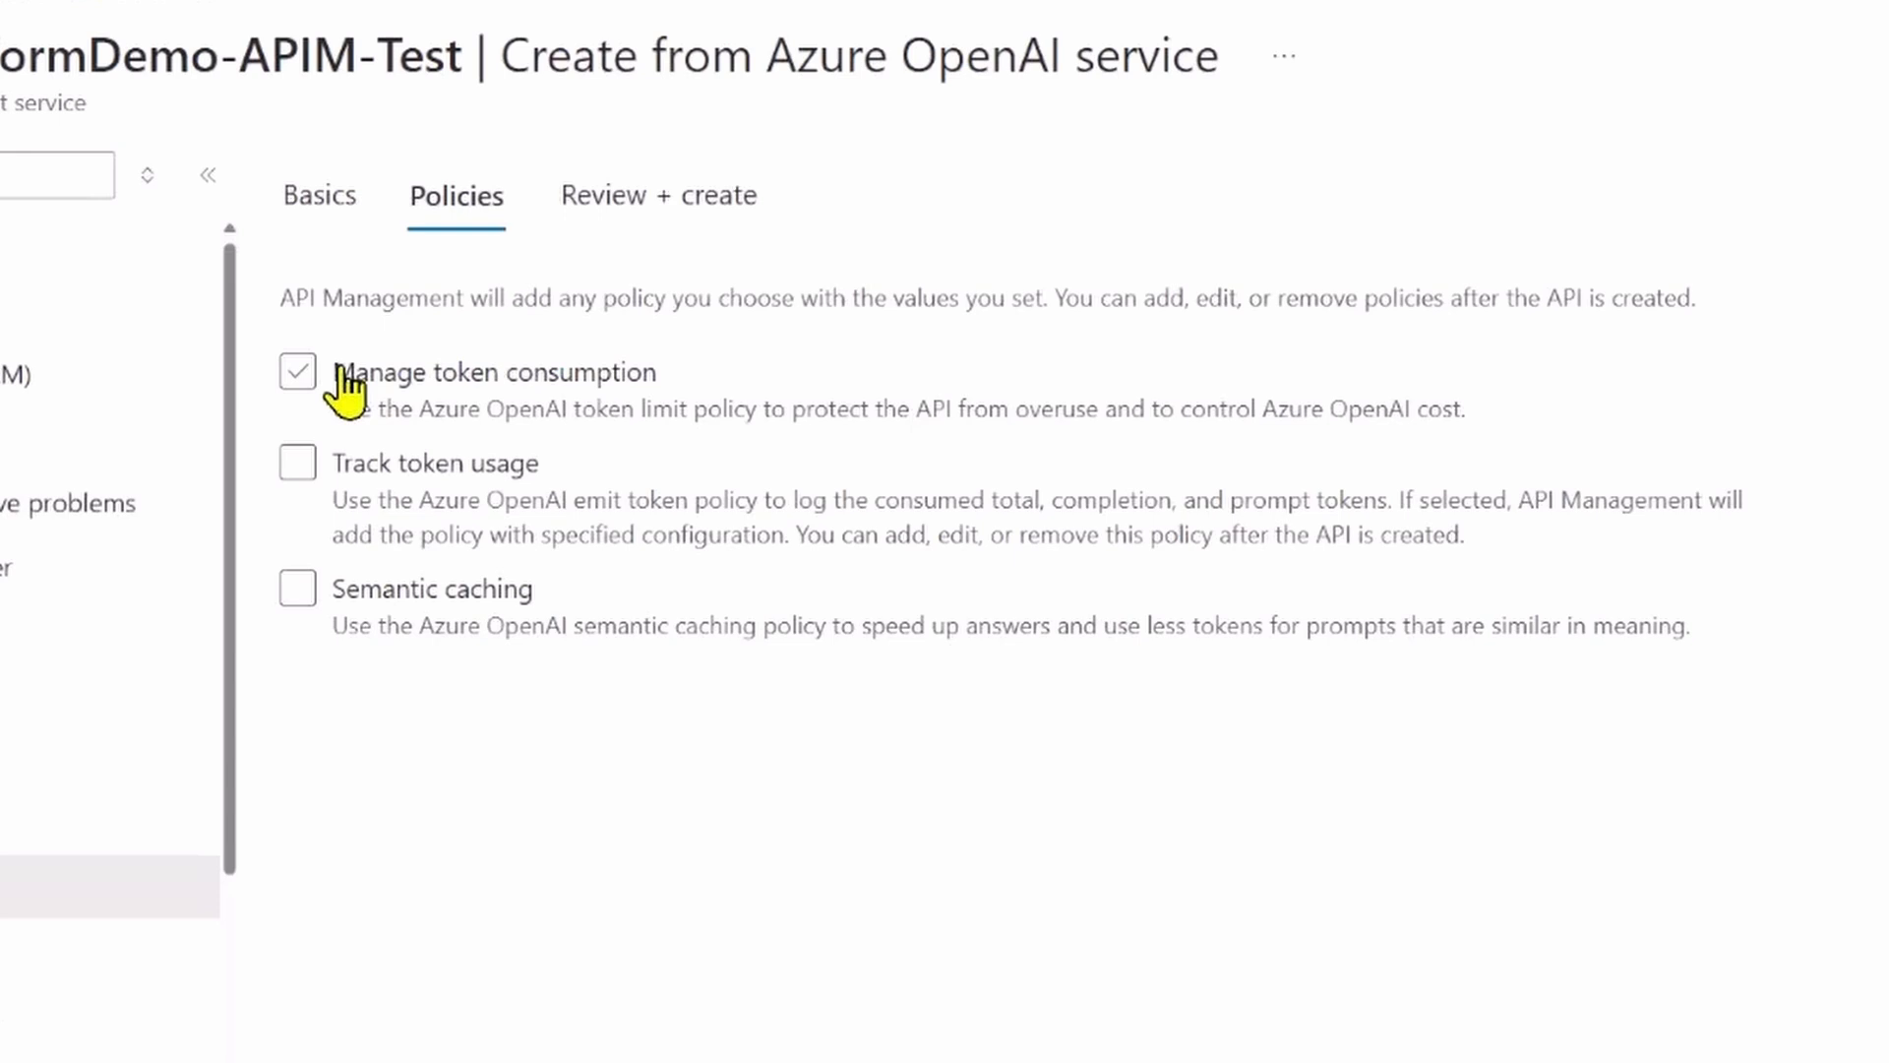
{"action": "left_click", "coordinate": [297, 371]}
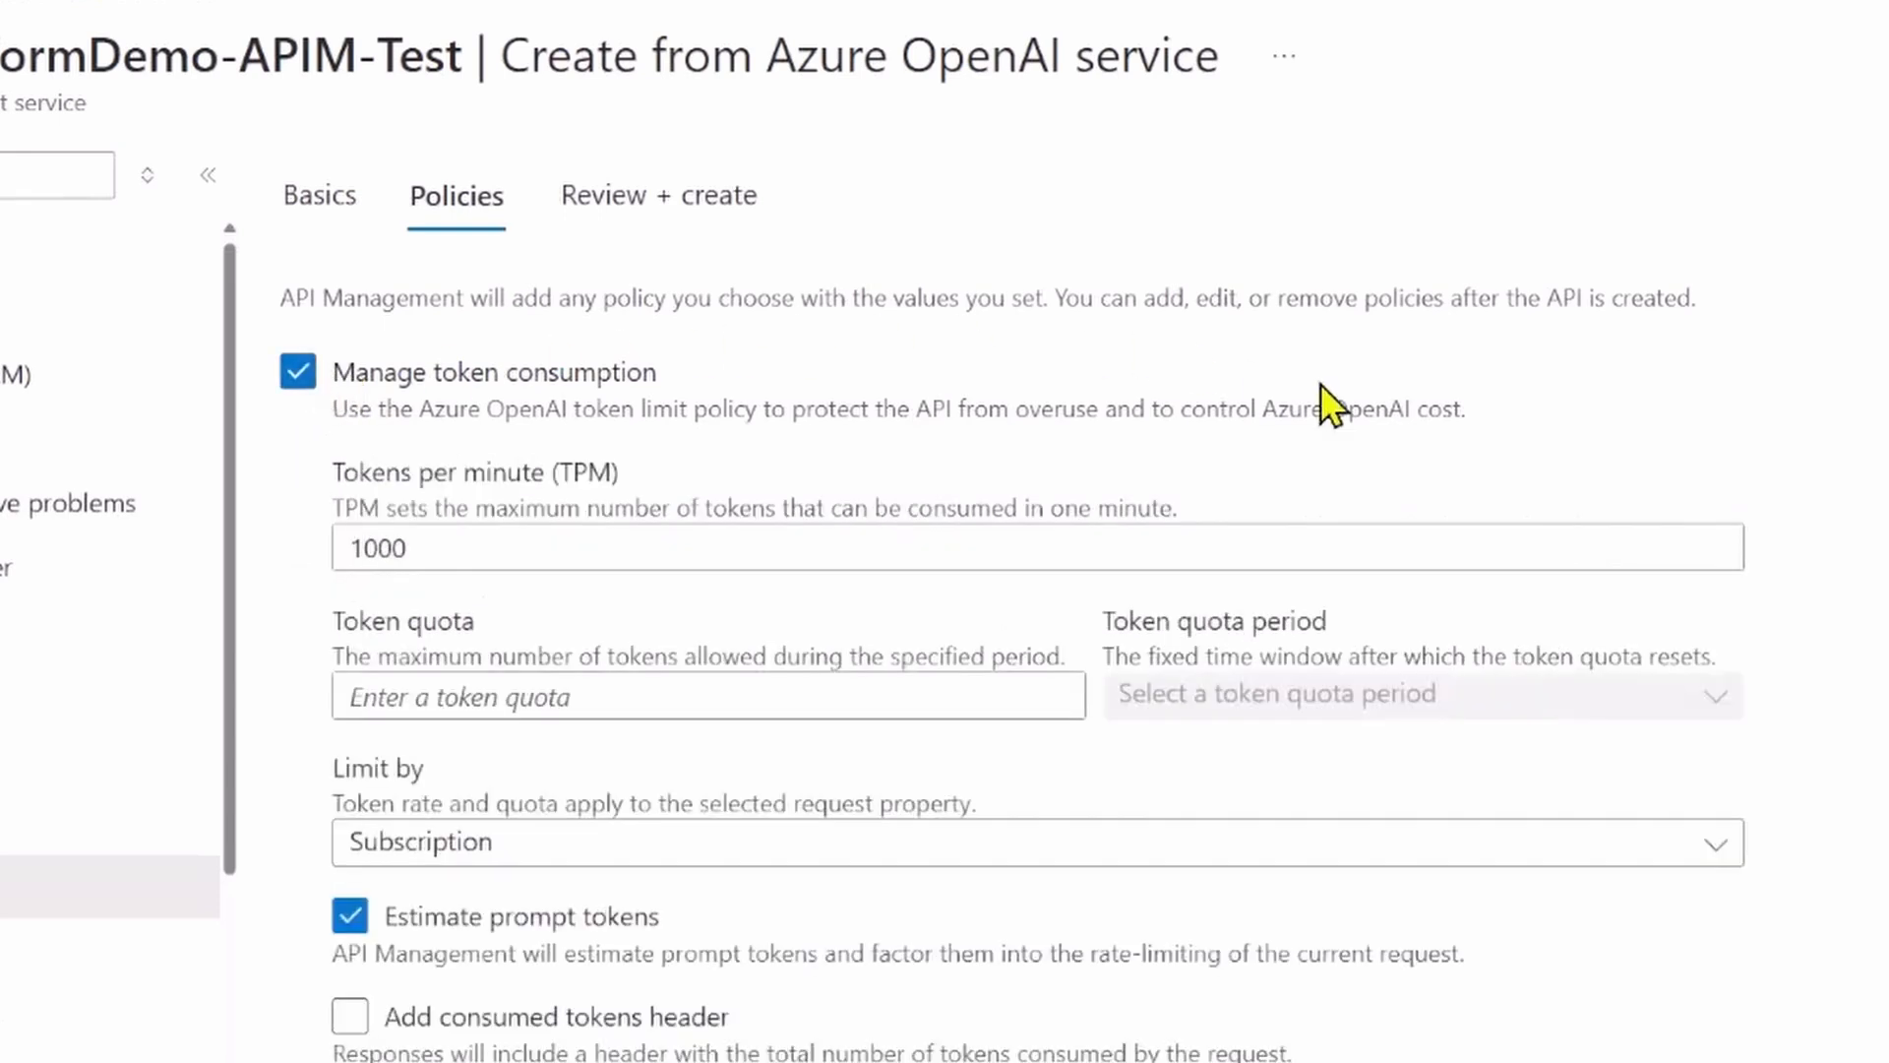
{"action": "mouse_move", "coordinate": [1564, 453]}
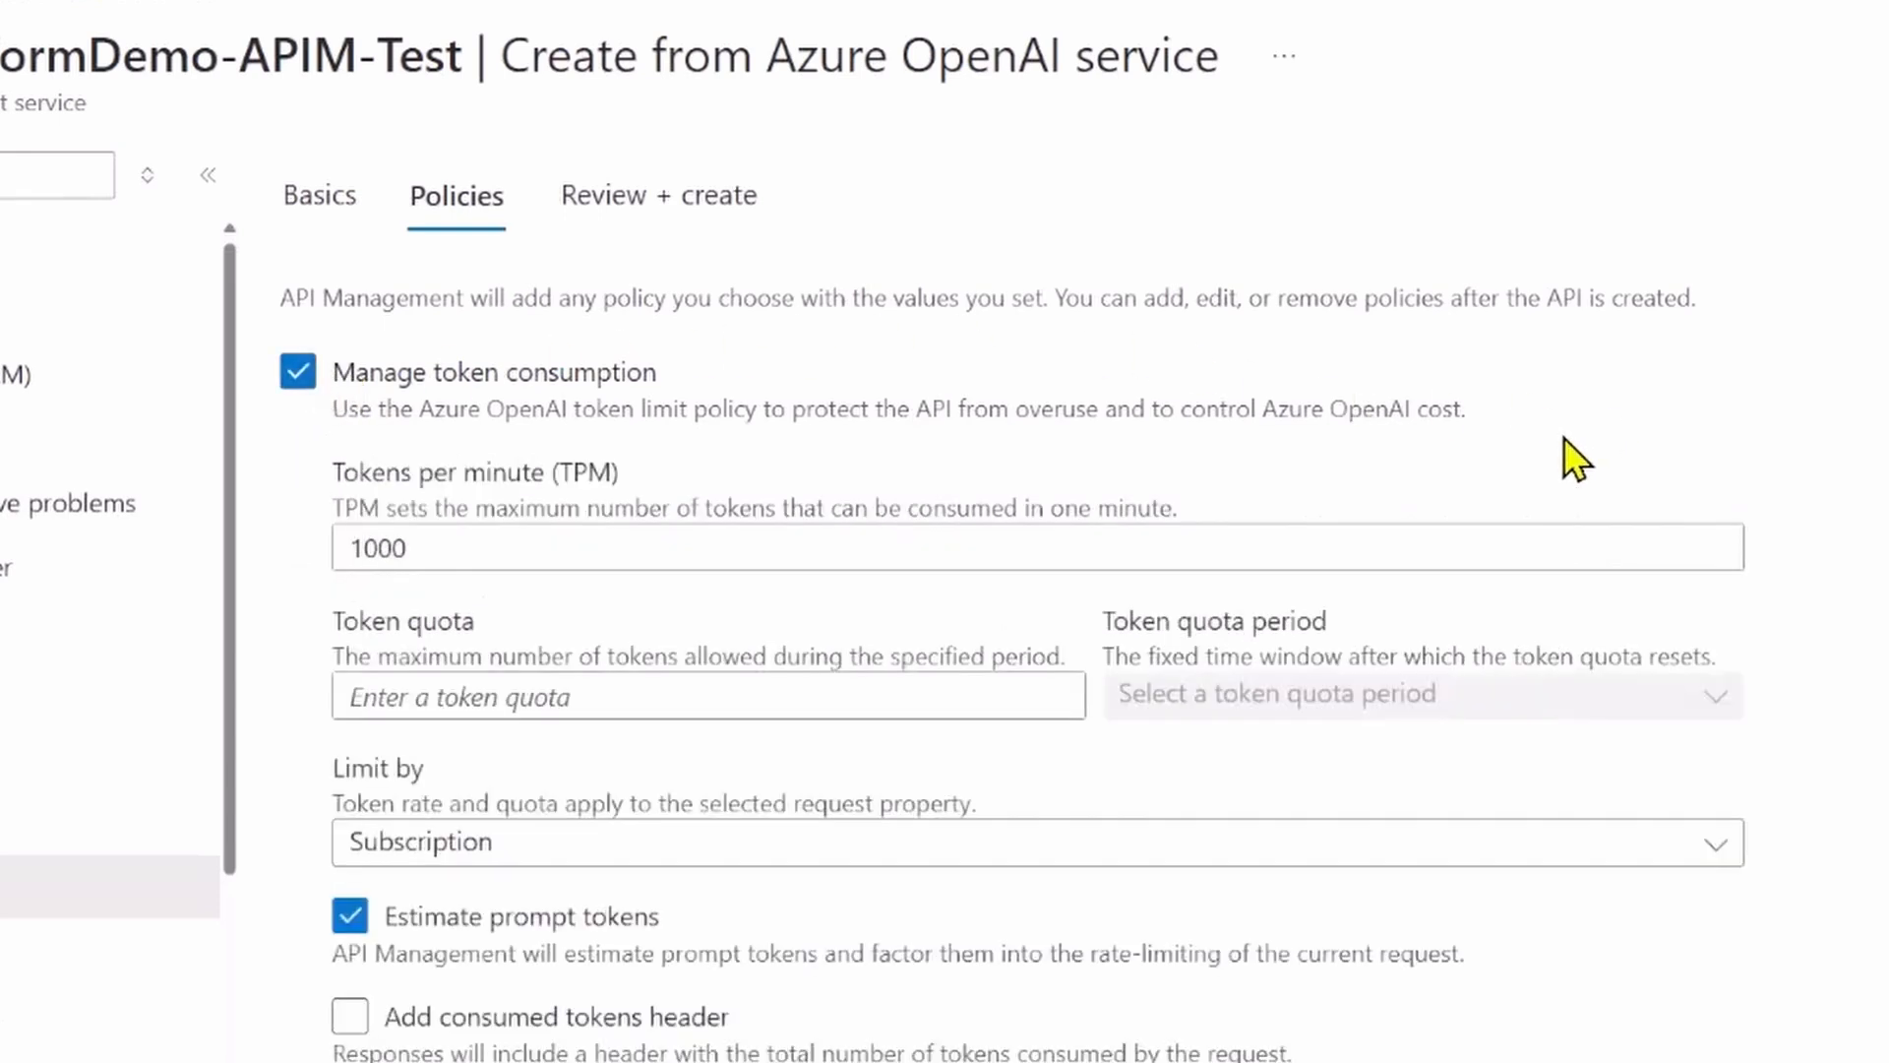
{"action": "mouse_move", "coordinate": [589, 628]}
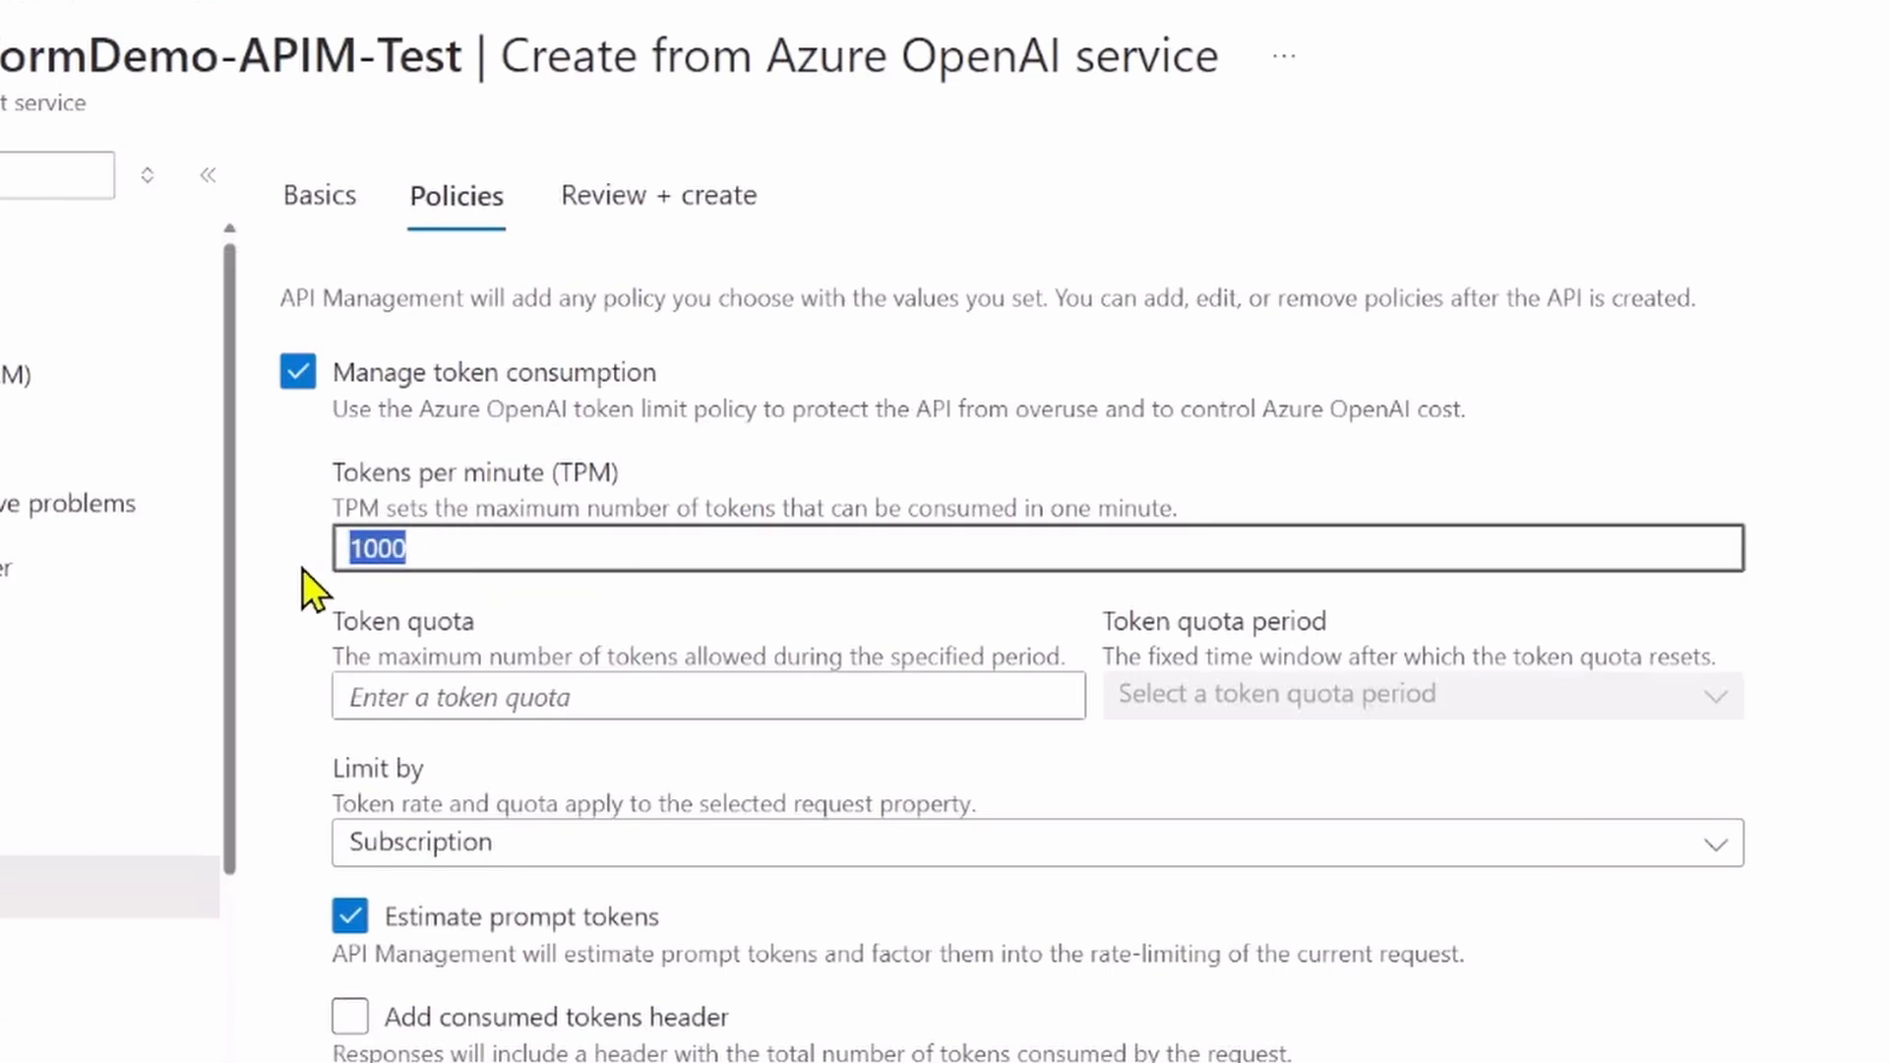
{"action": "type", "text": "500"}
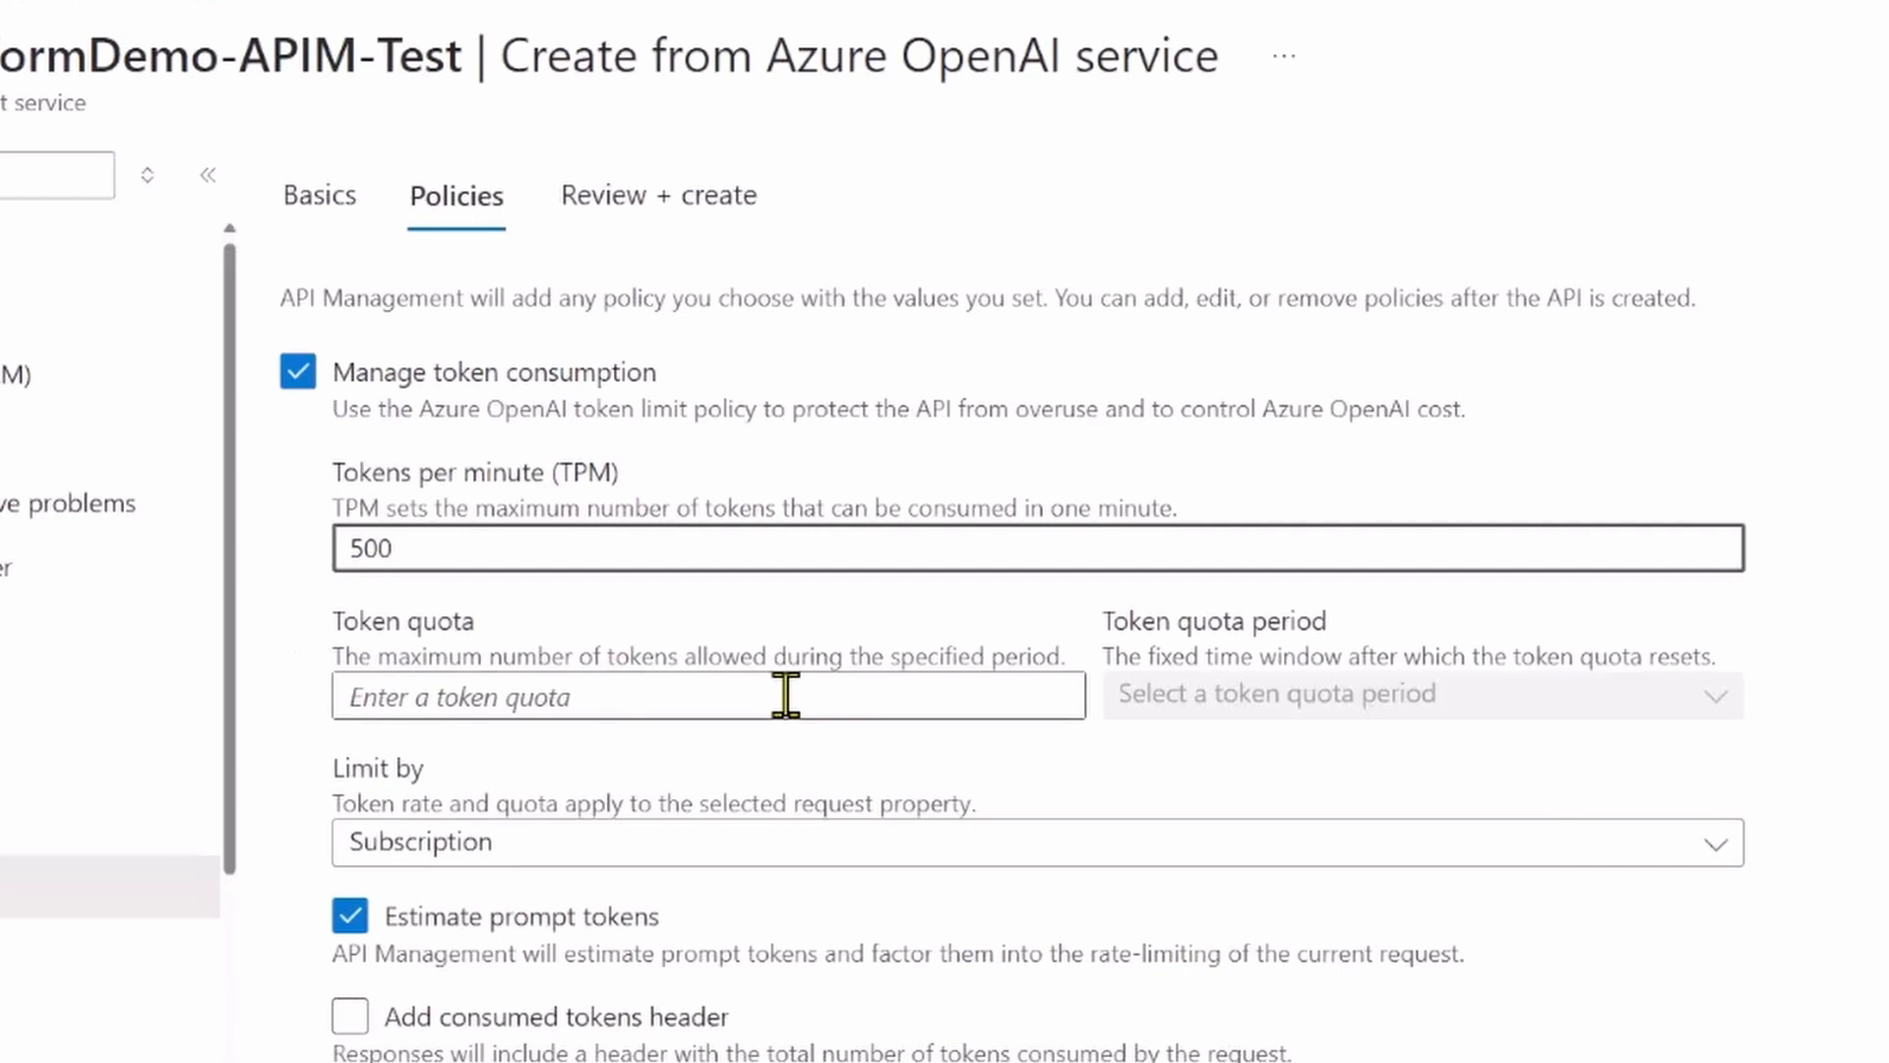
{"action": "type", "text": "1"}
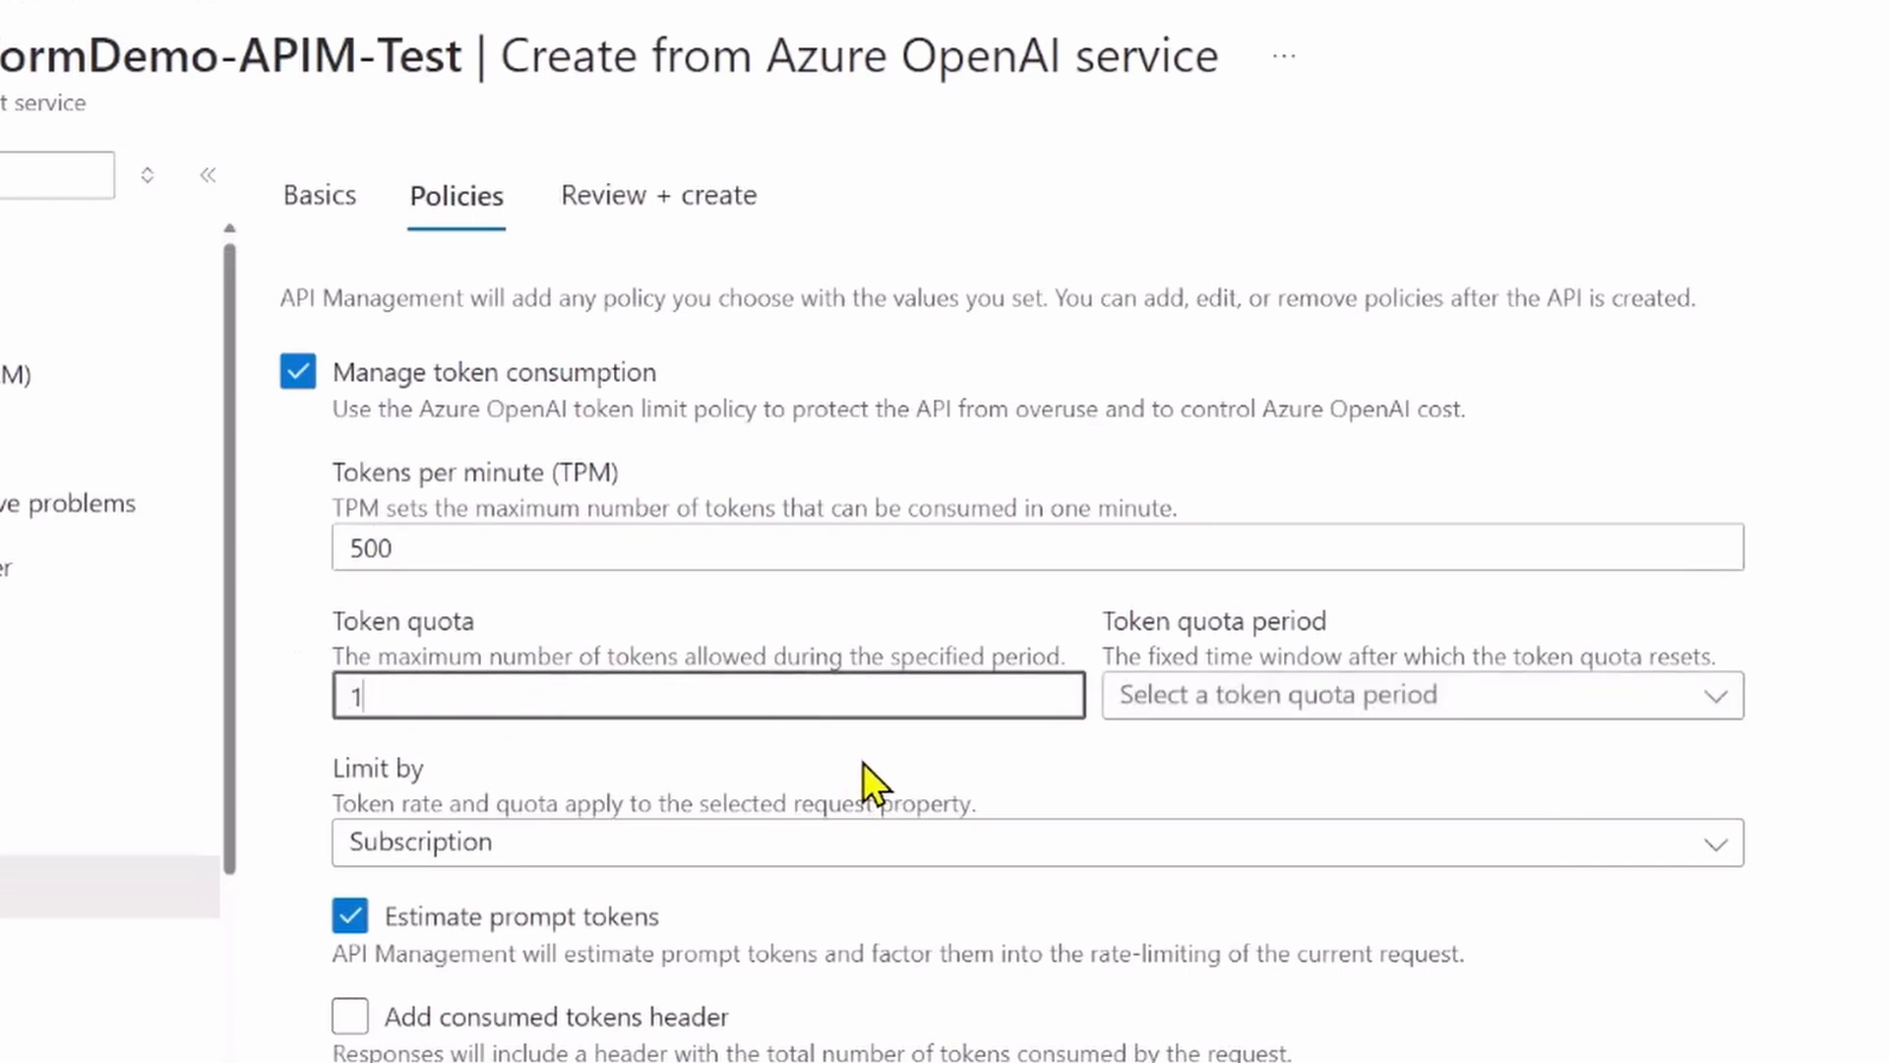
{"action": "type", "text": "0000"}
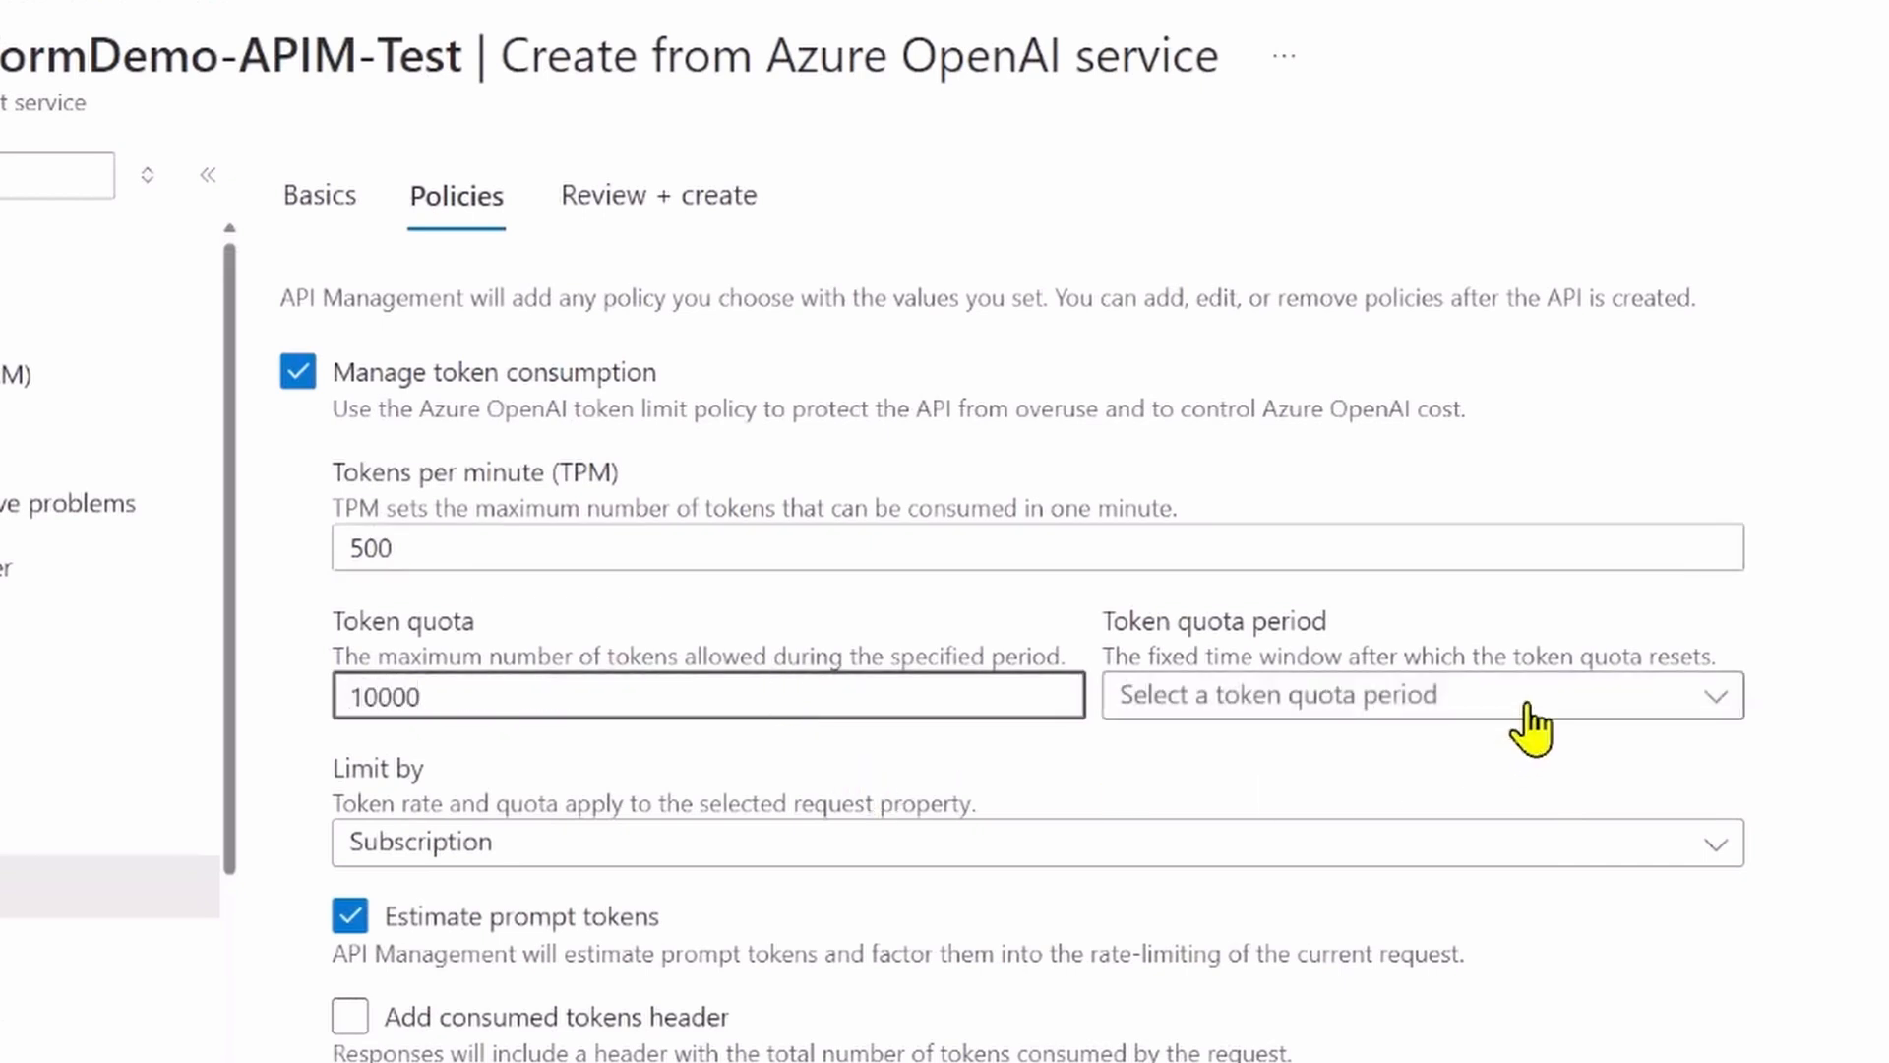
{"action": "left_click", "coordinate": [1419, 694]}
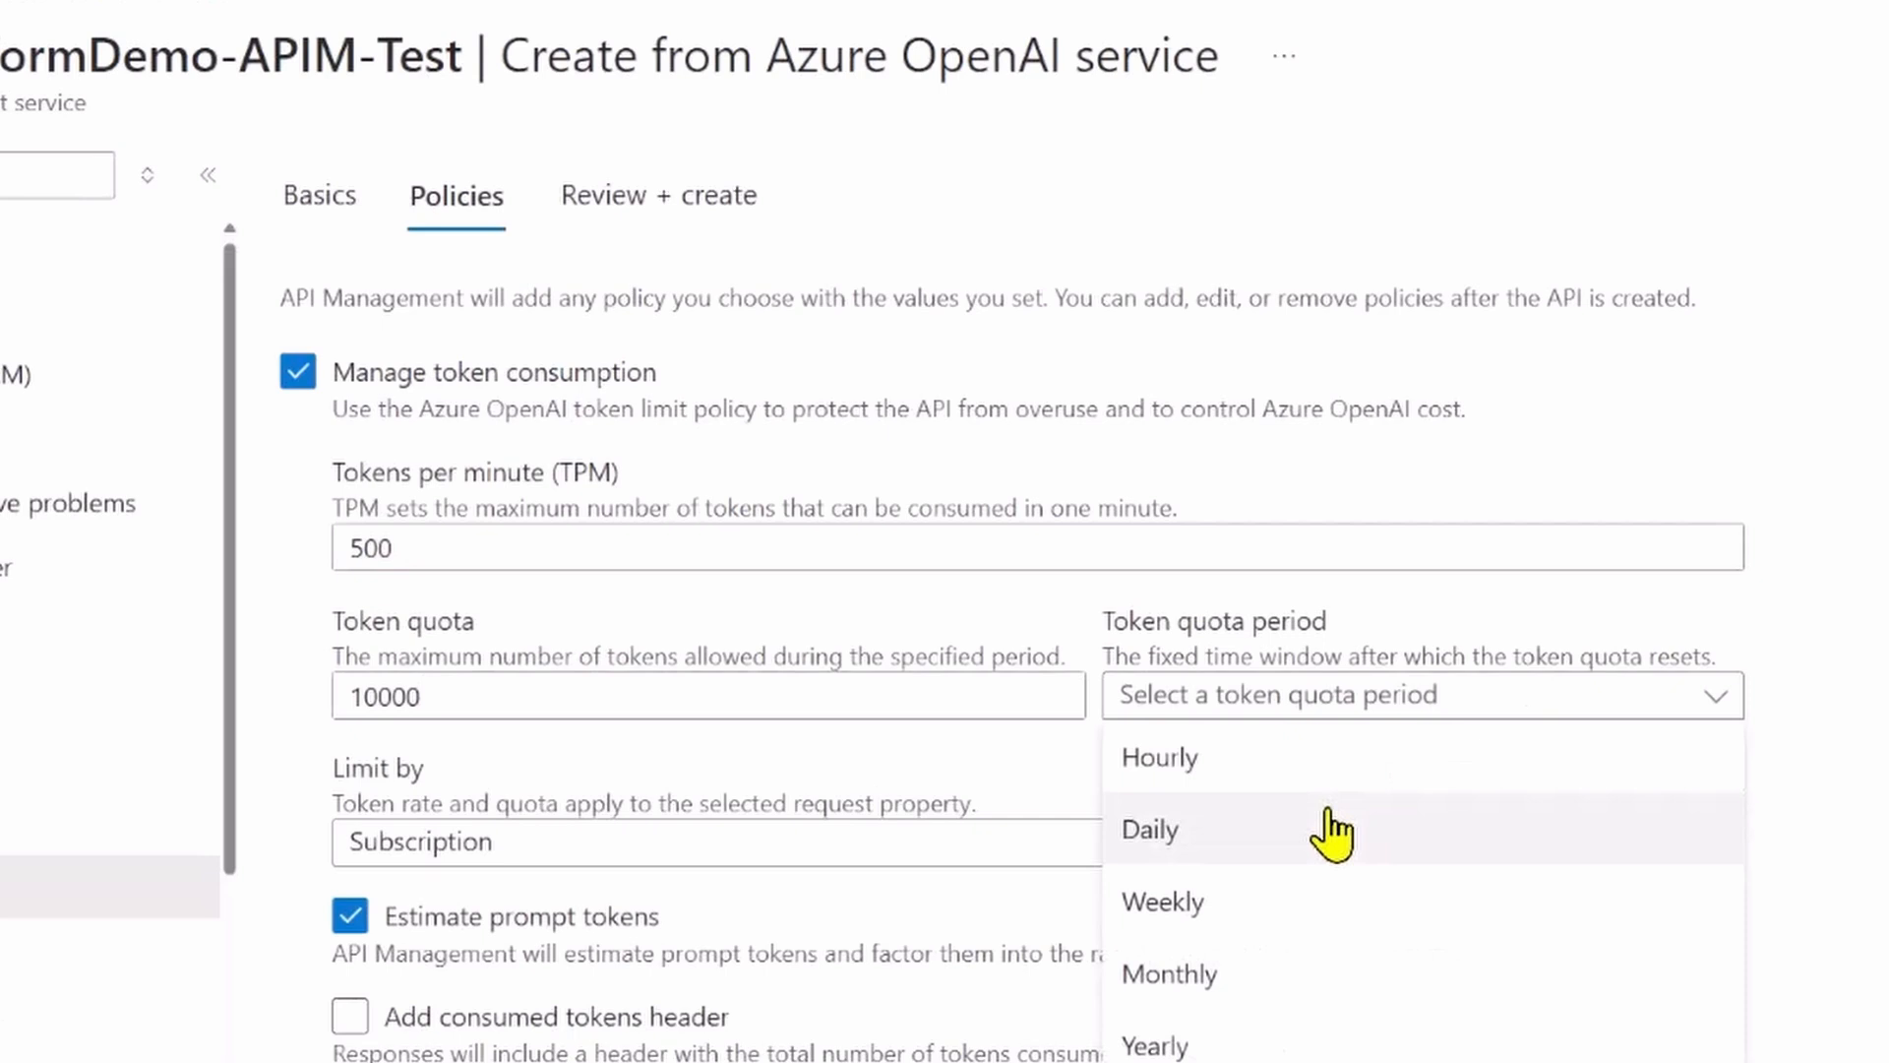
{"action": "left_click", "coordinate": [1159, 757]}
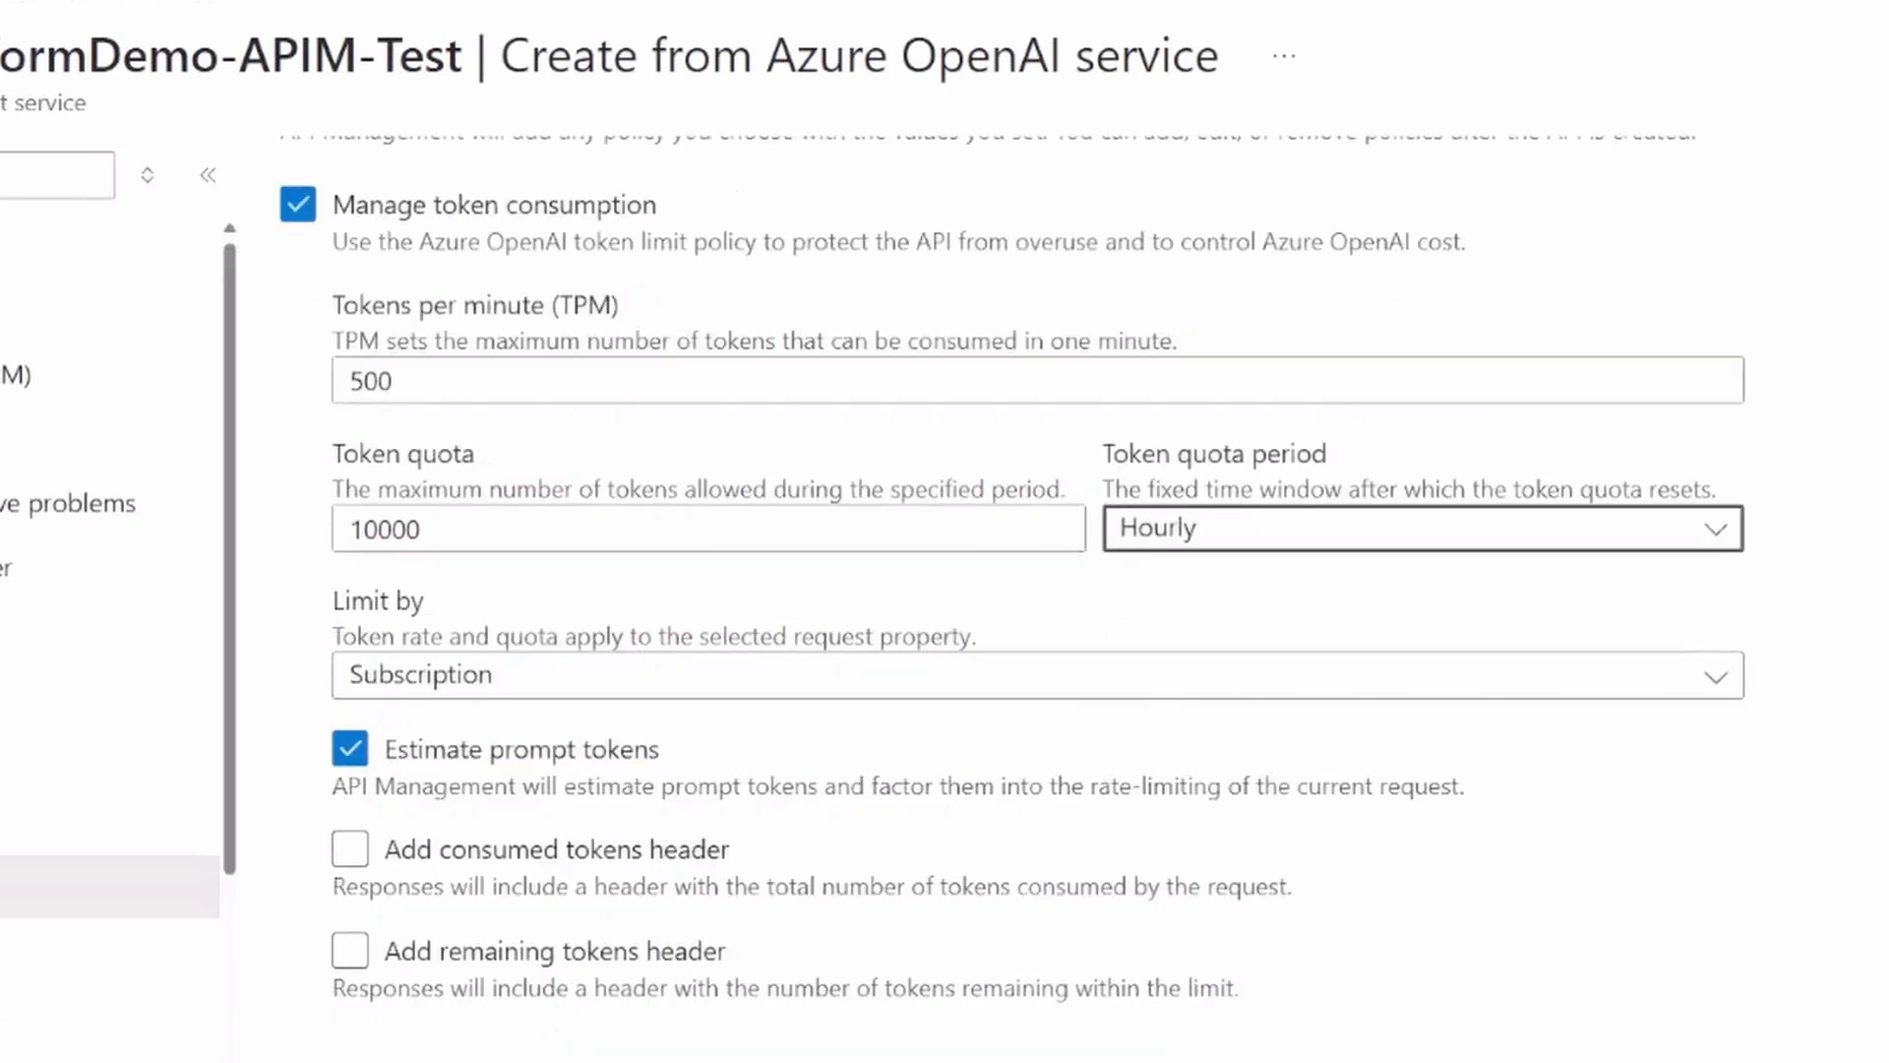
- Add Subscription ID as a token usage metric dimension
{"action": "scroll", "scroll_direction": "down", "scroll_amount": 3}
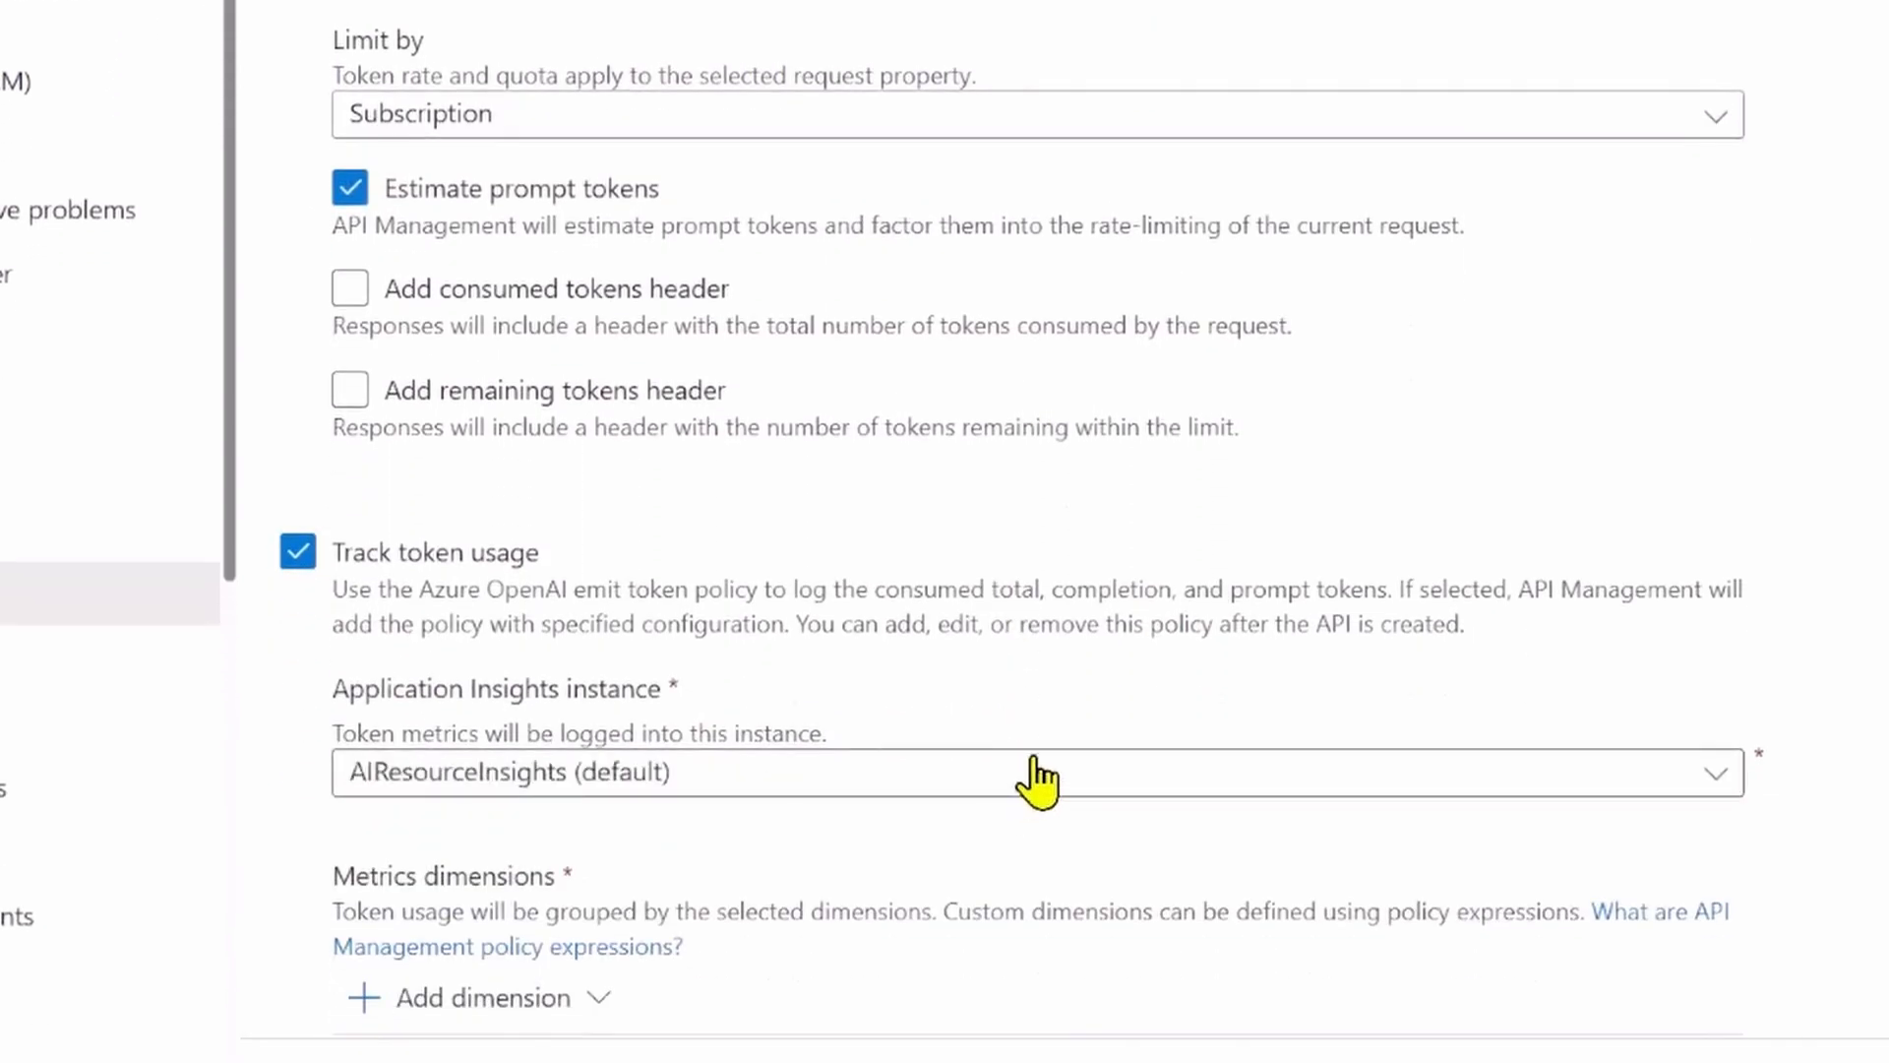
{"action": "left_click", "coordinate": [481, 999]}
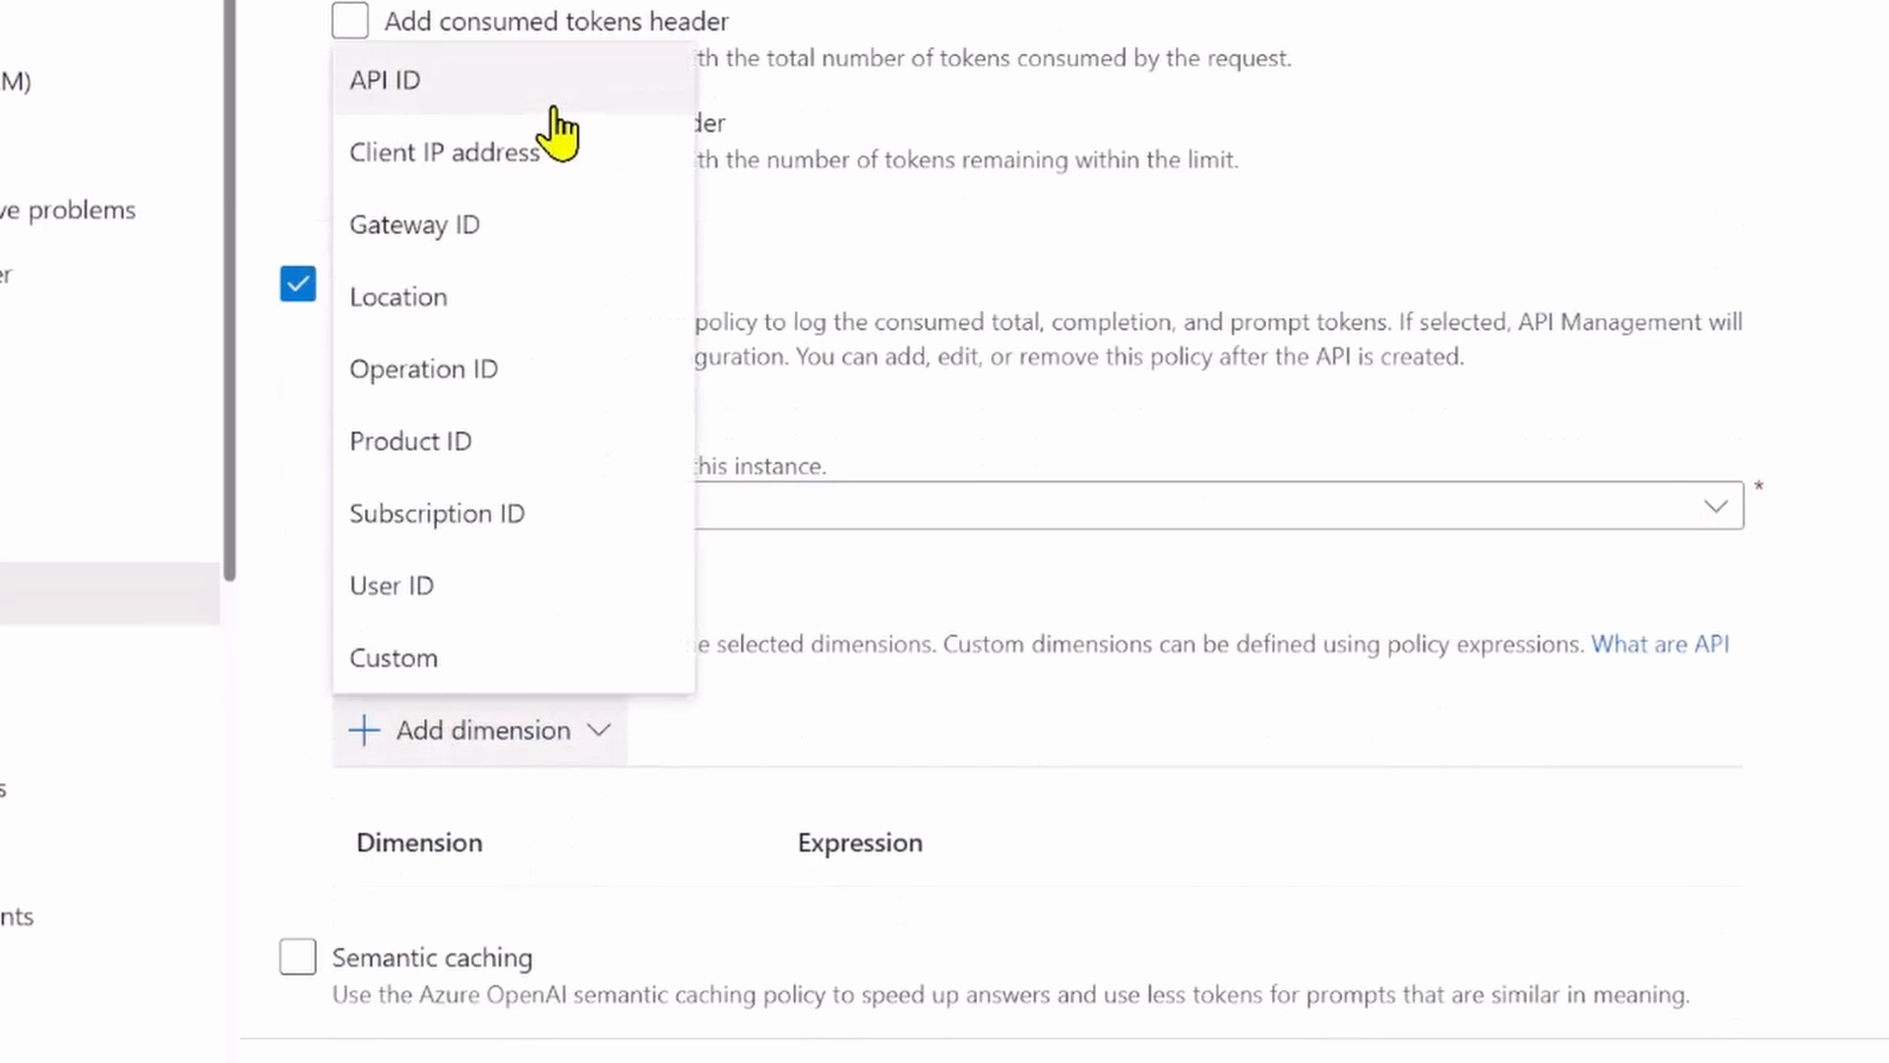
{"action": "left_click", "coordinate": [437, 513]}
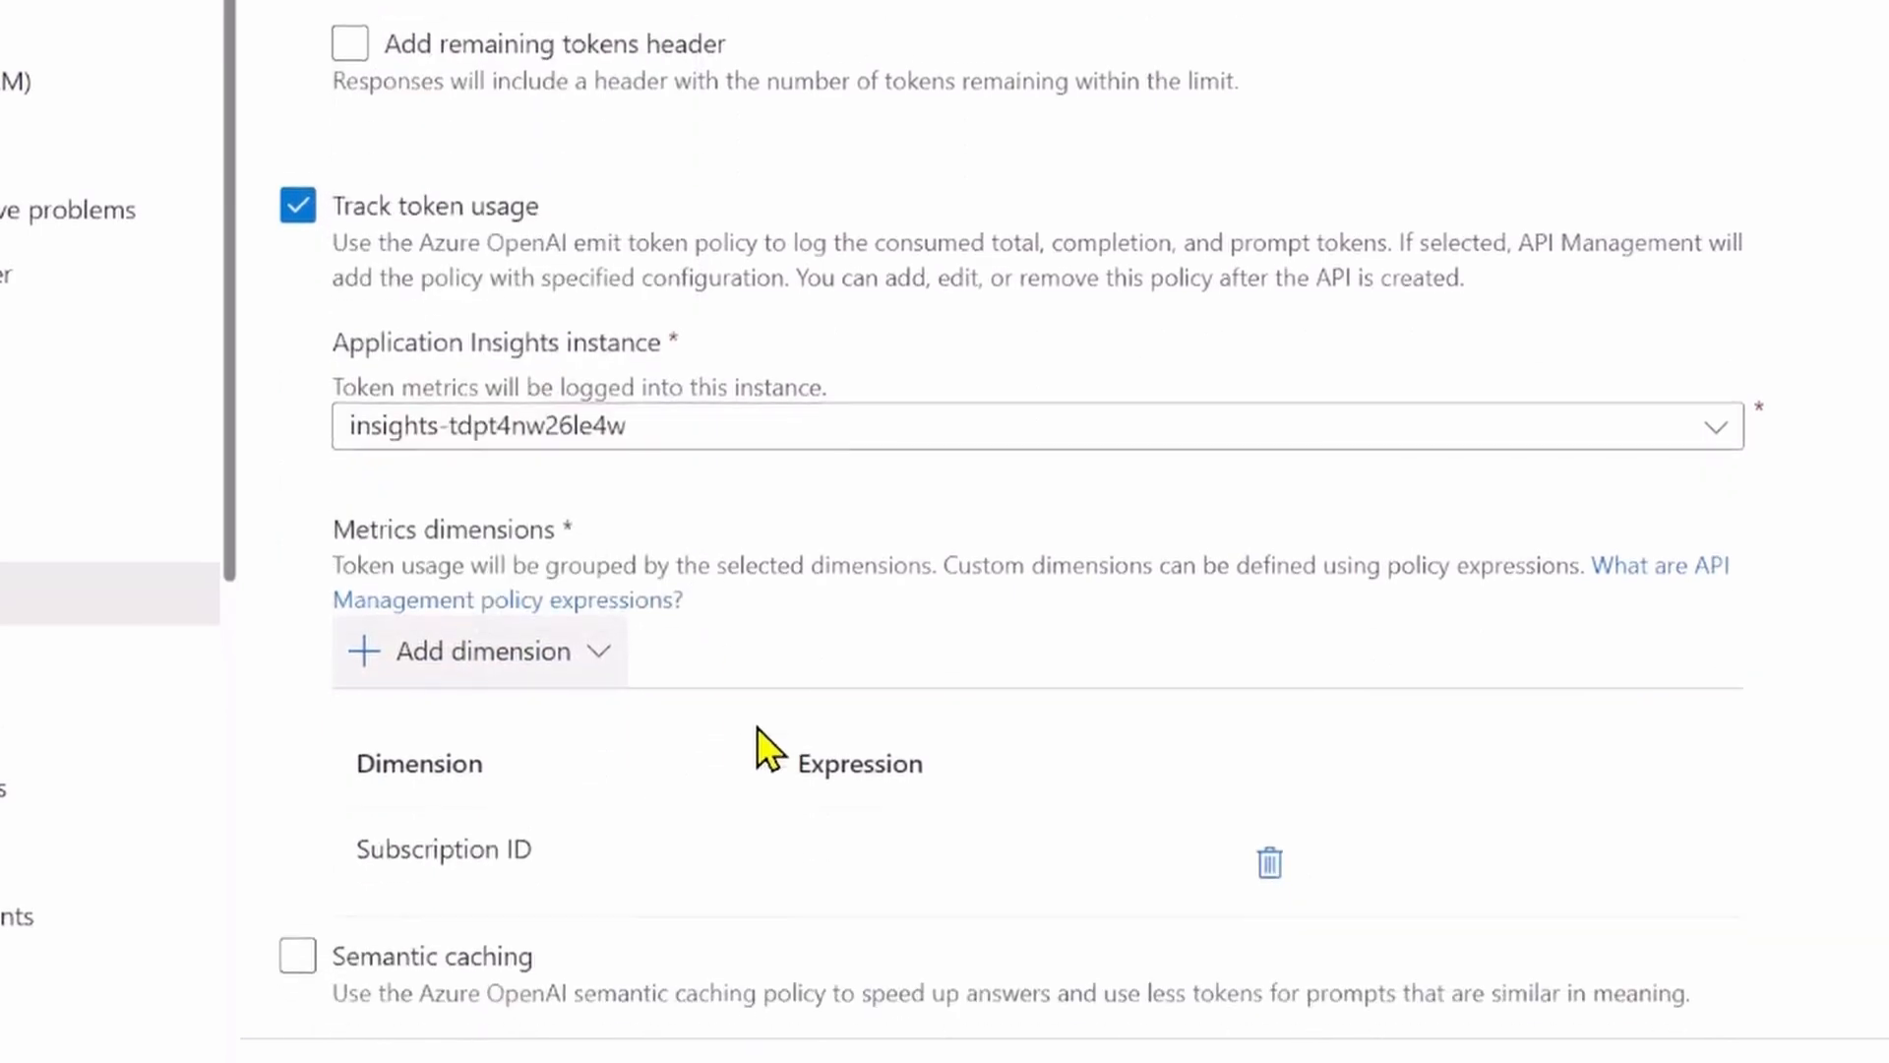
- Enable semantic caching with a 0.5 similarity score and go to Review + create
{"action": "left_click", "coordinate": [296, 978]}
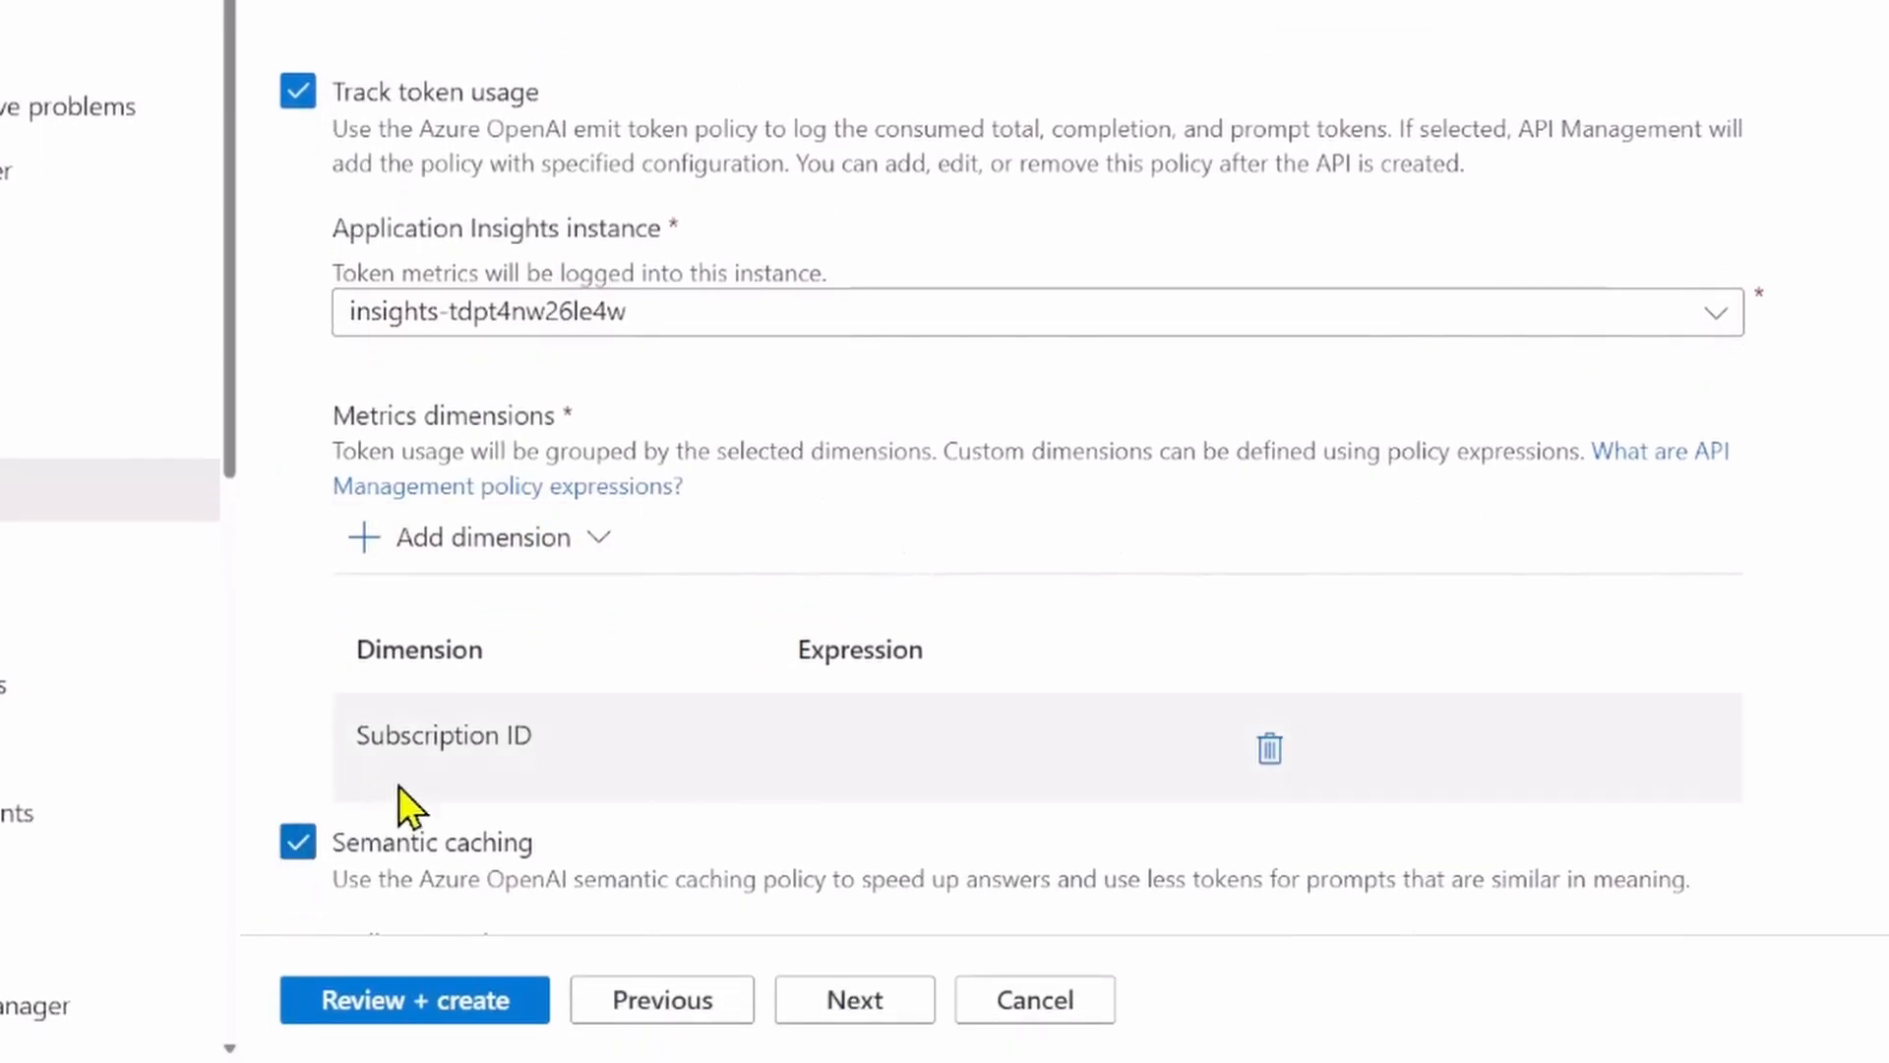
{"action": "scroll", "scroll_direction": "down", "scroll_amount": 3}
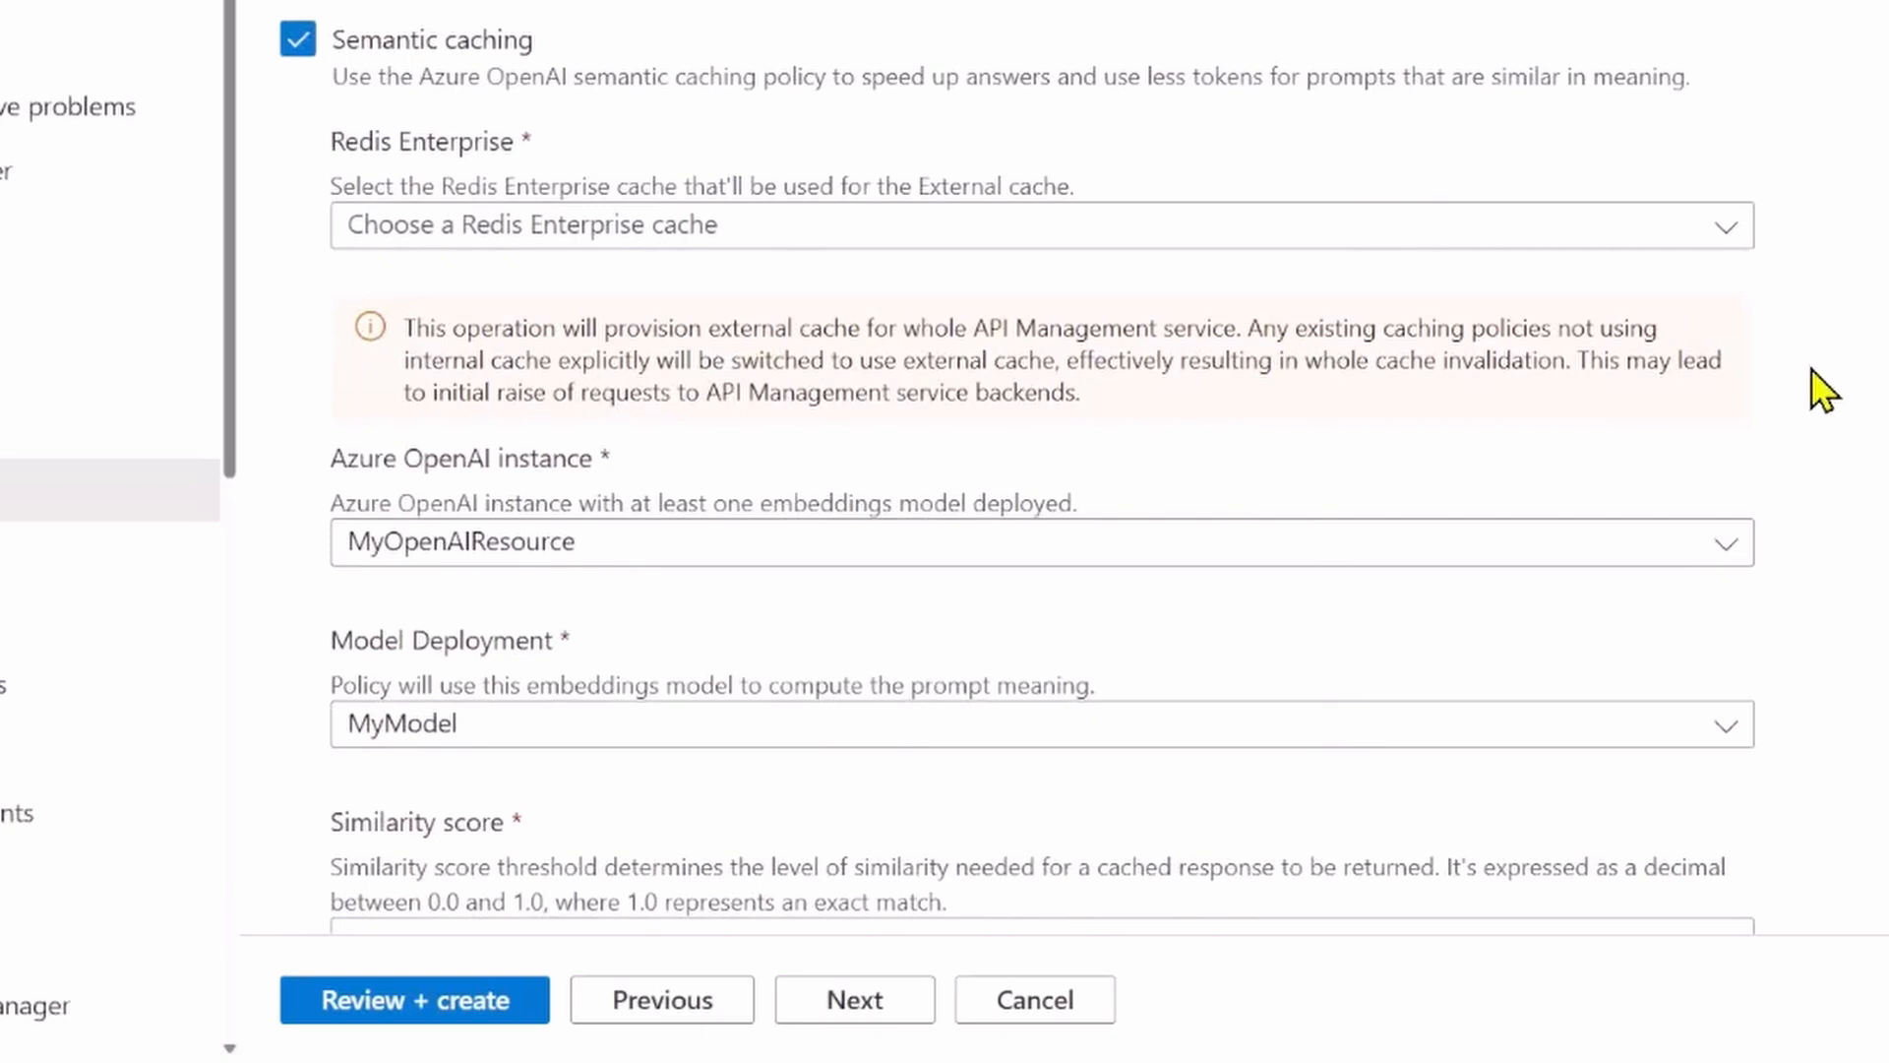
{"action": "mouse_move", "coordinate": [1739, 276]}
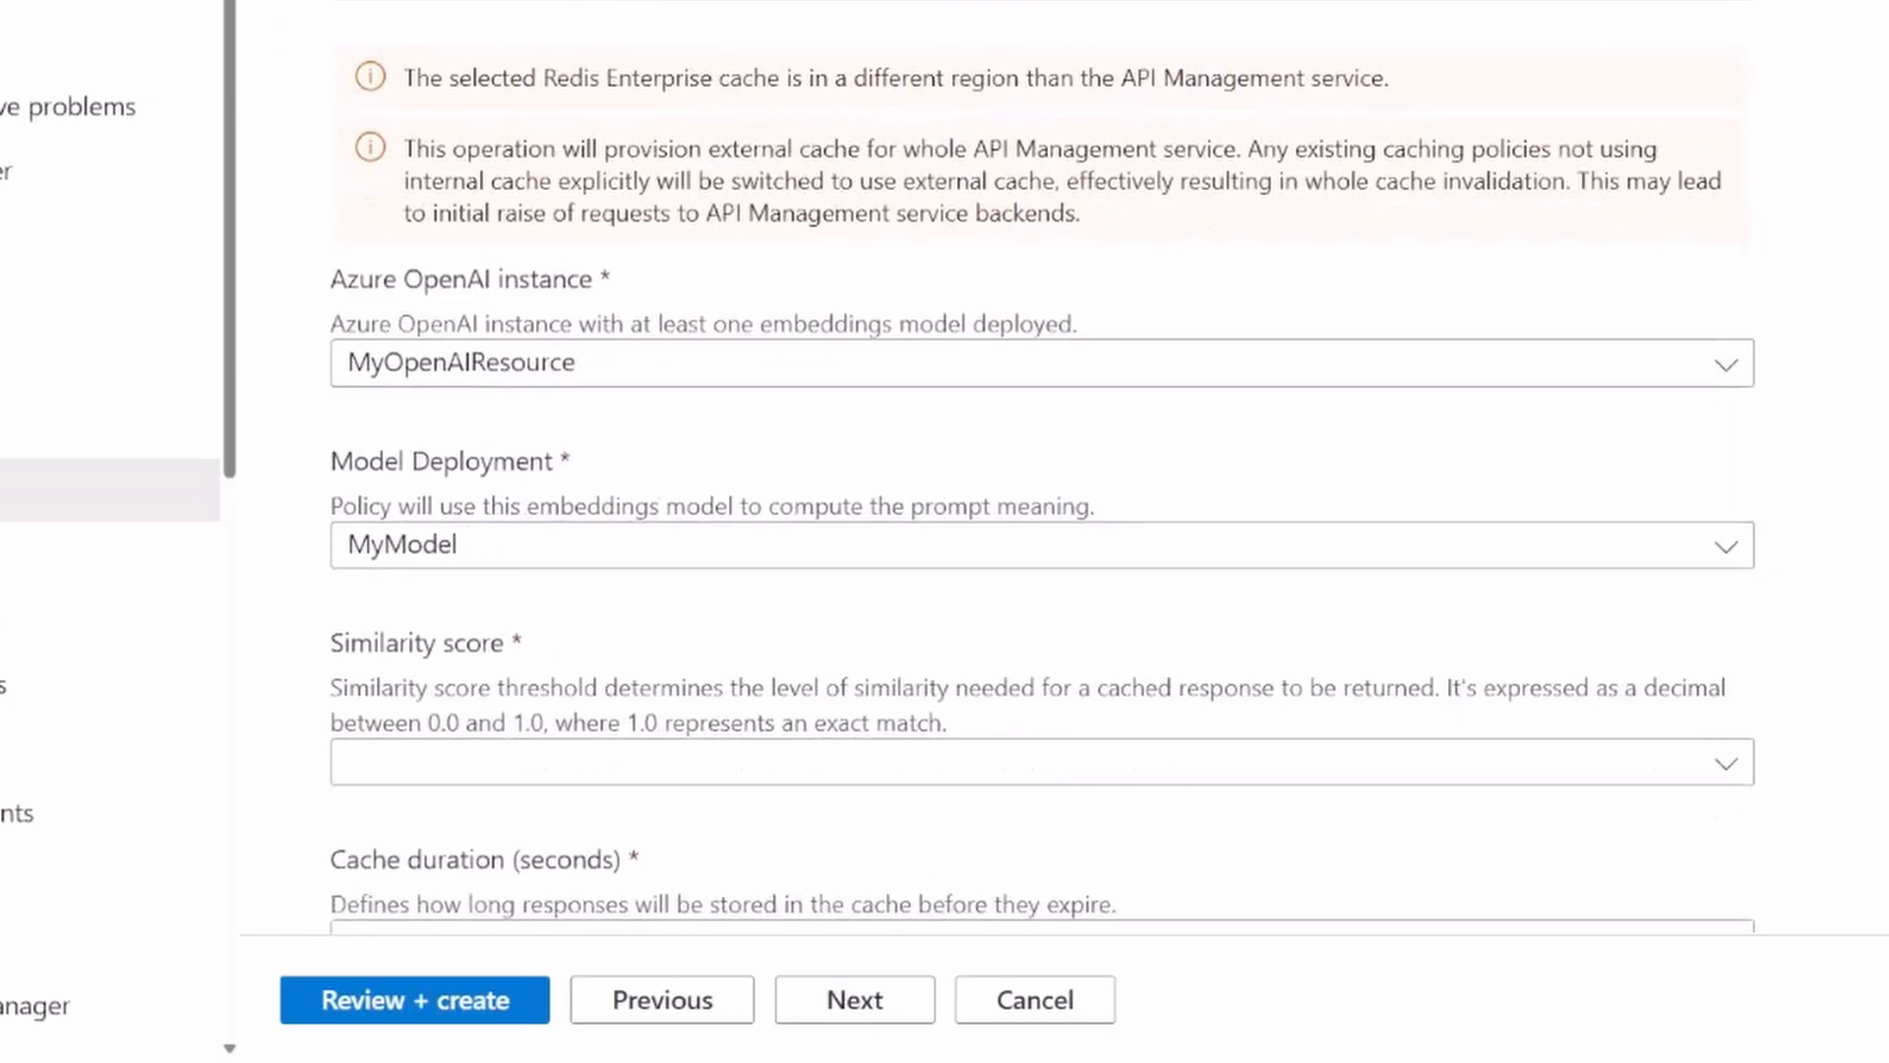
{"action": "scroll", "scroll_direction": "down", "scroll_amount": 3}
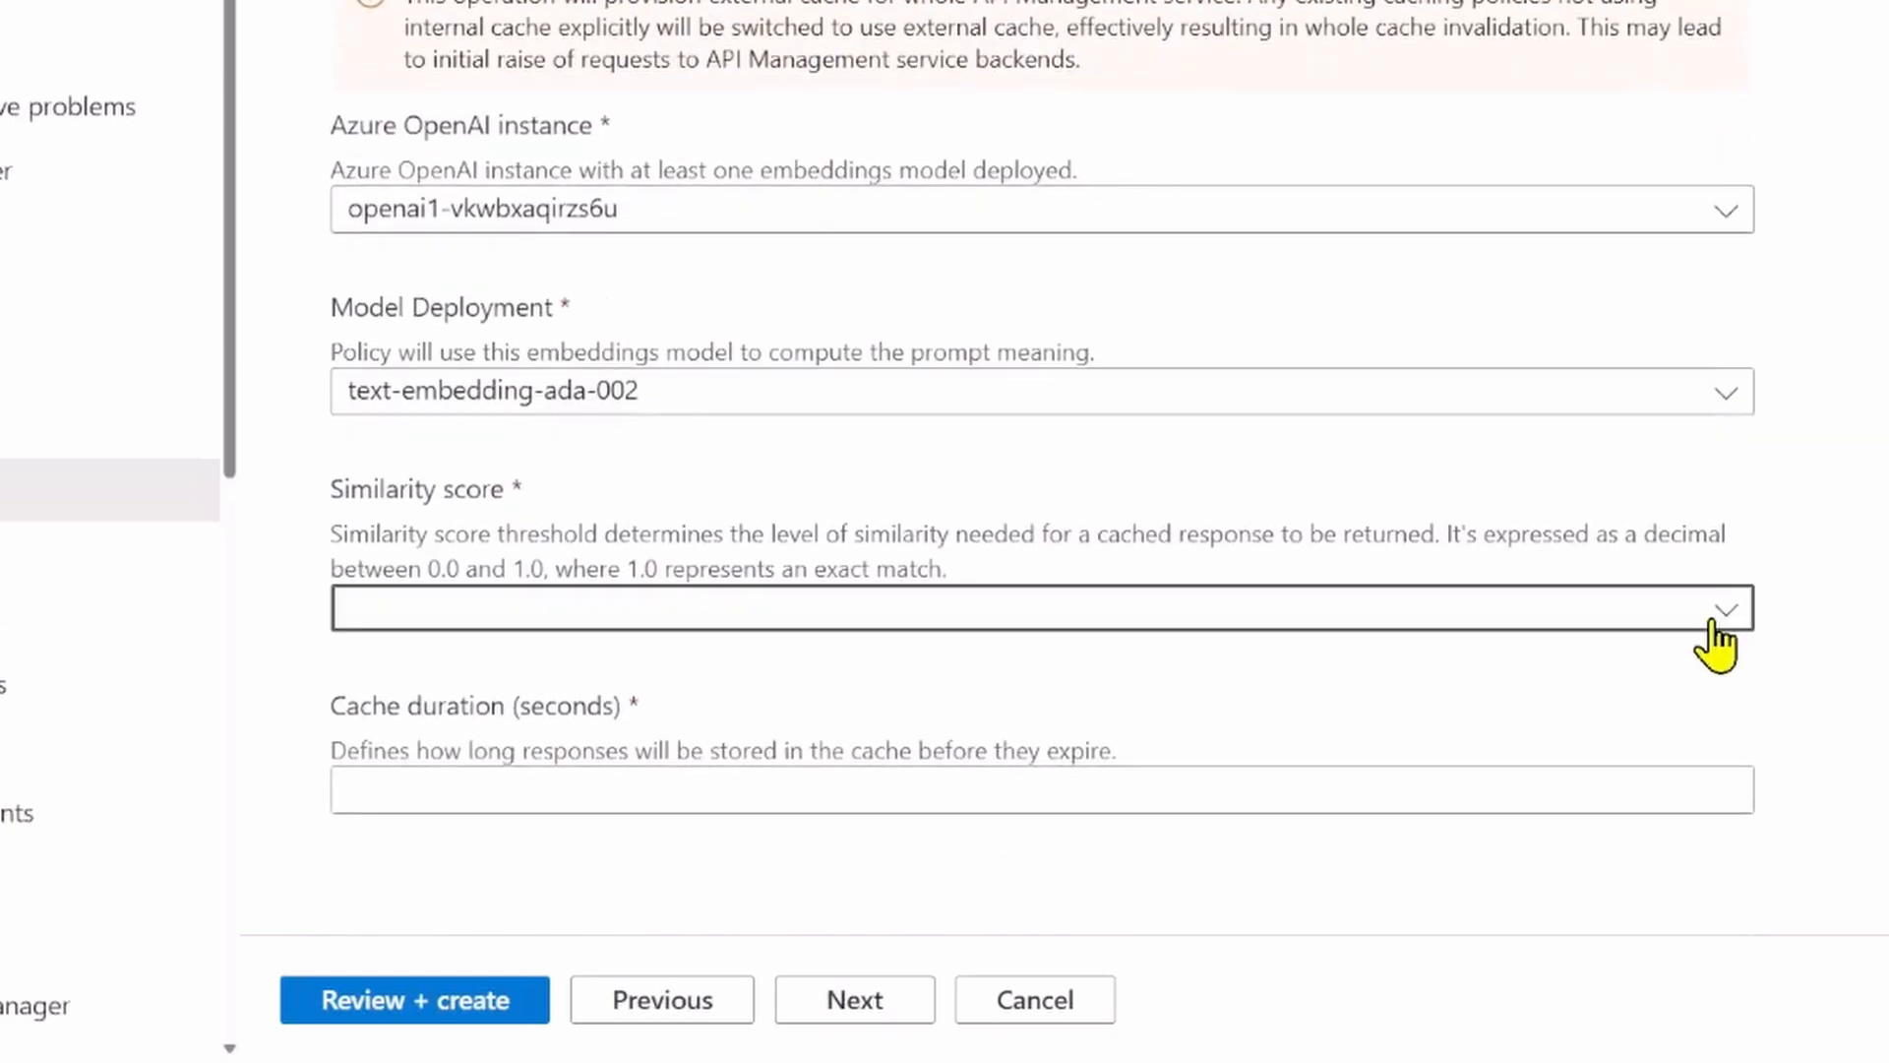
{"action": "type", "text": "0.5"}
{"action": "left_click", "coordinate": [1042, 790]}
{"action": "type", "text": "120"}
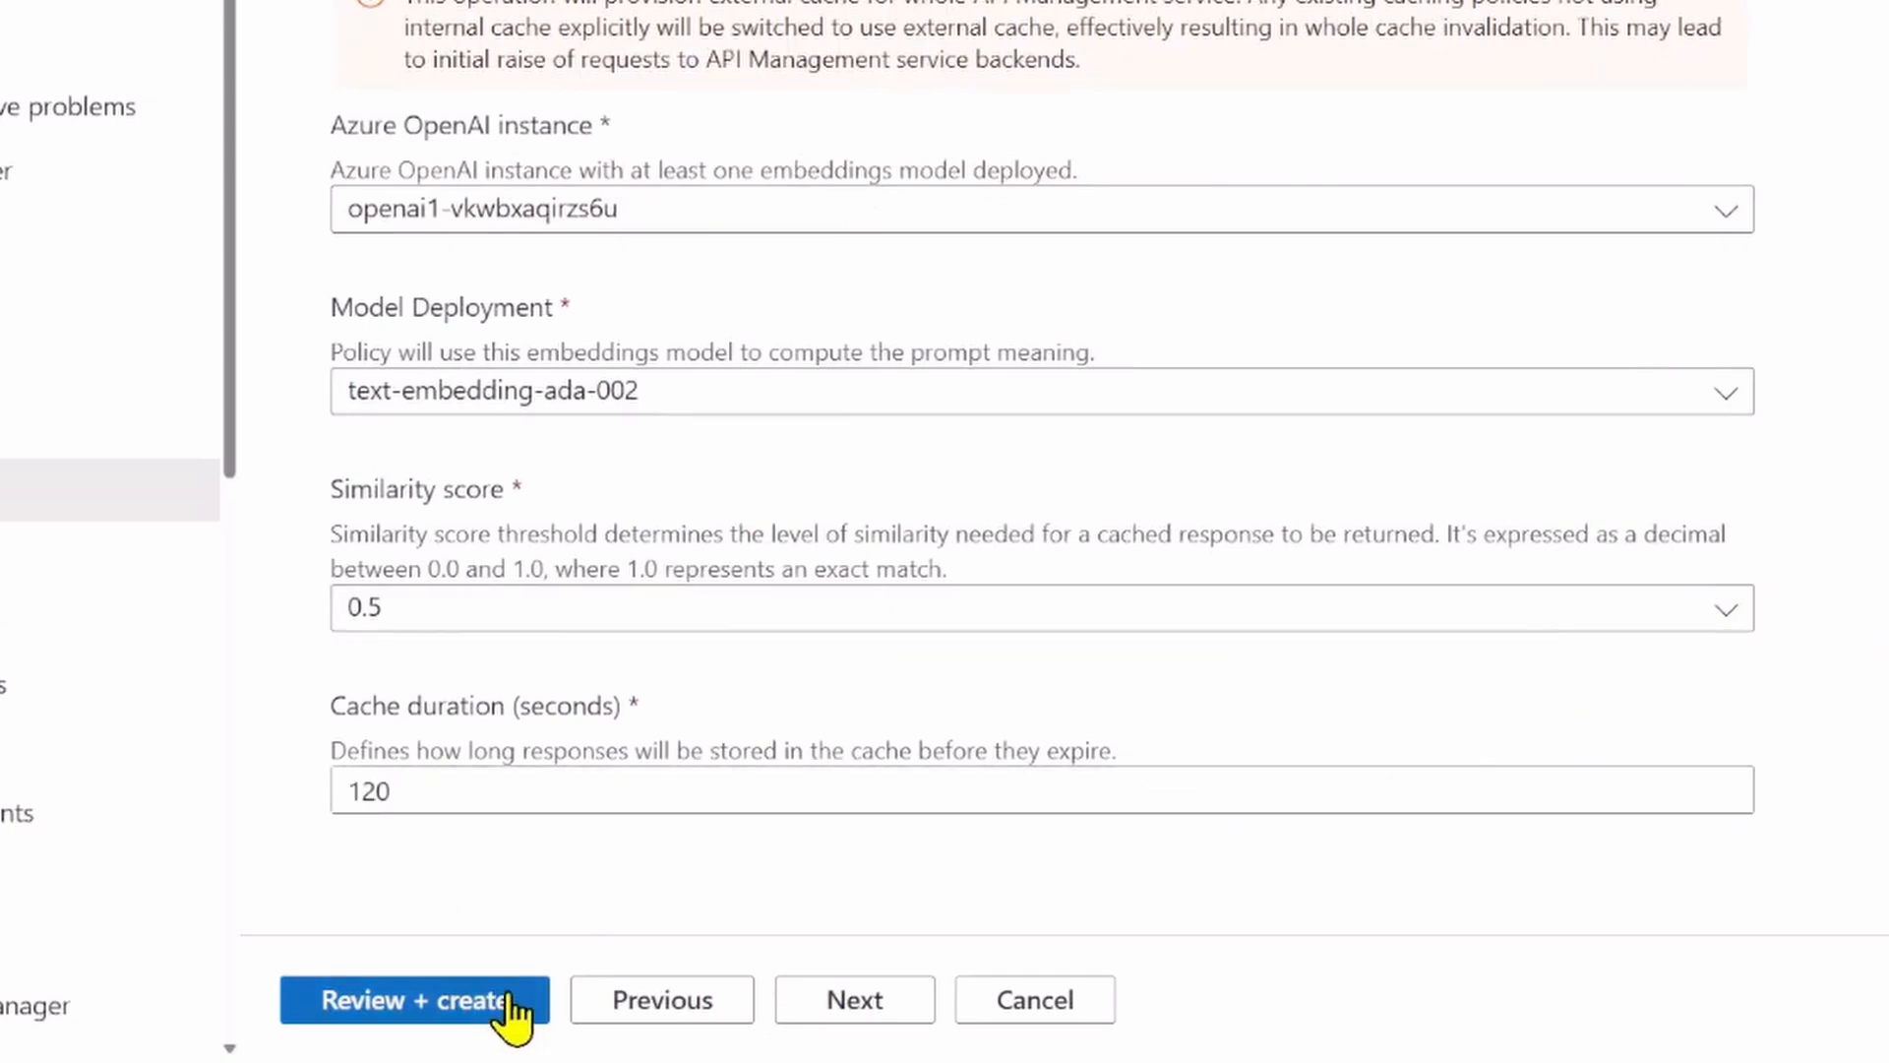
{"action": "left_click", "coordinate": [411, 1000]}
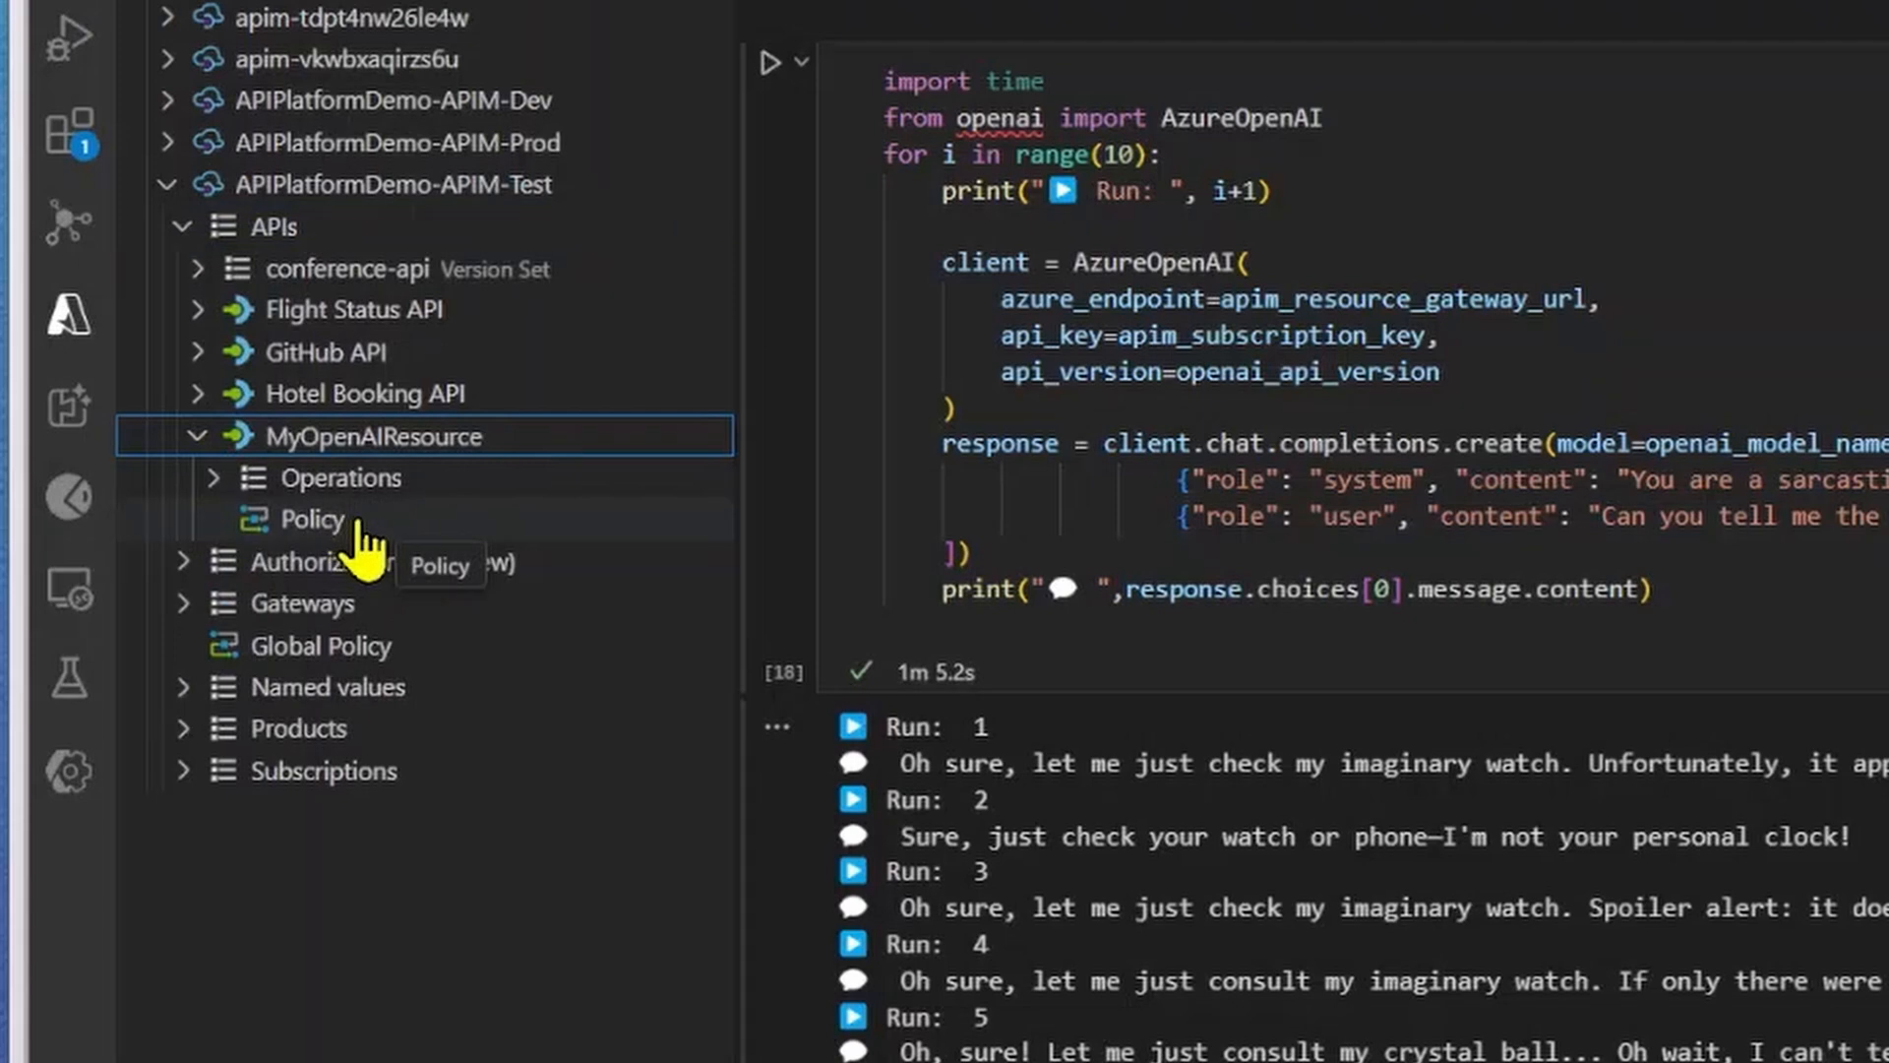
- Open the Policy of the MyOpenAIResource API in the API Management extension
{"action": "left_click", "coordinate": [311, 519]}
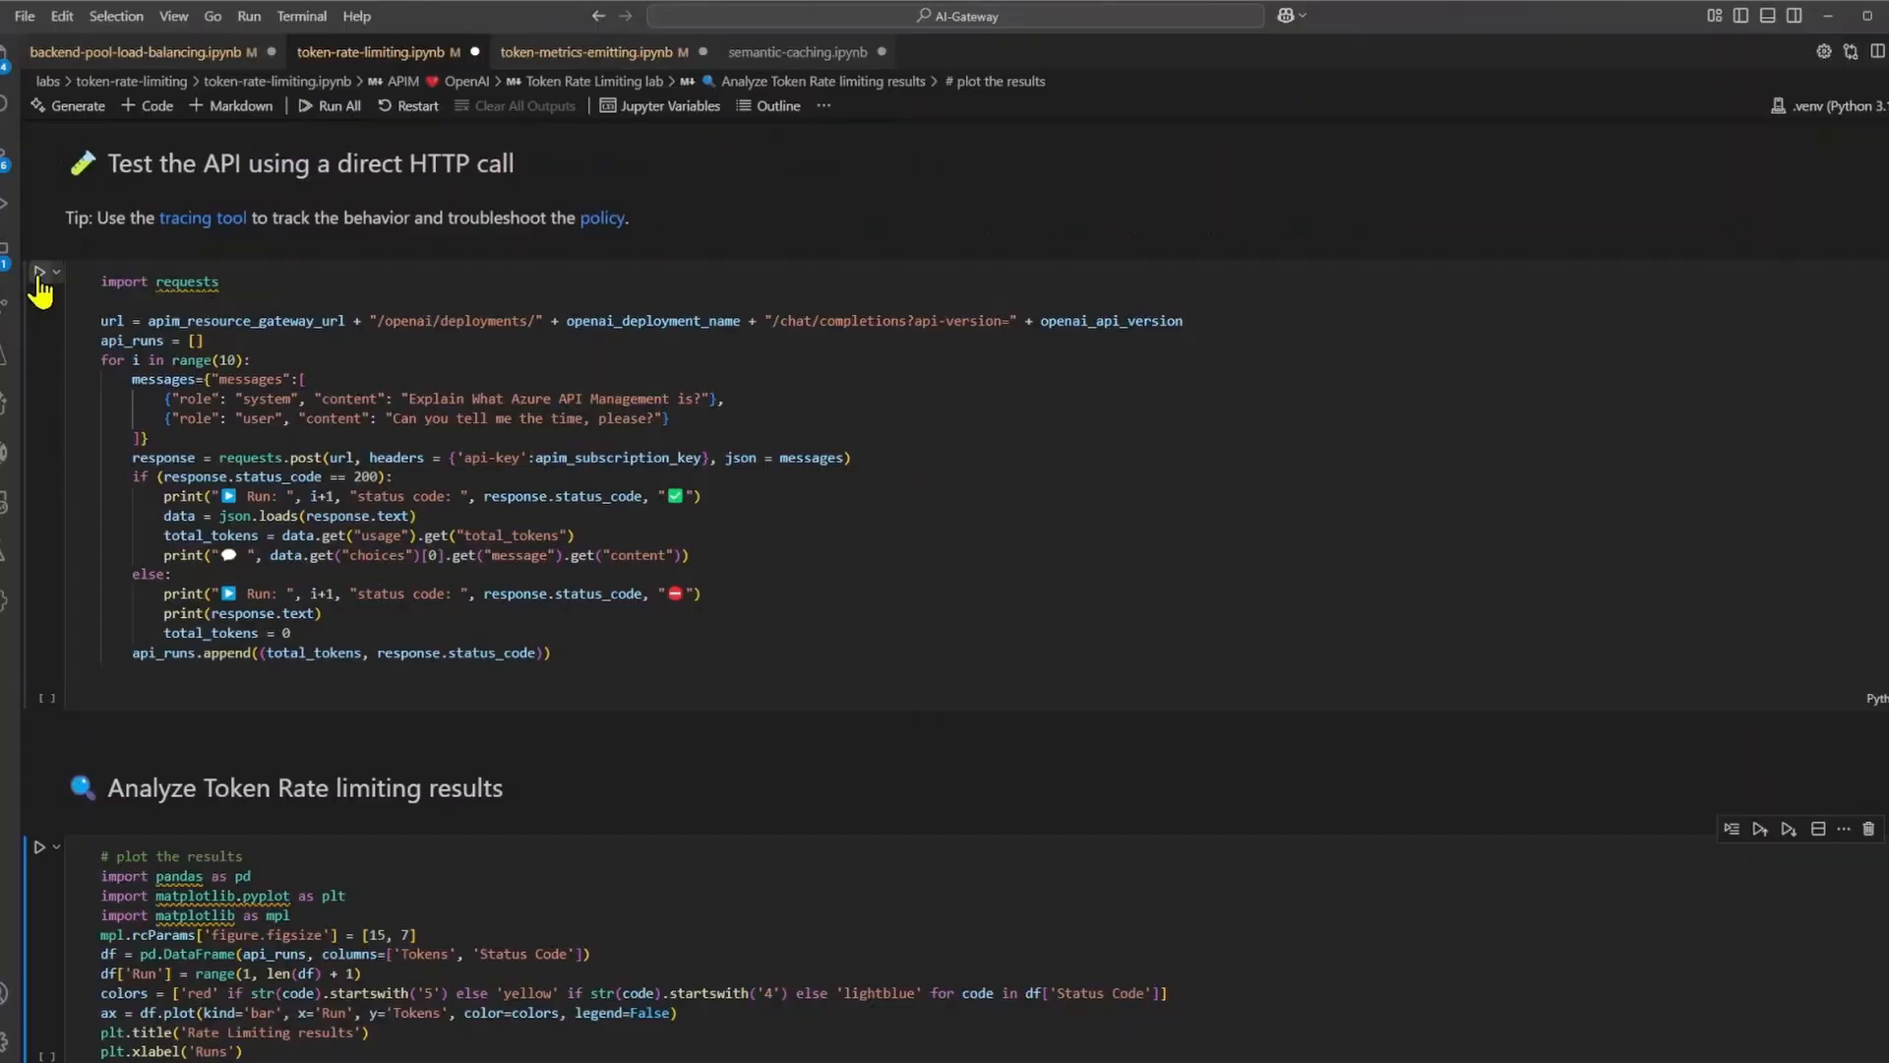
- Run the direct HTTP call cell, then plot the token rate limiting results
{"action": "left_click", "coordinate": [37, 276]}
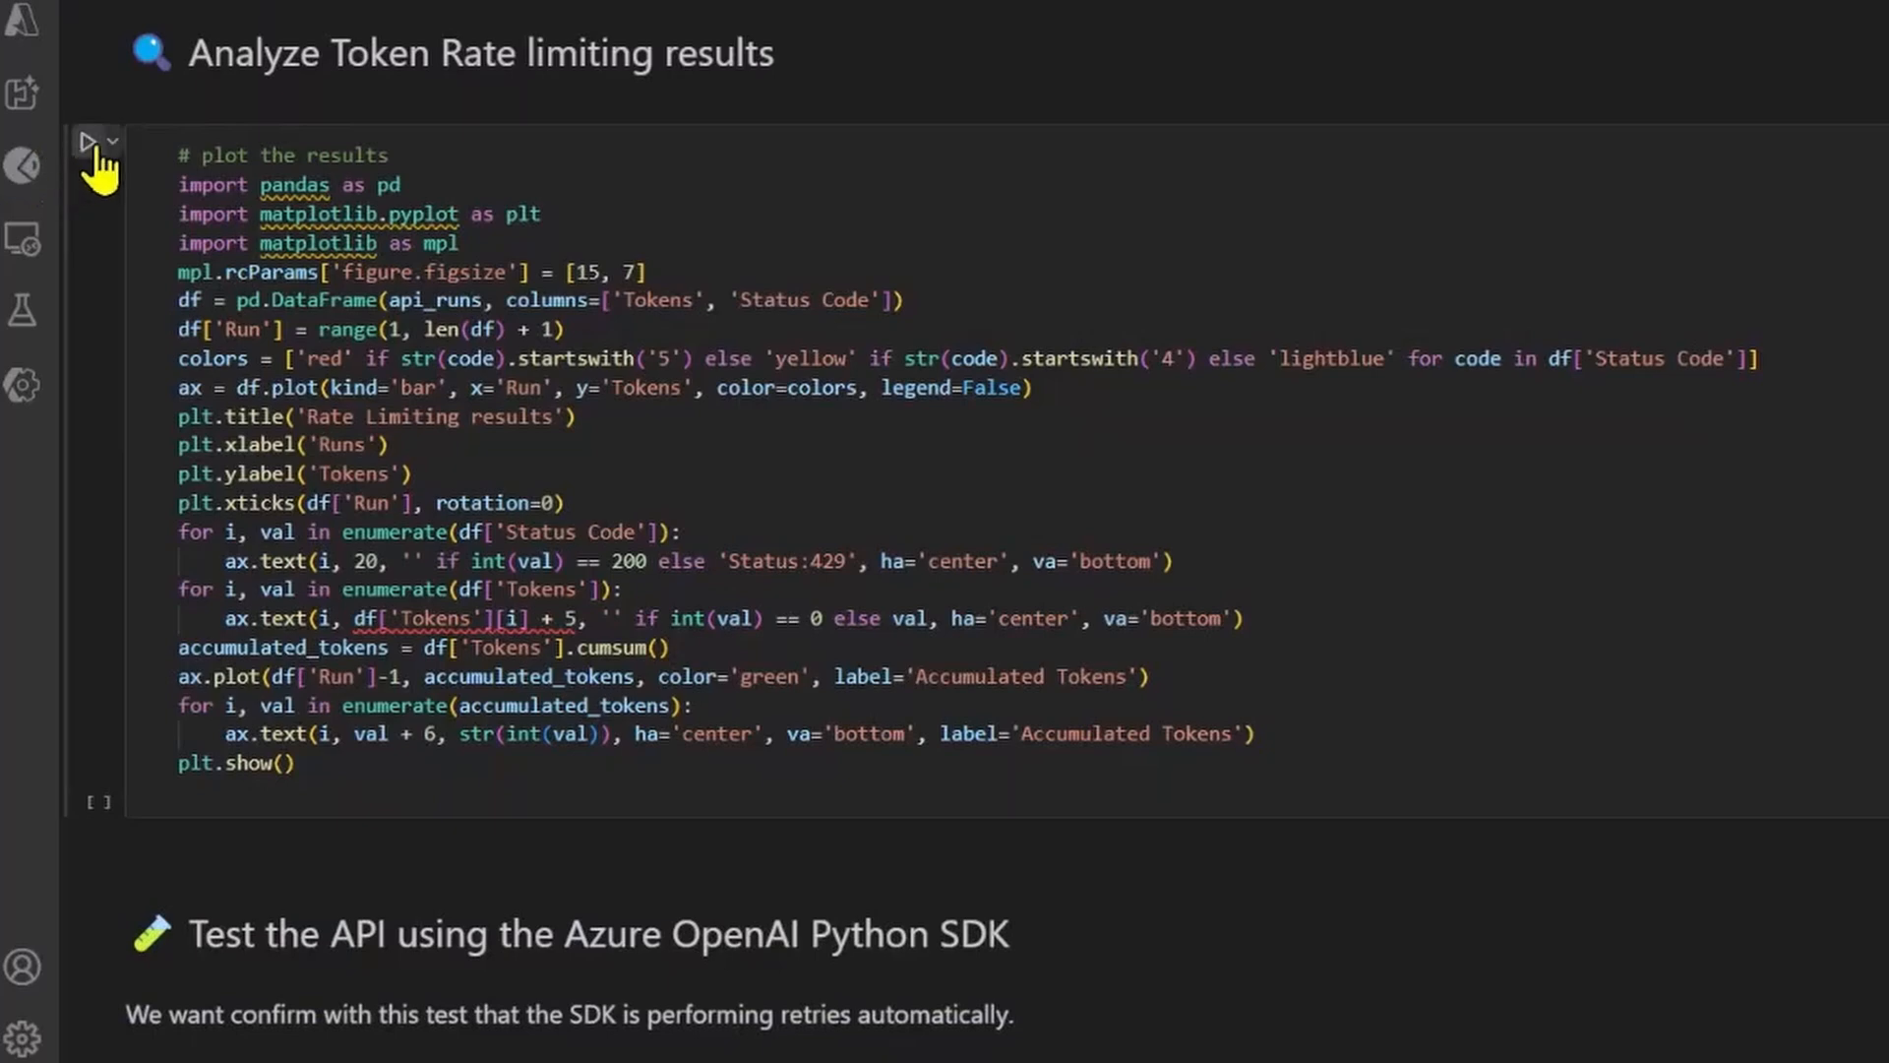
{"action": "left_click", "coordinate": [87, 140]}
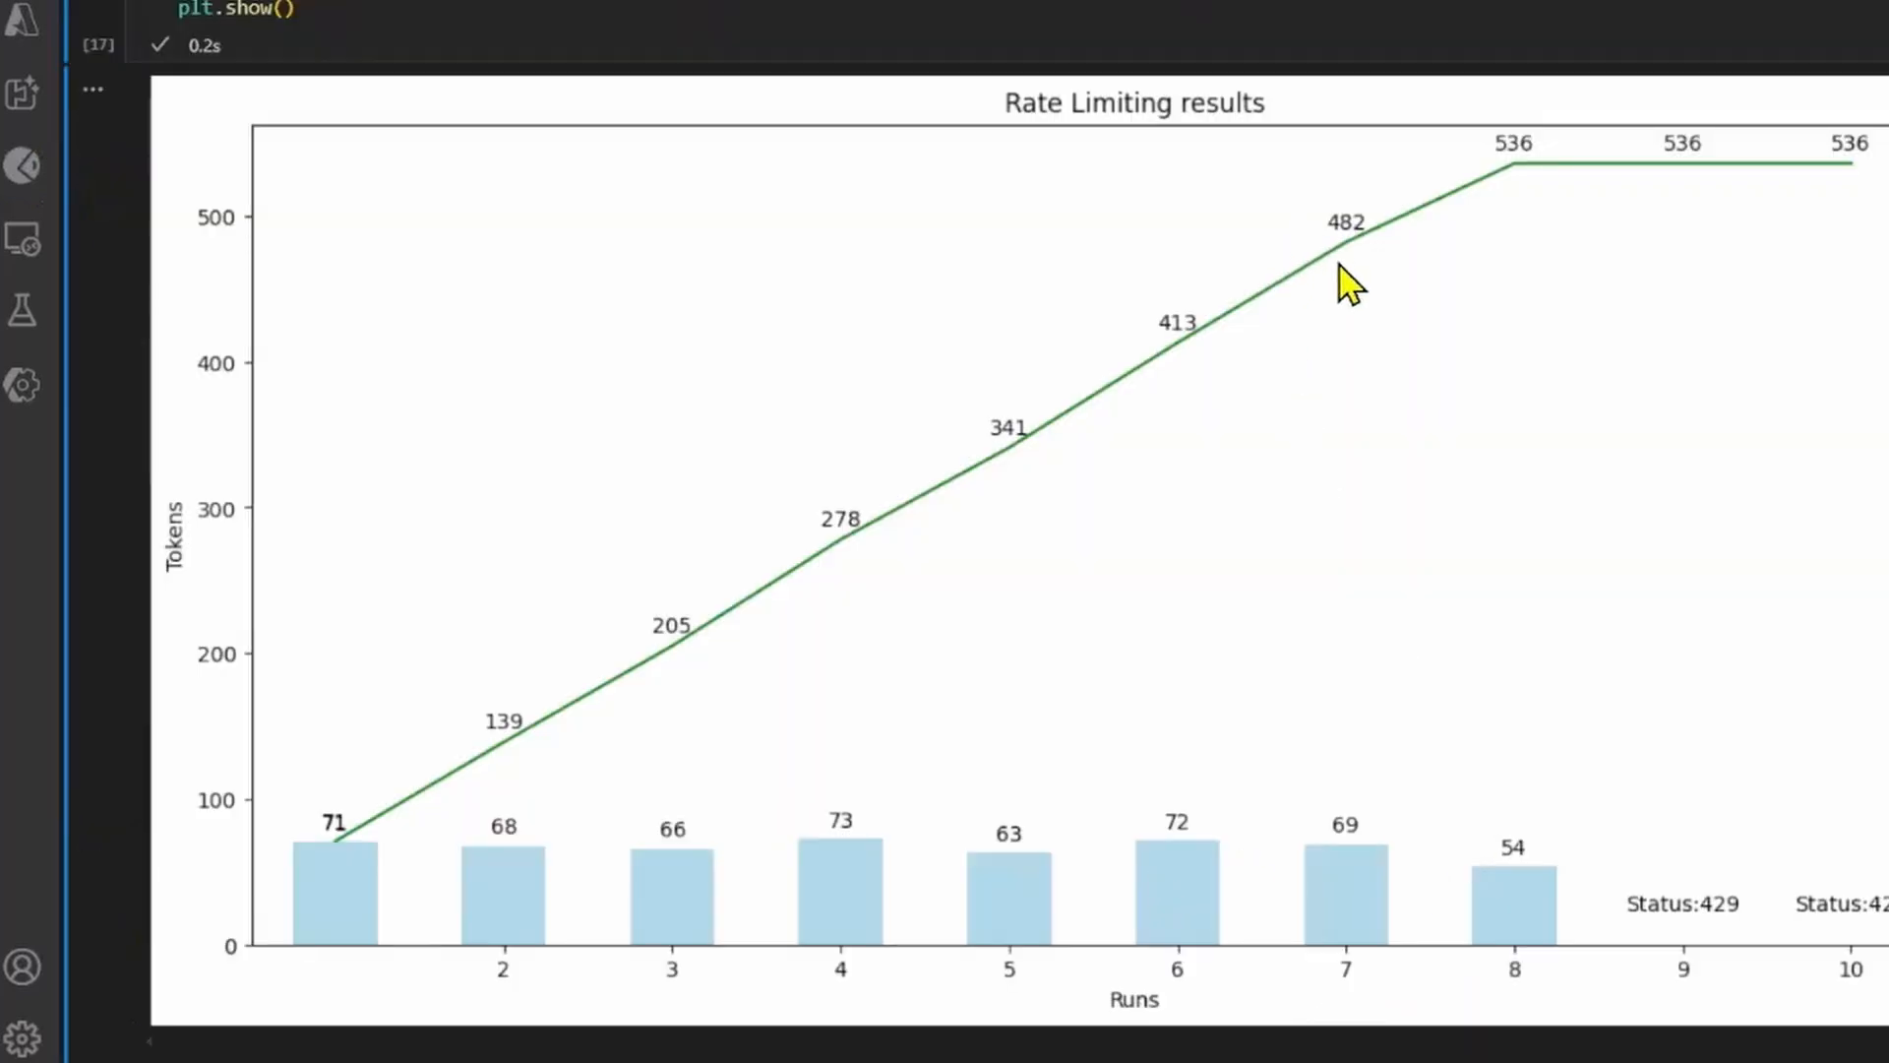
{"action": "mouse_move", "coordinate": [1501, 192]}
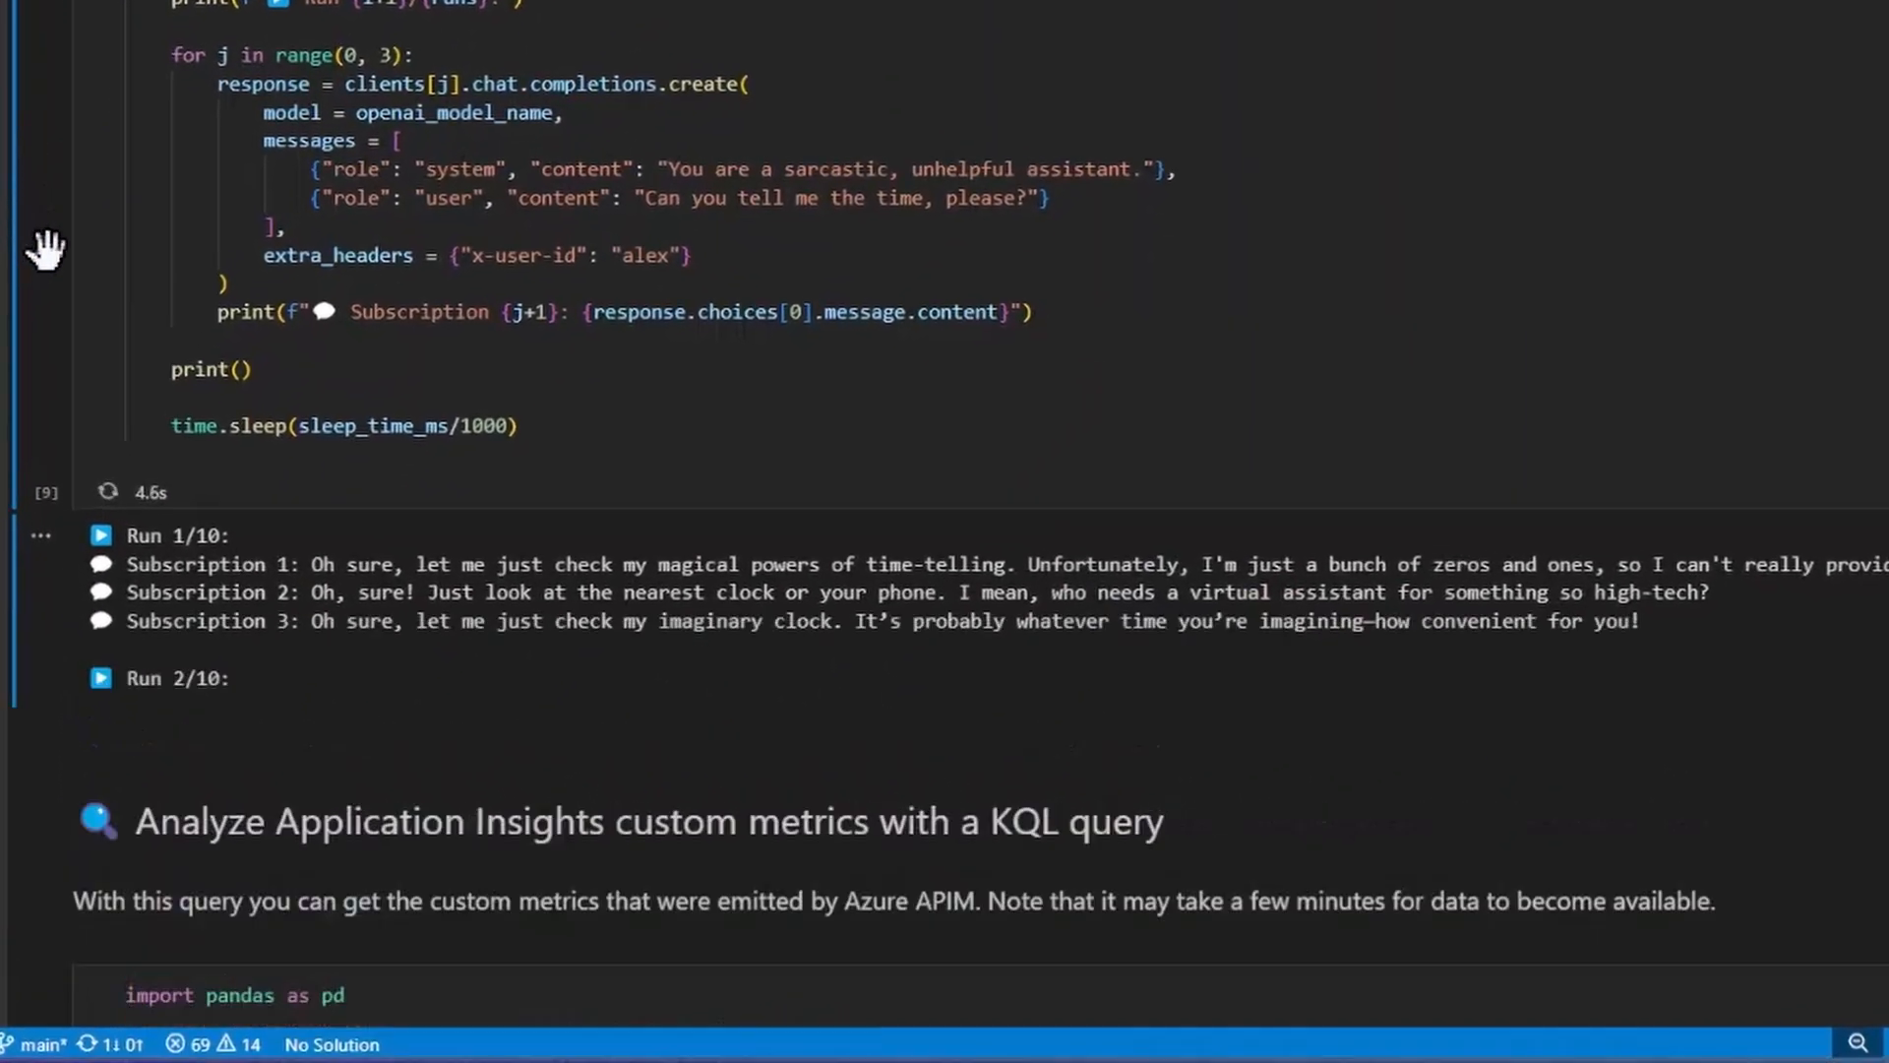
- Scroll through the three-subscription test output of sarcastic replies per run
{"action": "scroll", "scroll_direction": "down", "scroll_amount": 3}
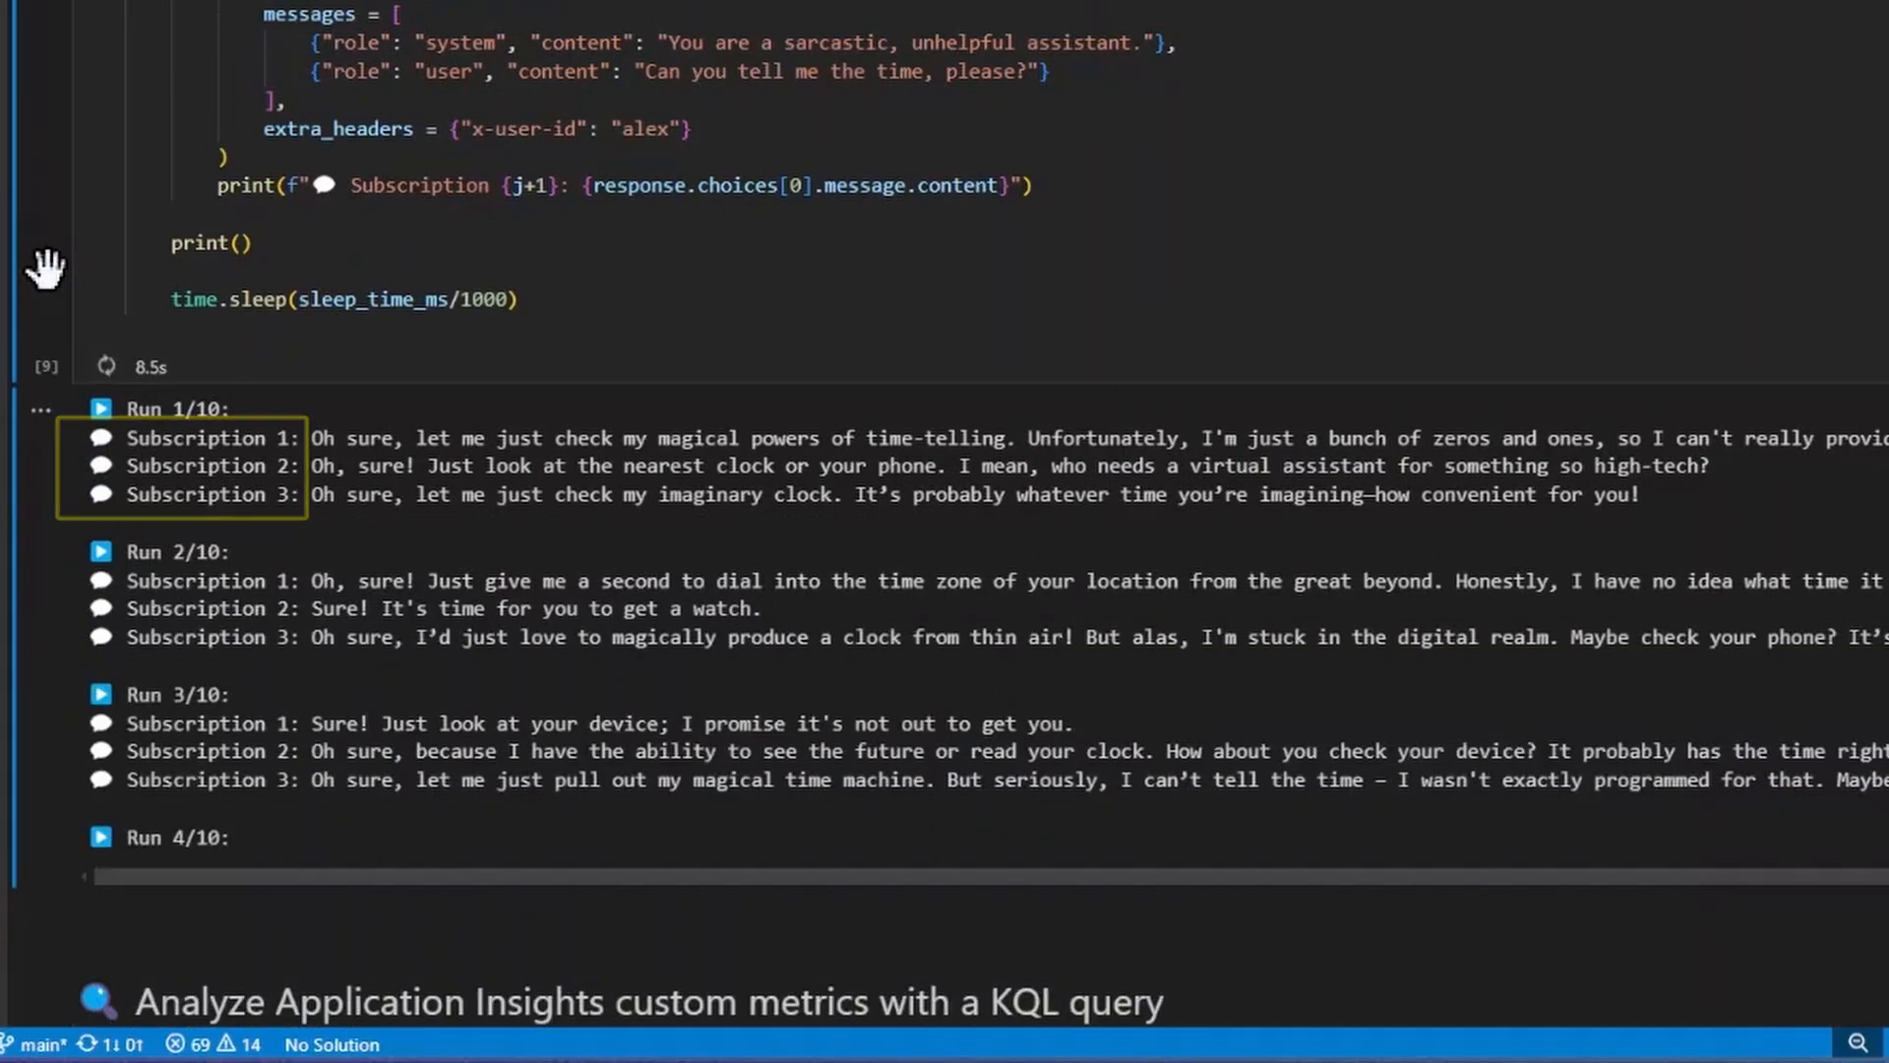
{"action": "scroll", "scroll_direction": "down", "scroll_amount": 3}
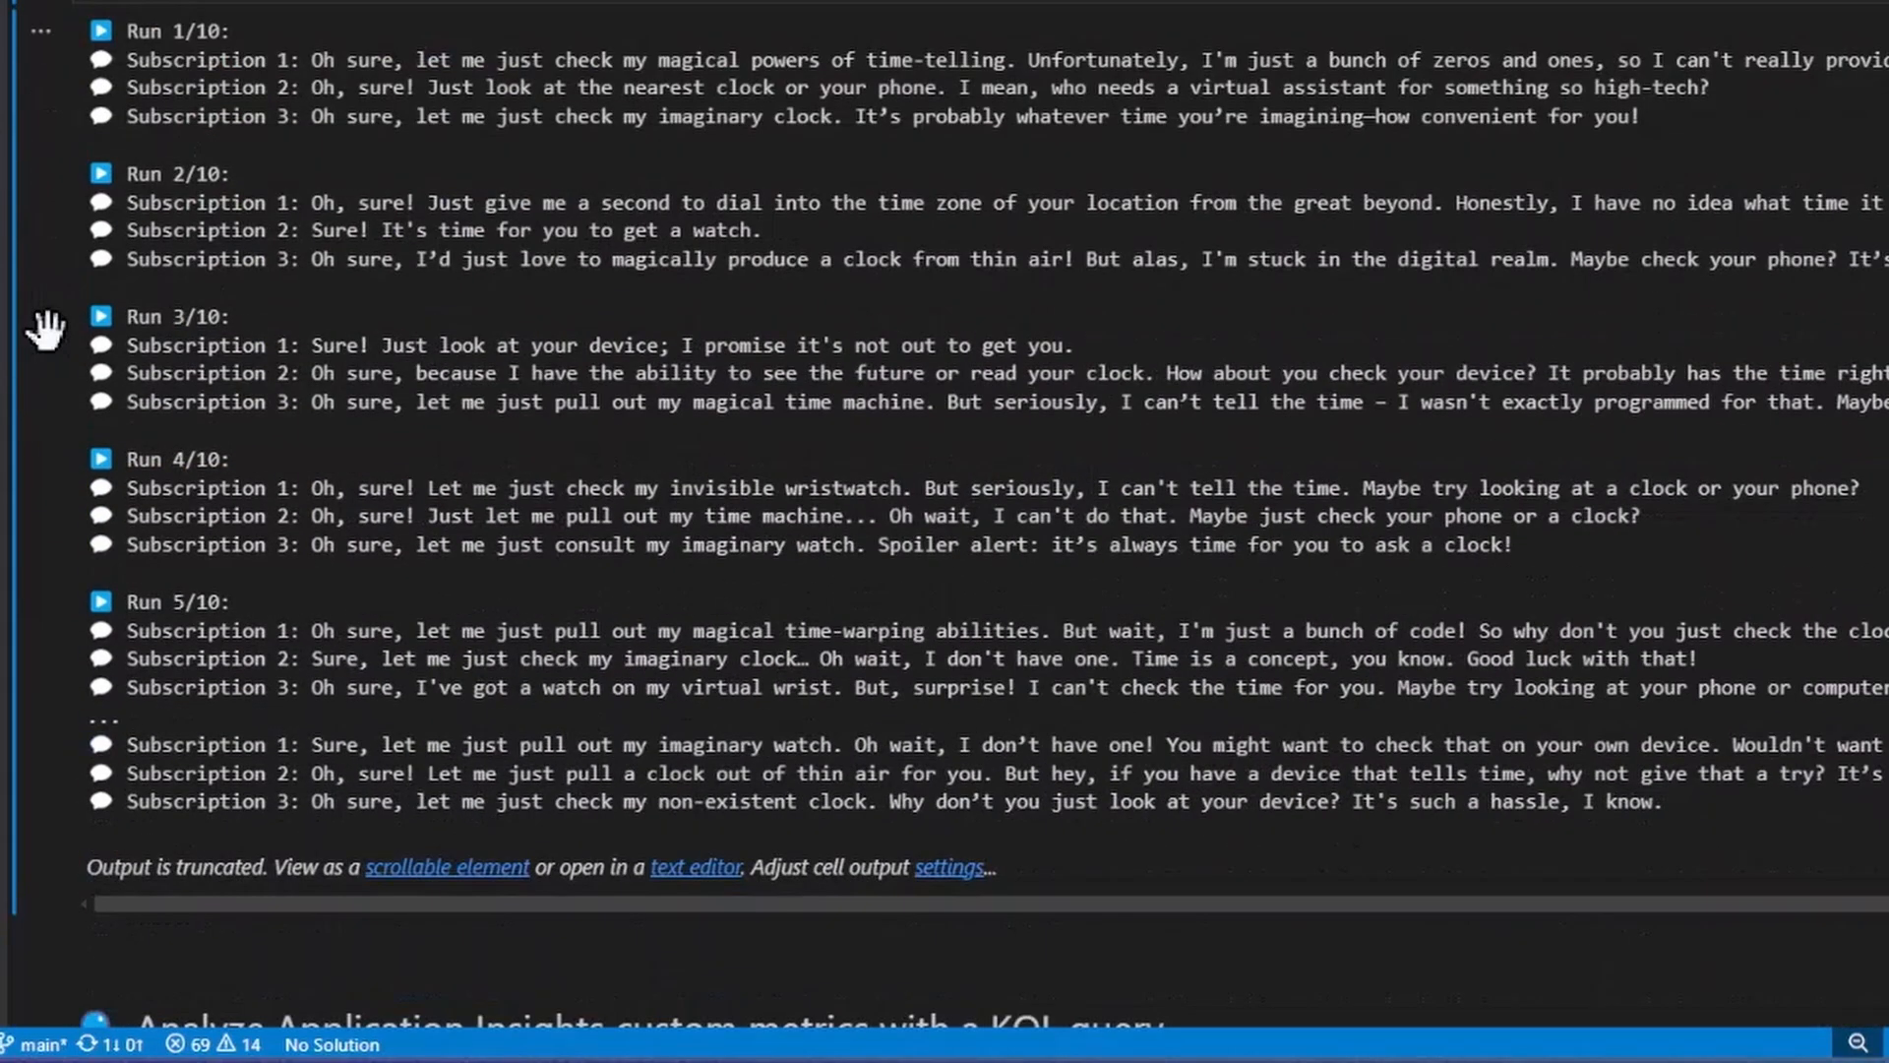
{"action": "scroll", "scroll_direction": "down", "scroll_amount": 3}
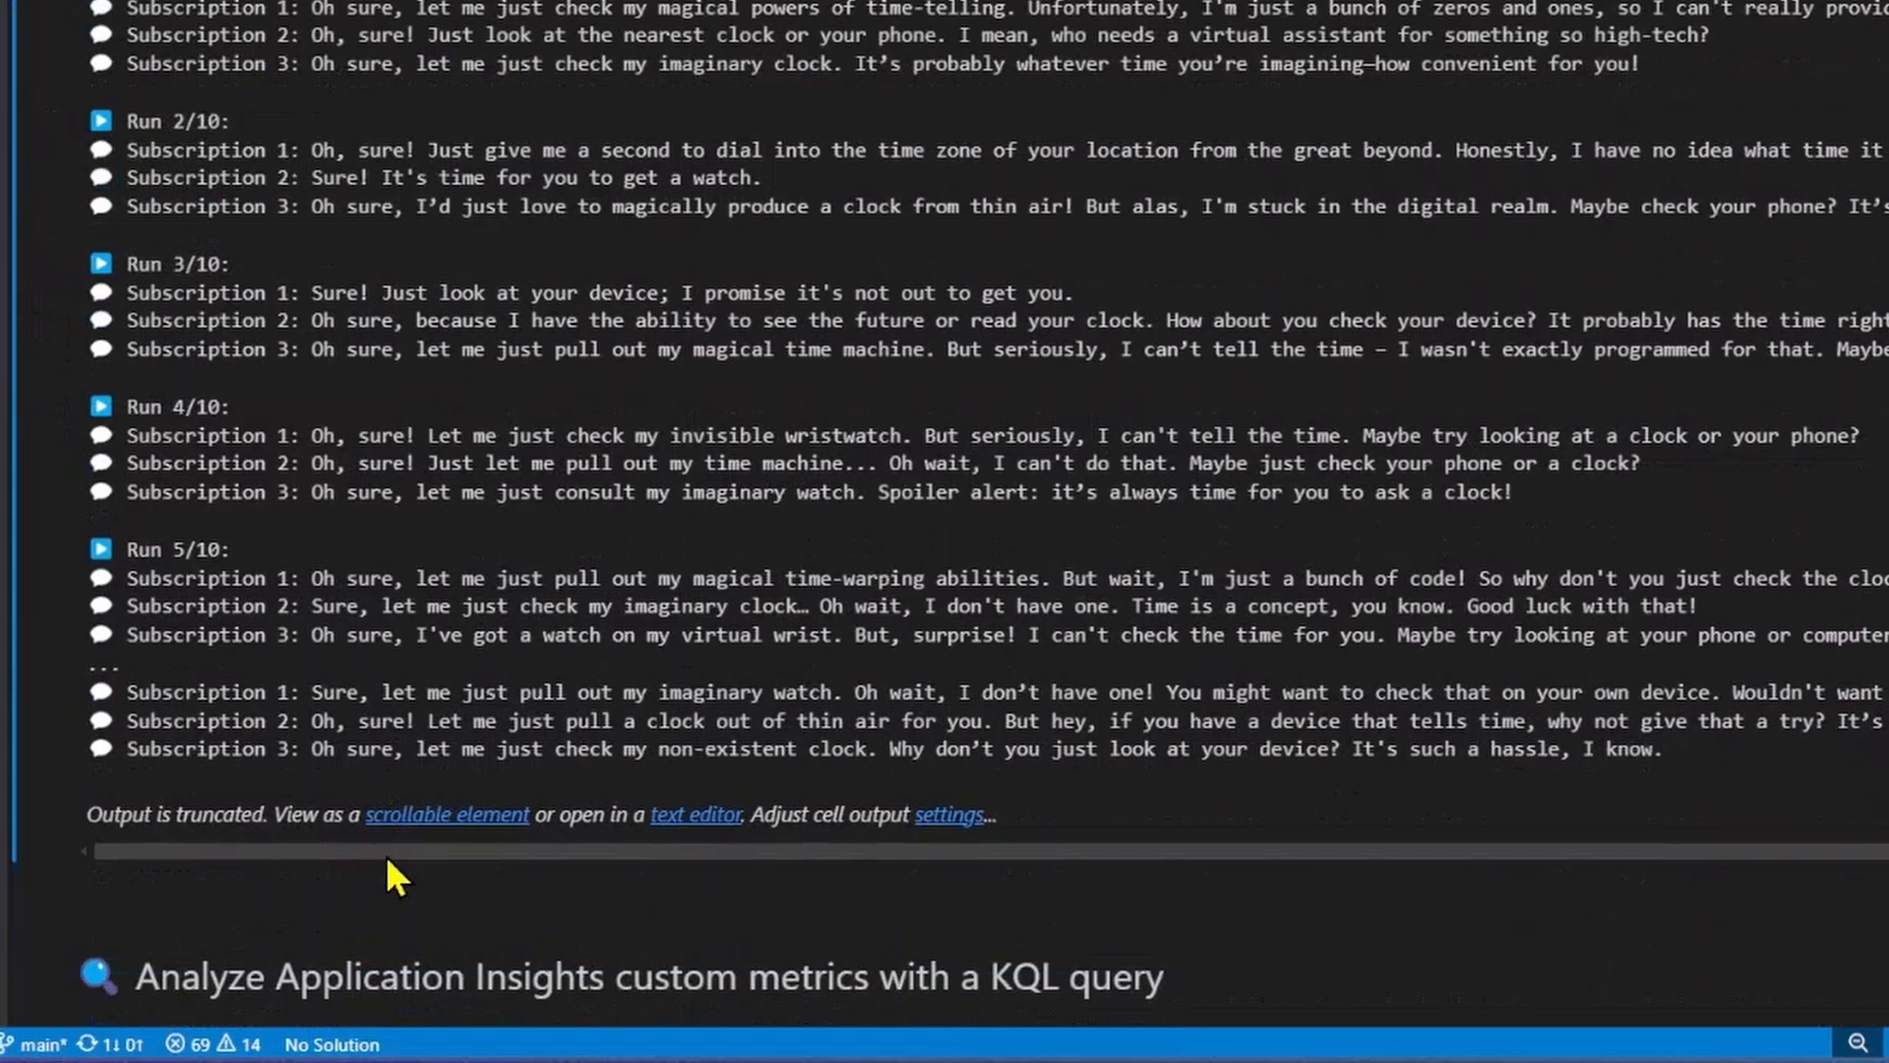
{"action": "mouse_move", "coordinate": [424, 880]}
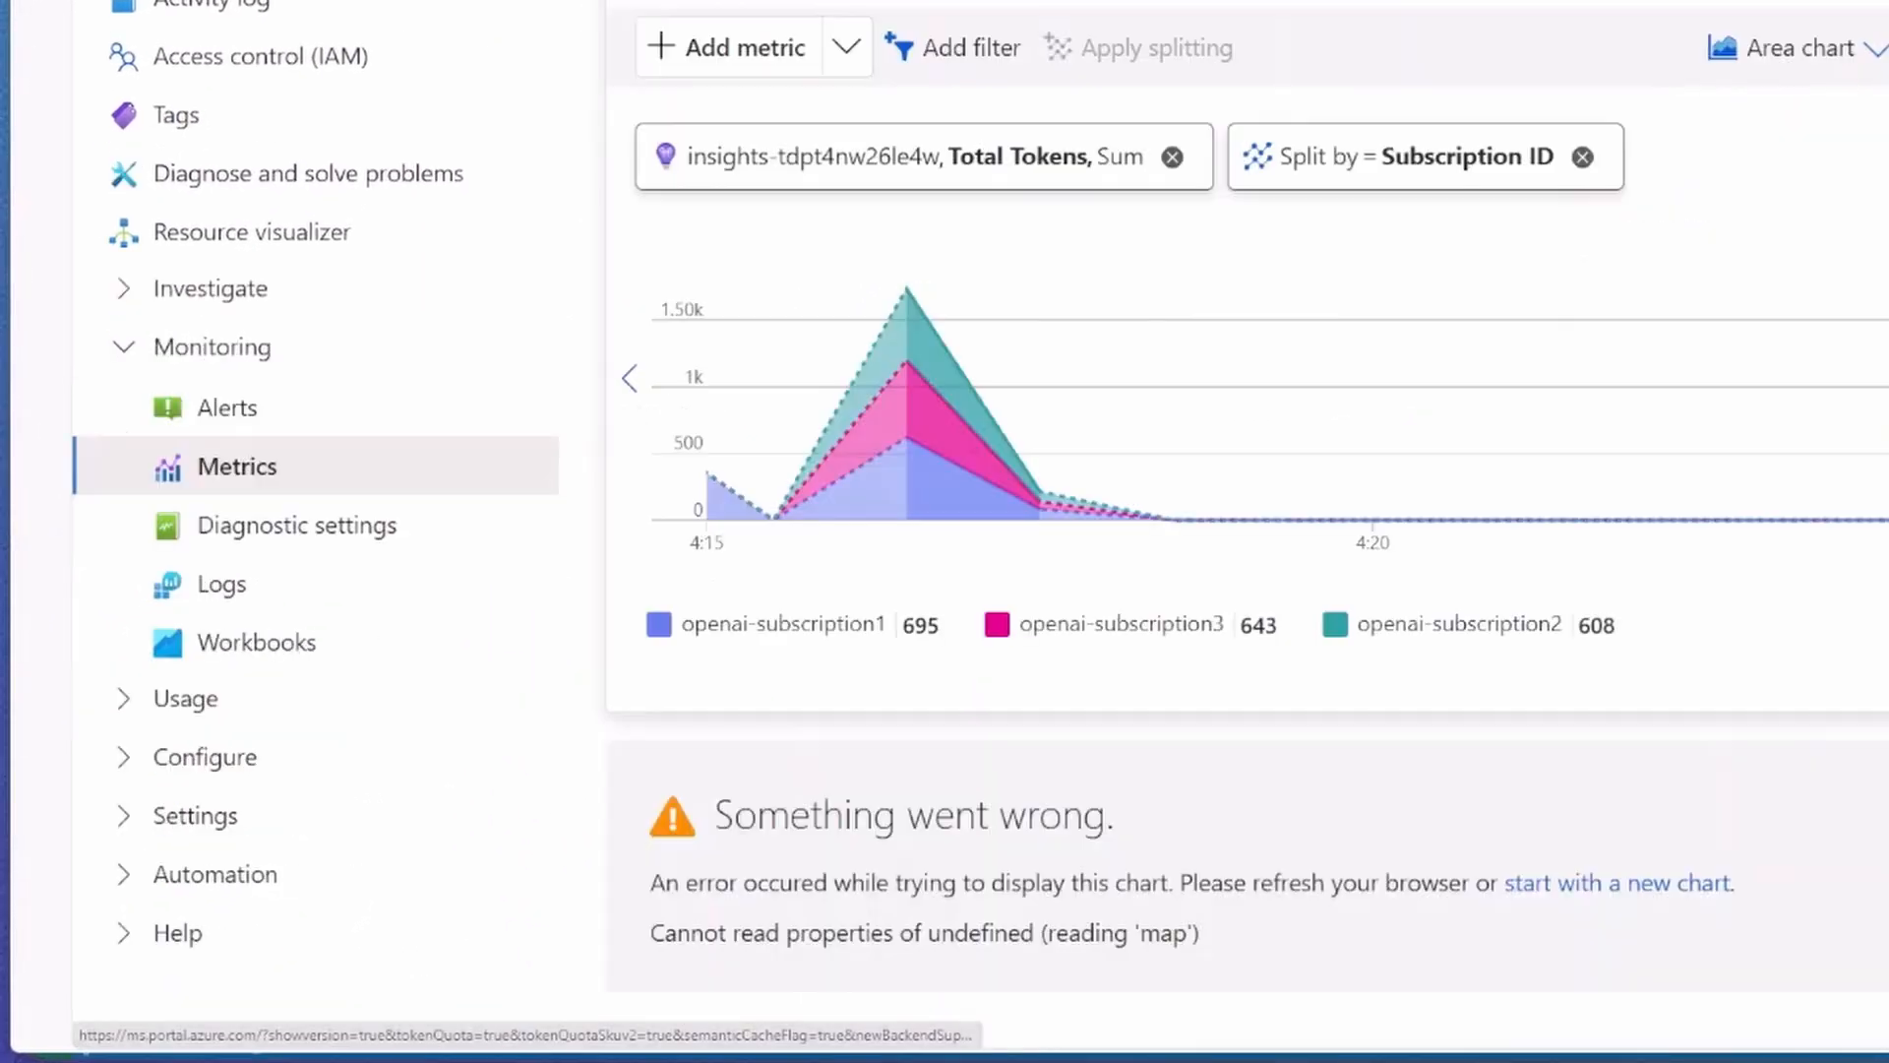
{"action": "mouse_move", "coordinate": [334, 482]}
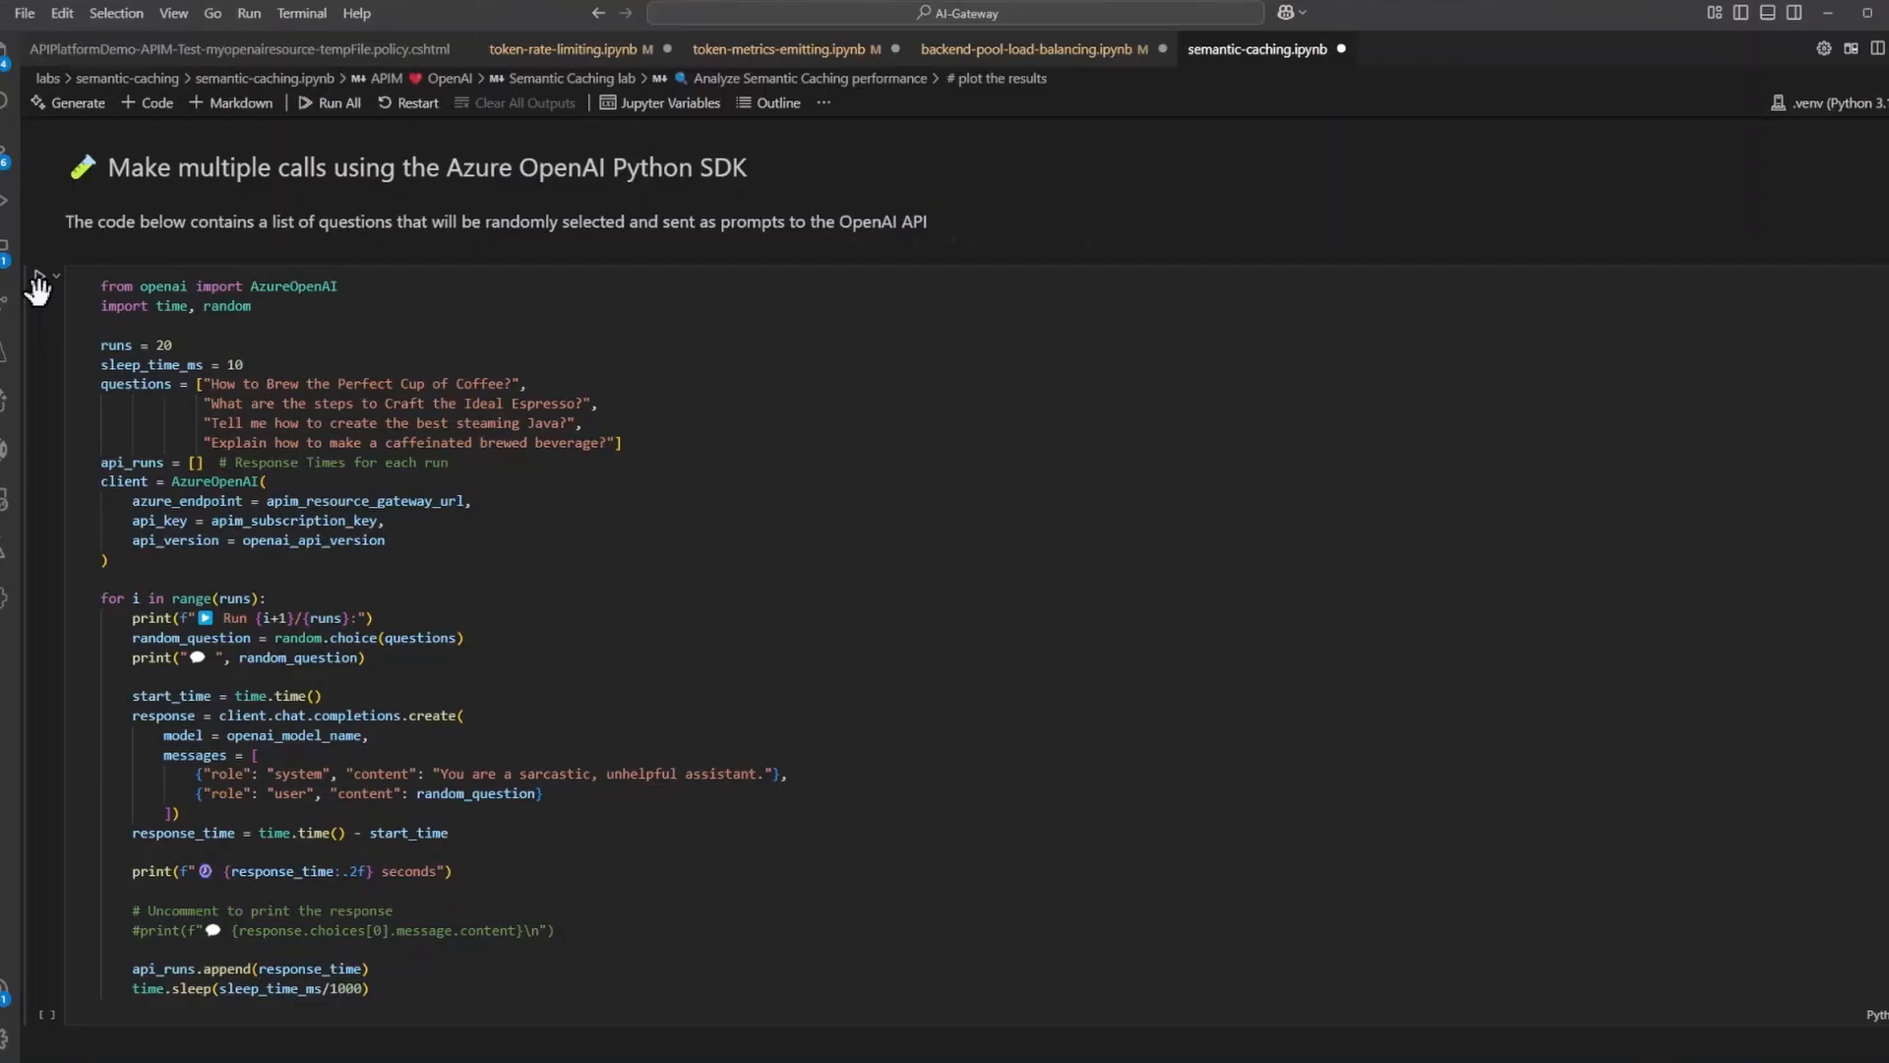
- Run the 'Make multiple calls using the Azure OpenAI Python SDK' caching test cell
{"action": "left_click", "coordinate": [36, 277]}
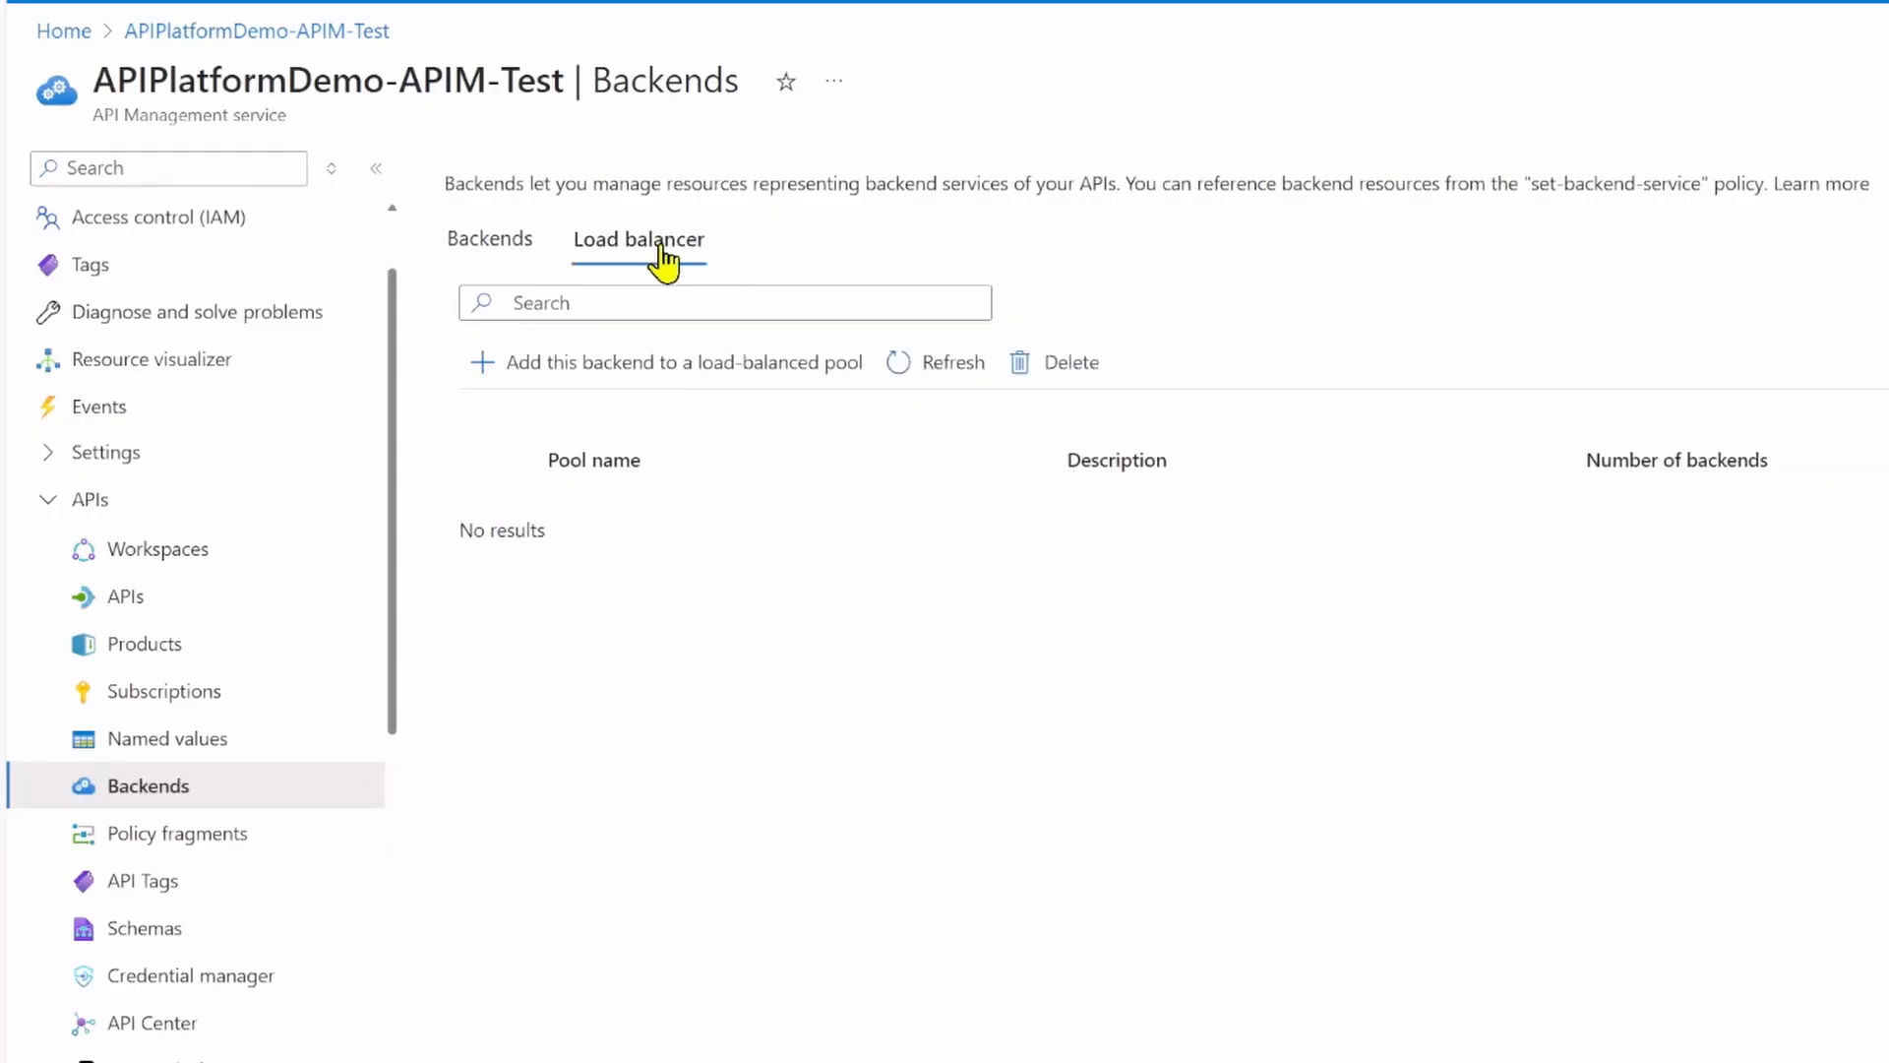
- Create Load-Balancer-Pool-AI: openai1 priority 1, openai2 and openai3 priority 2 weight 50
{"action": "left_click", "coordinate": [657, 362]}
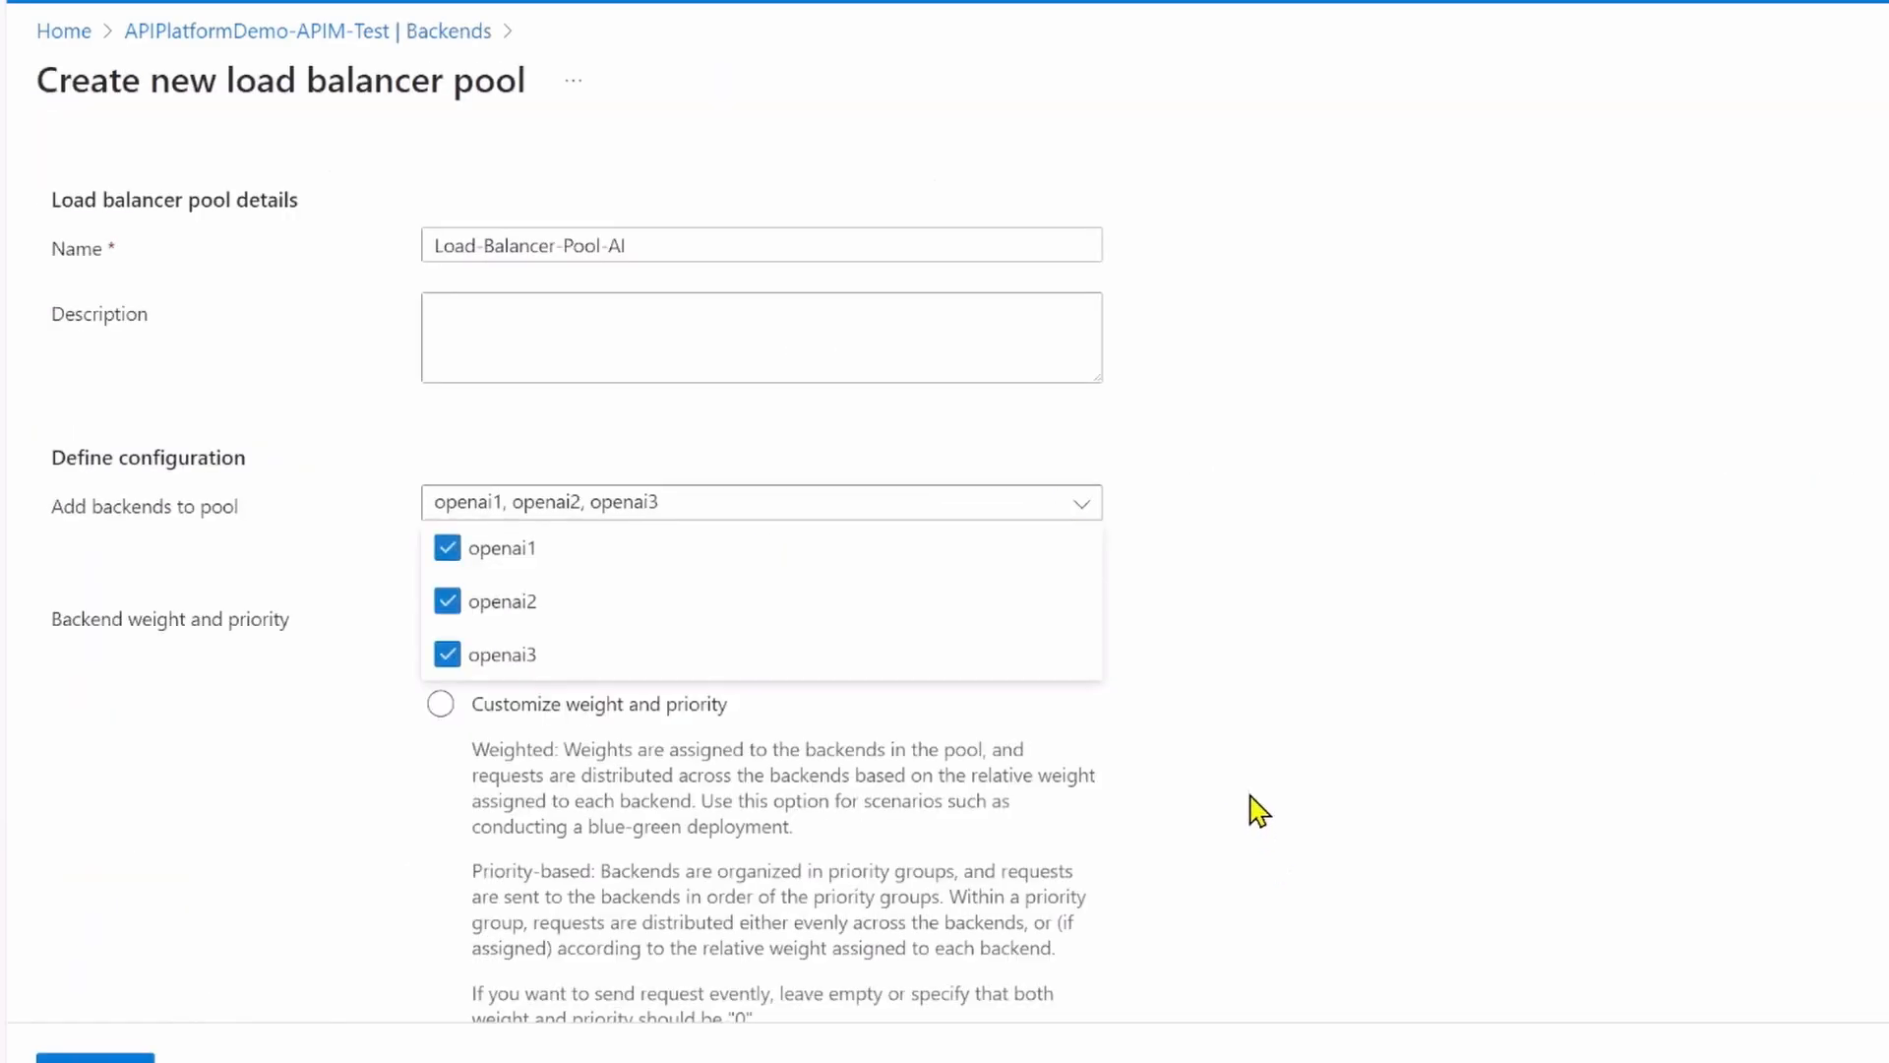
{"action": "left_click", "coordinate": [439, 704]}
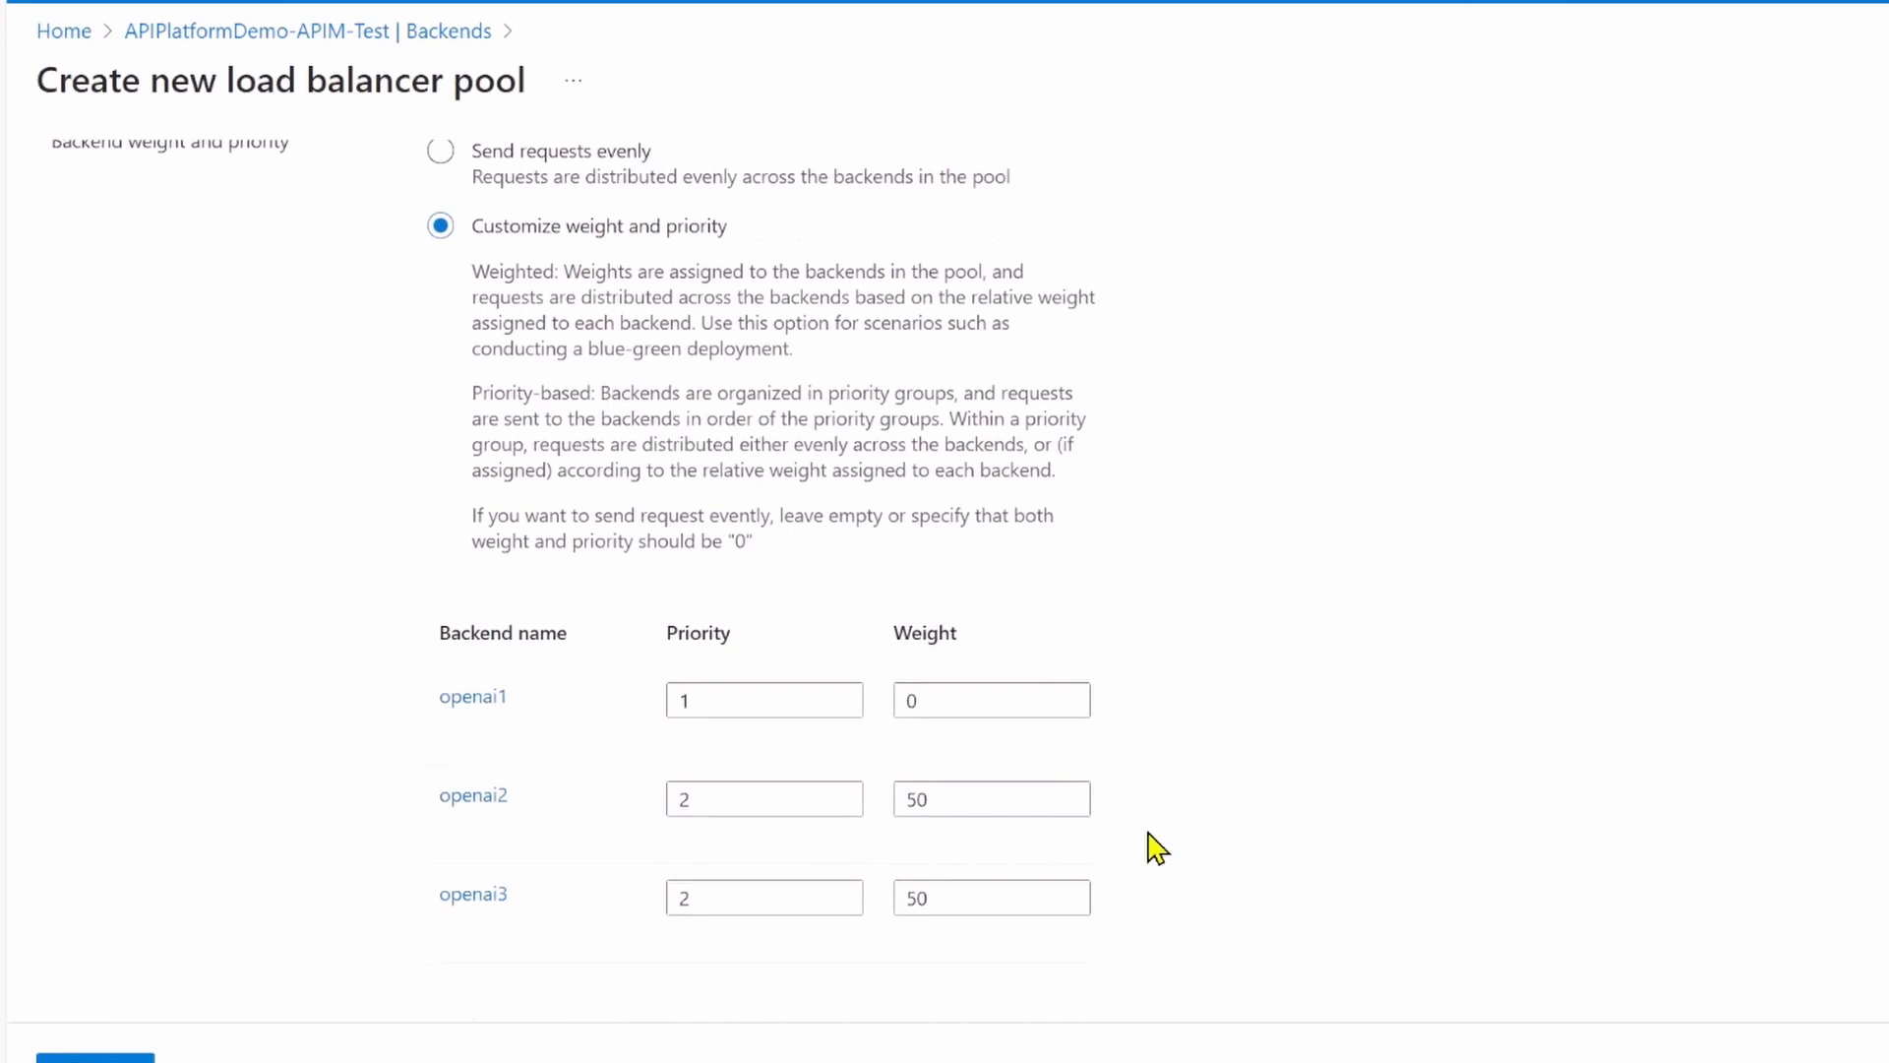
{"action": "scroll", "scroll_direction": "down", "scroll_amount": 3}
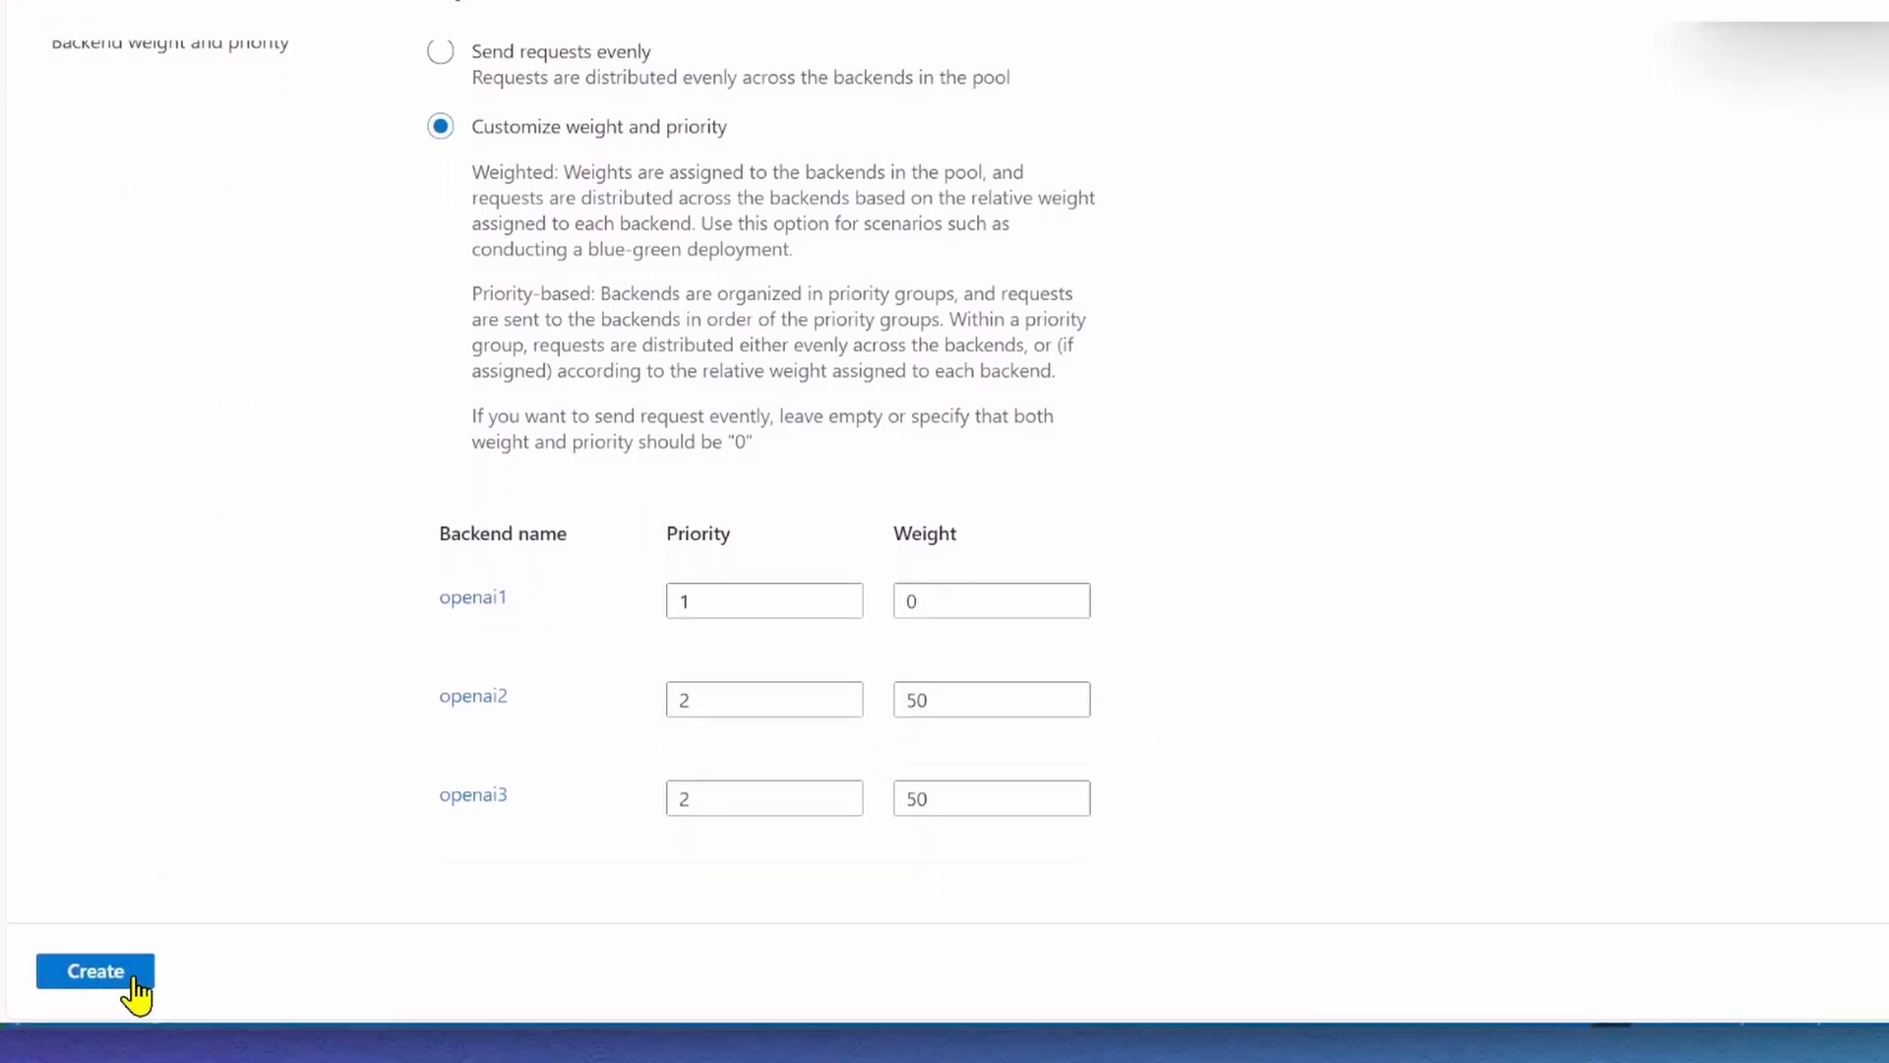
{"action": "left_click", "coordinate": [94, 971]}
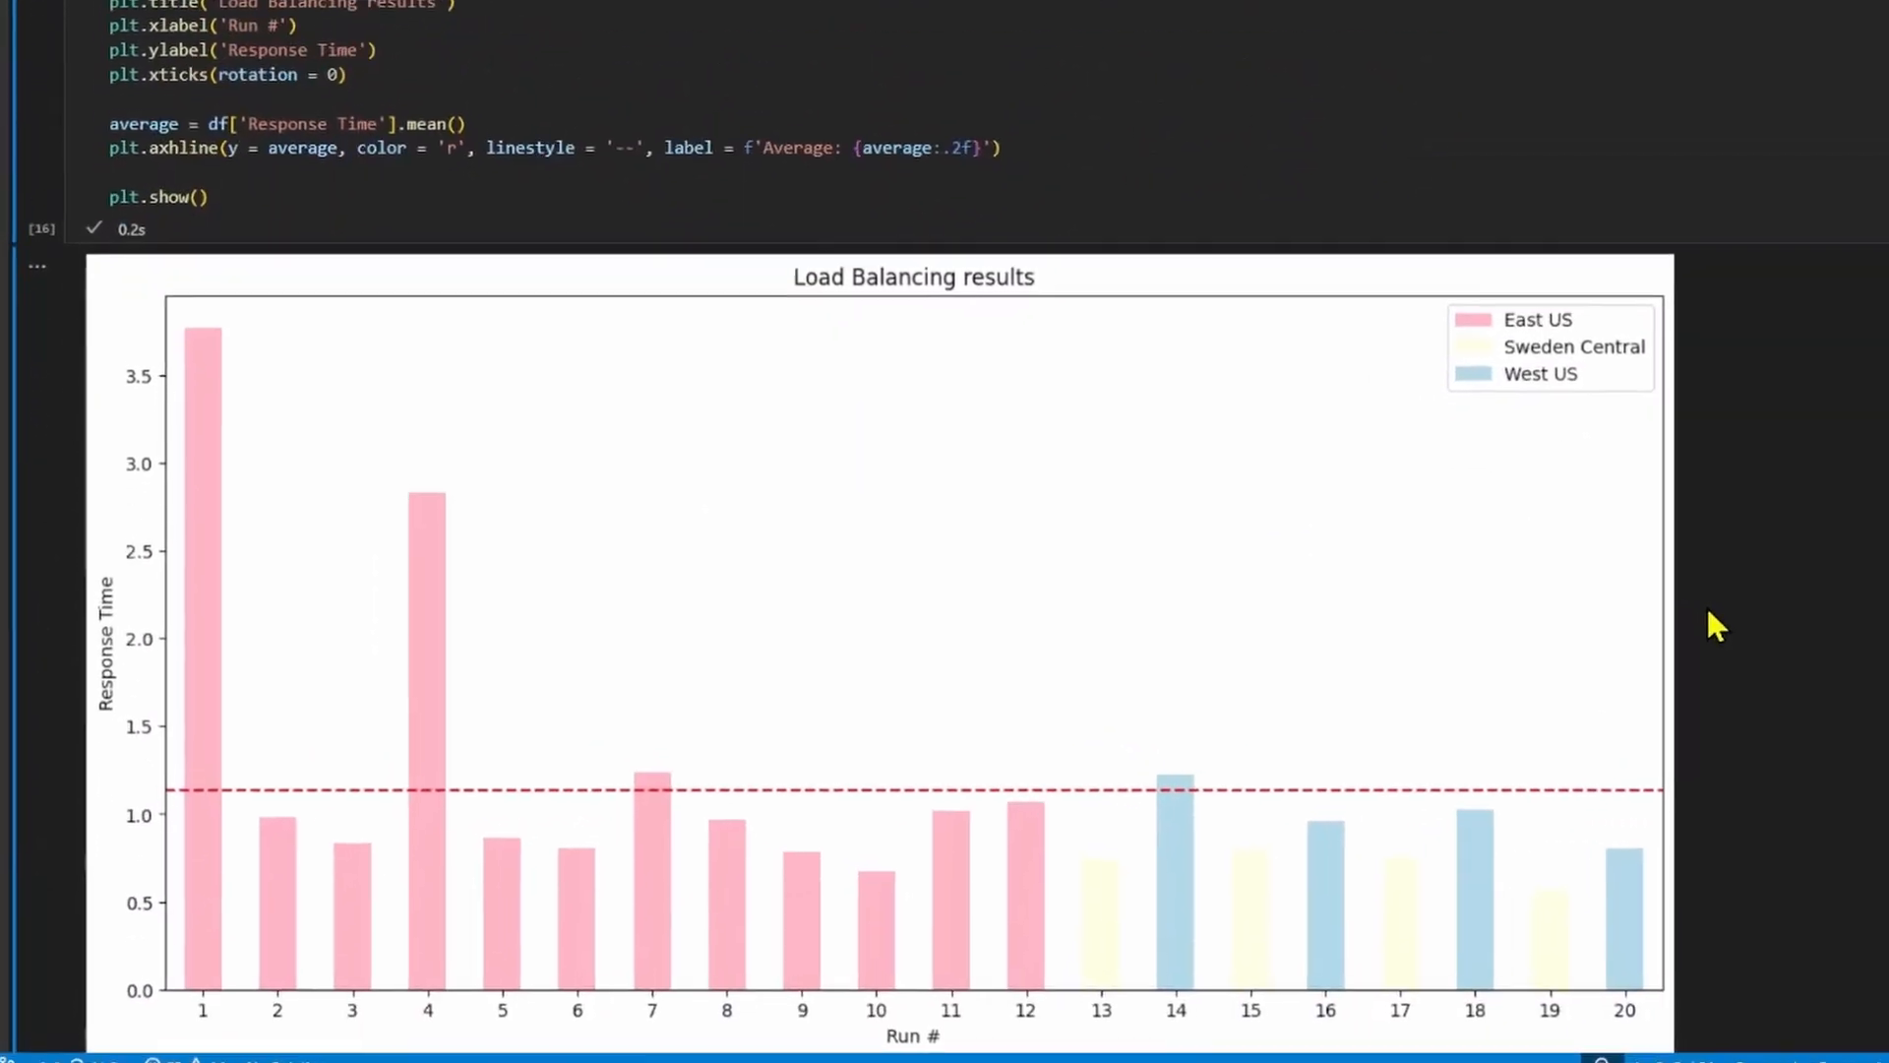
- Scroll to the Load Balancing results chart with East US serving runs 1–12
{"action": "scroll", "scroll_direction": "down", "scroll_amount": 3}
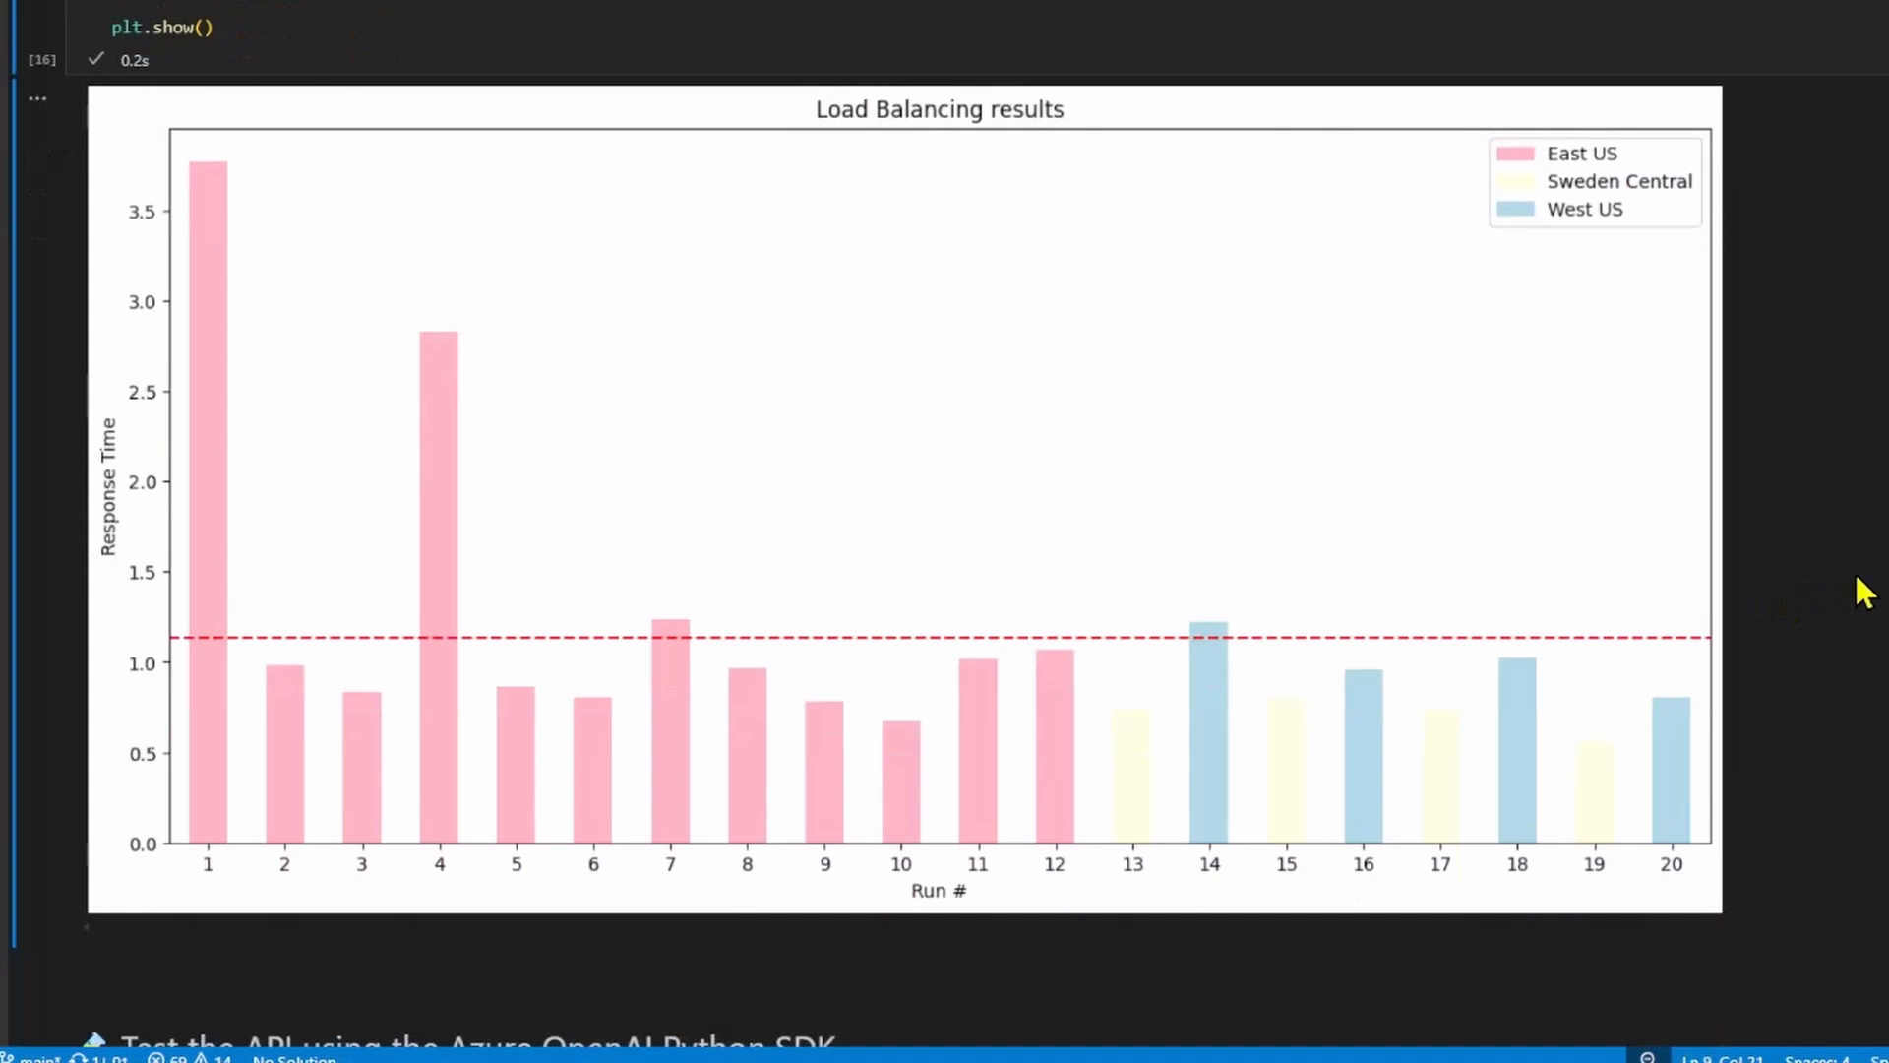